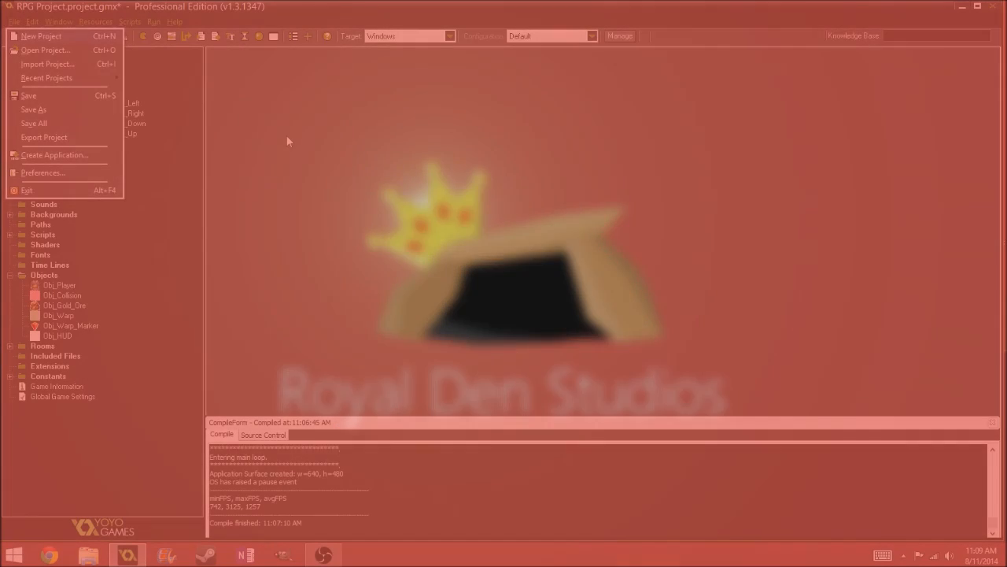
Review the left attack sprite's animation frames and close its editors
click(903, 554)
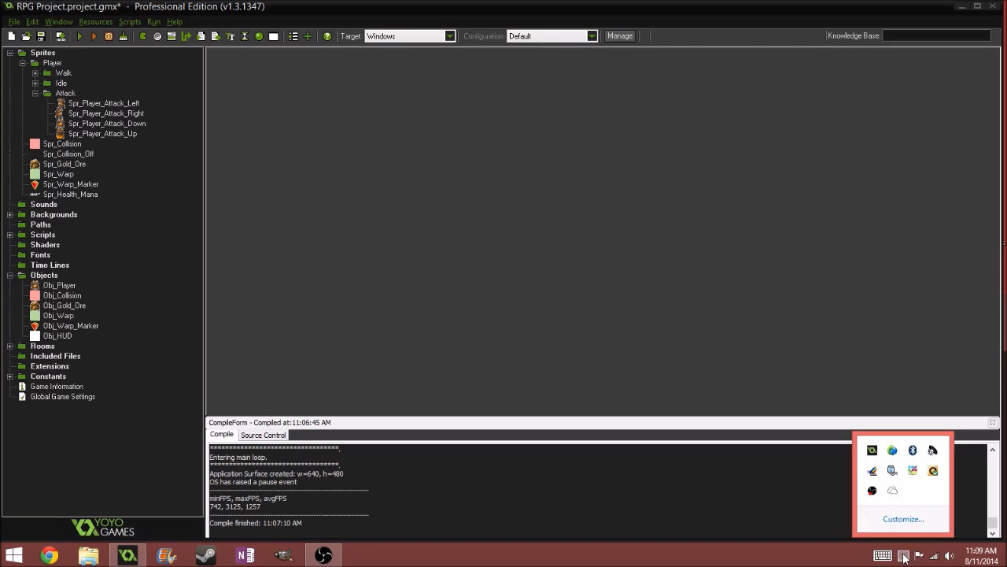
click(255, 208)
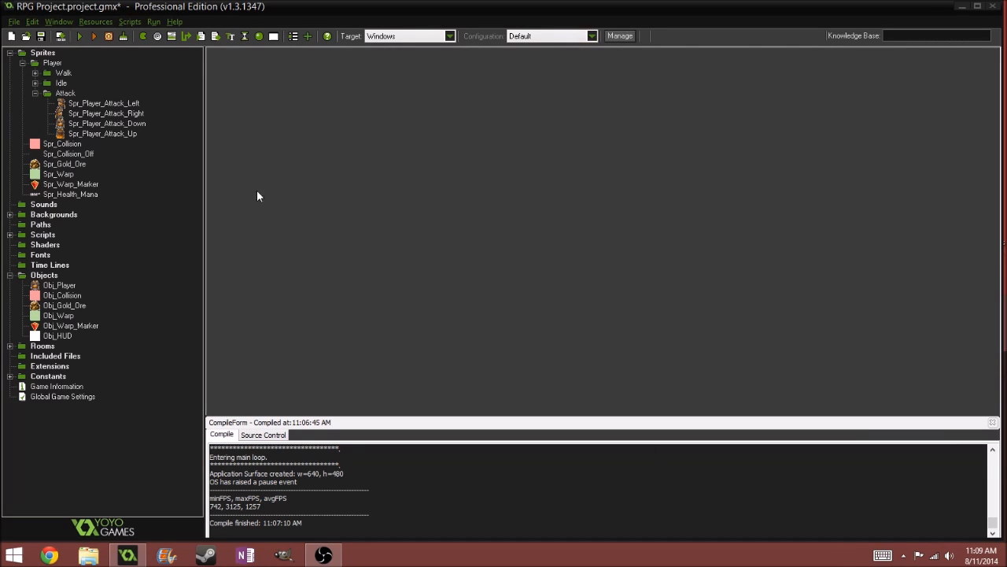
click(104, 104)
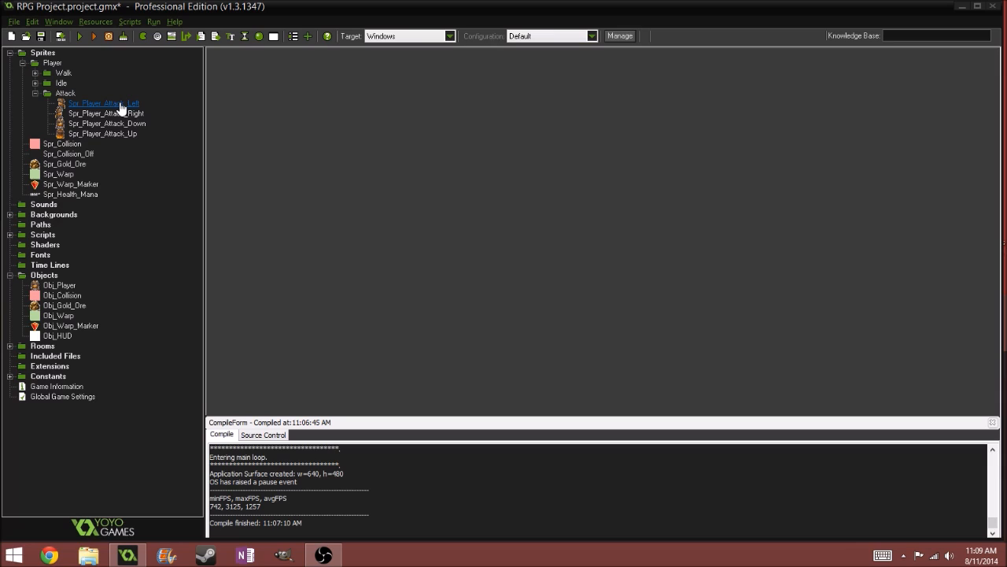
mouse_move(118, 62)
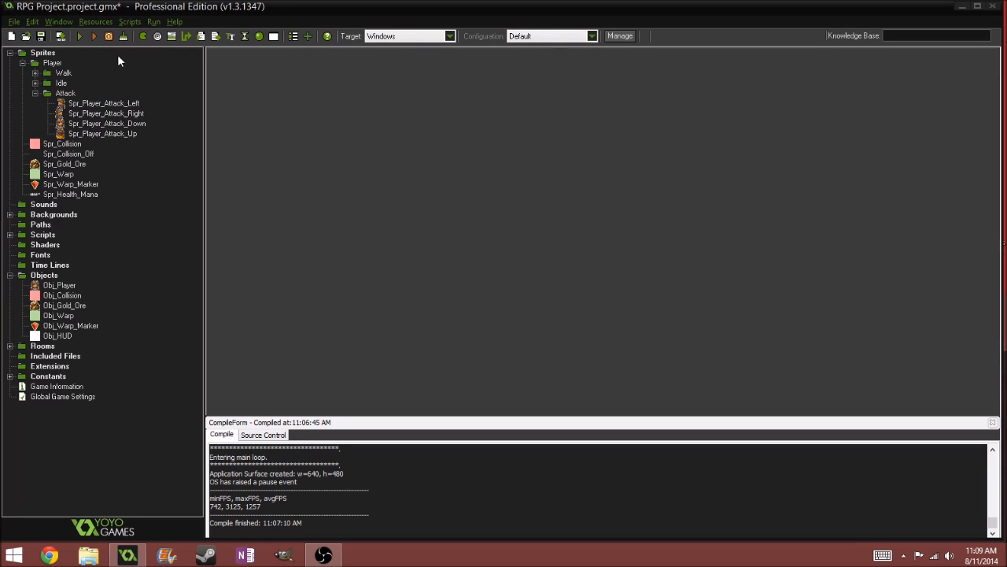
mouse_move(110, 98)
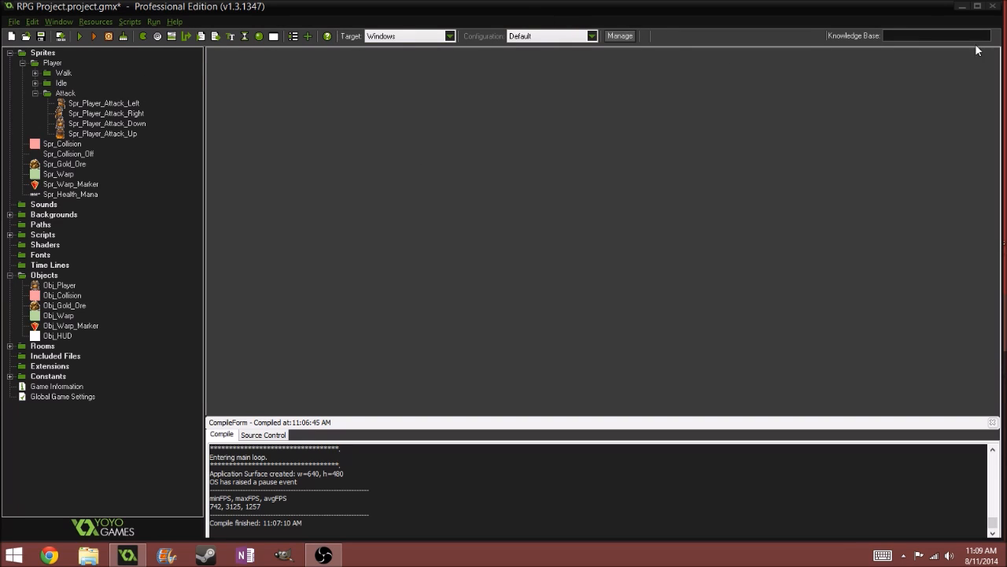
mouse_move(1, 239)
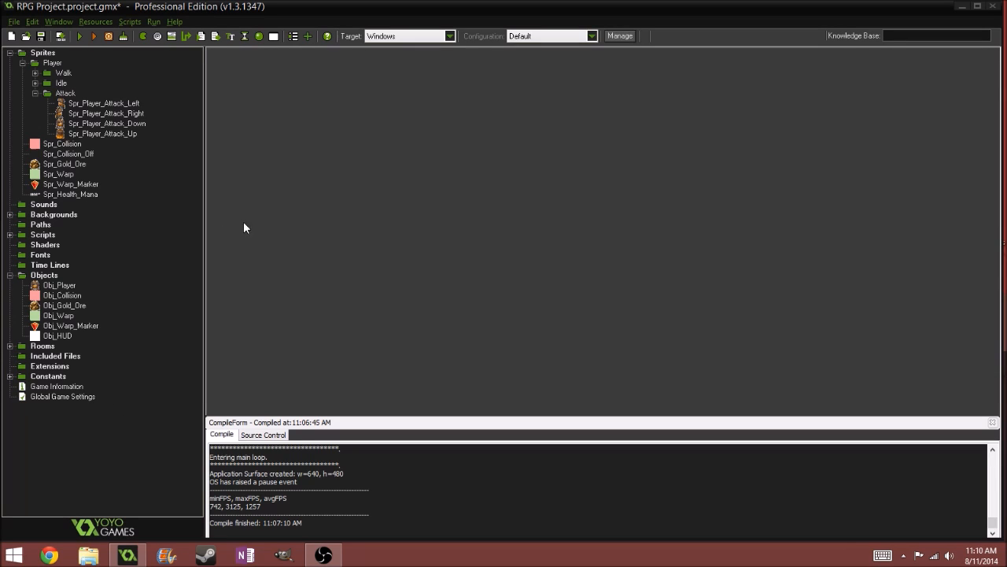
mouse_move(277, 349)
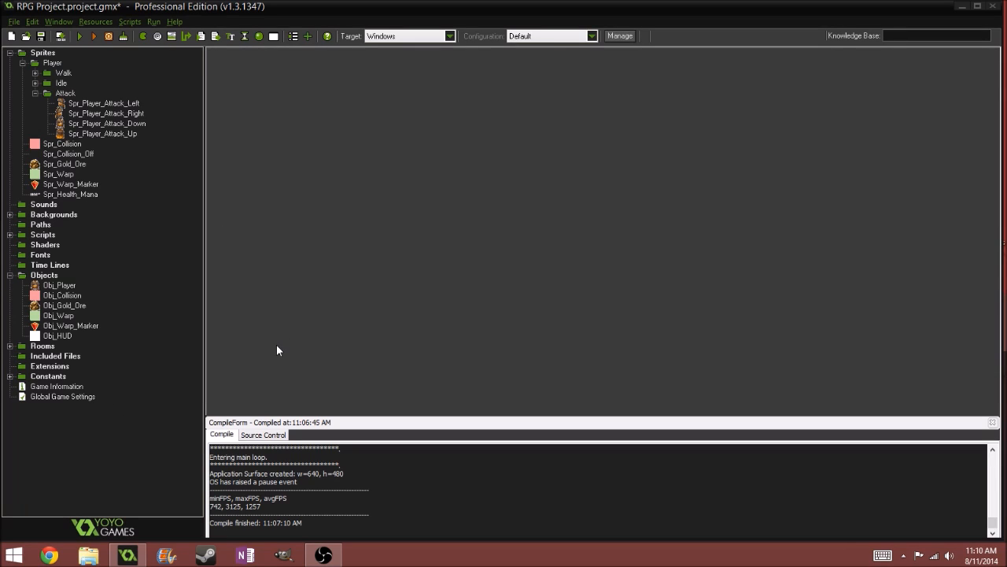
mouse_move(243, 321)
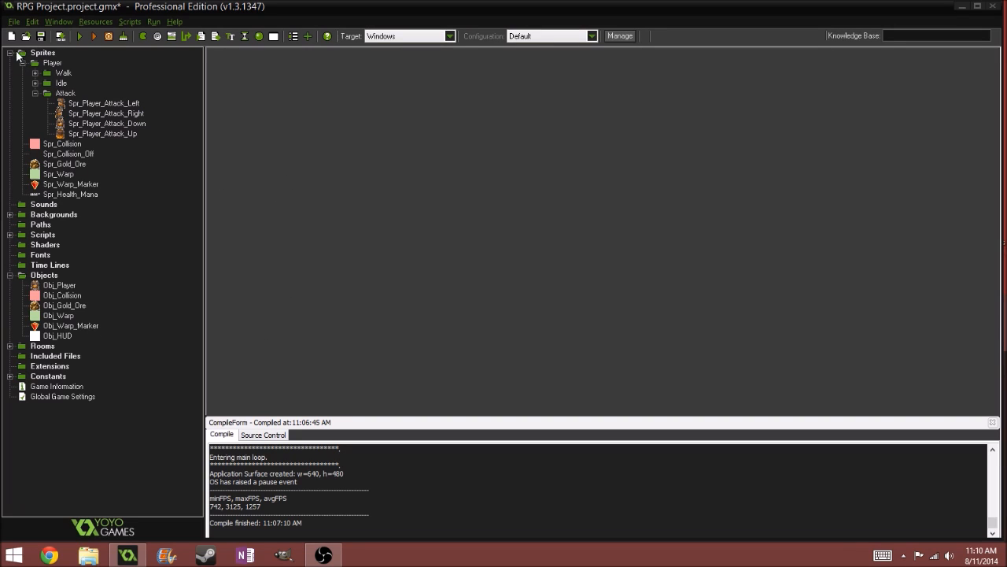
click(59, 285)
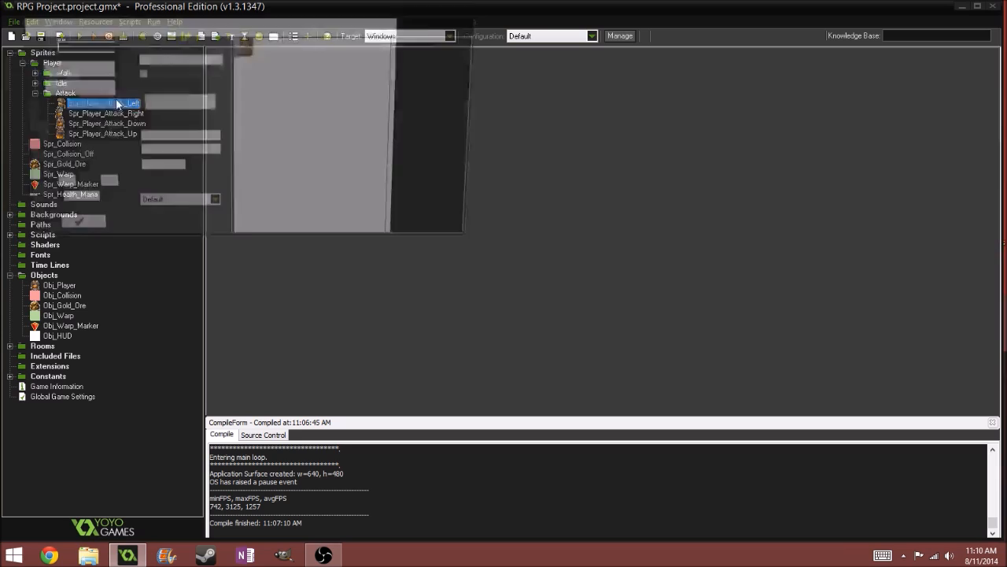
double_click(104, 103)
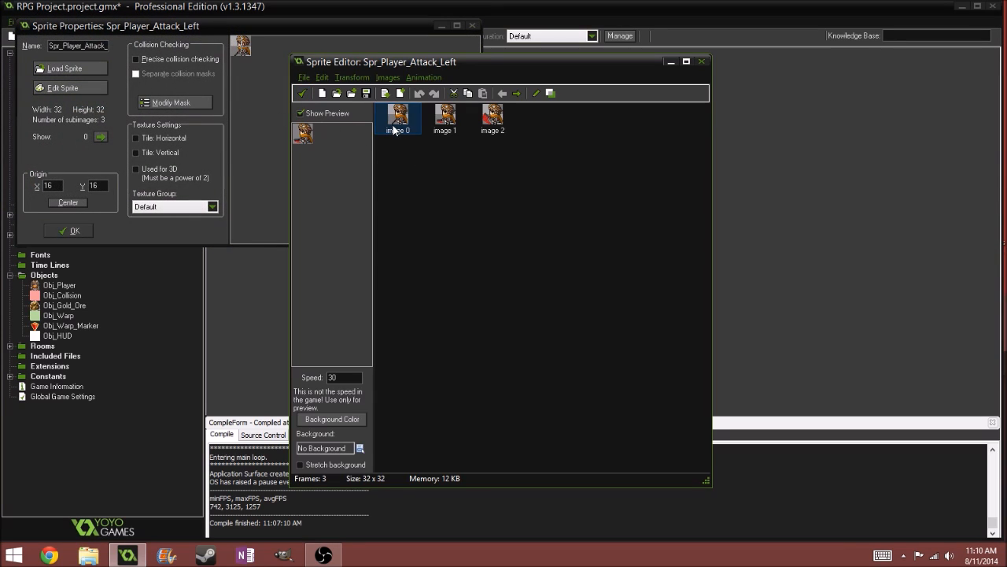
double_click(396, 118)
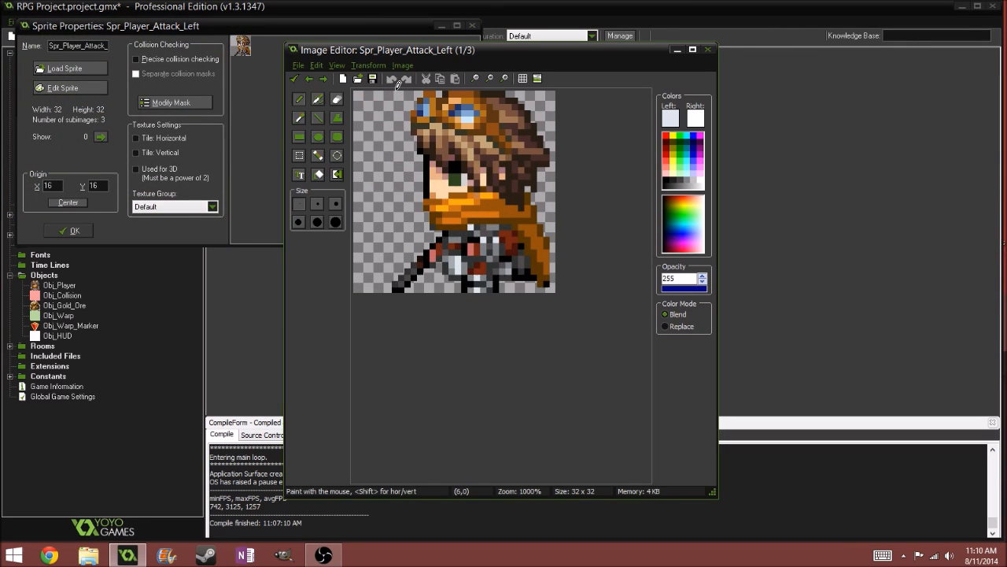
click(323, 79)
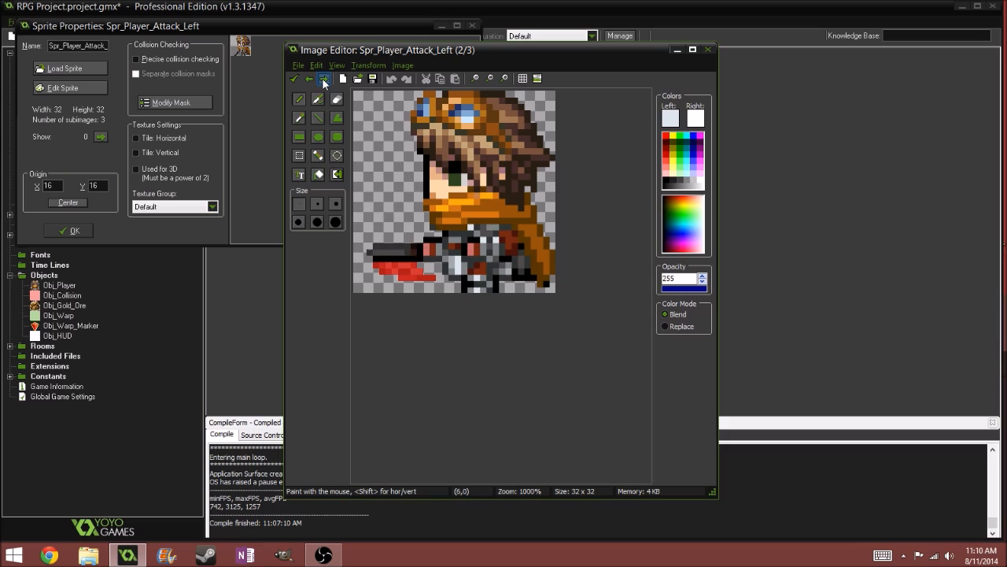
click(308, 79)
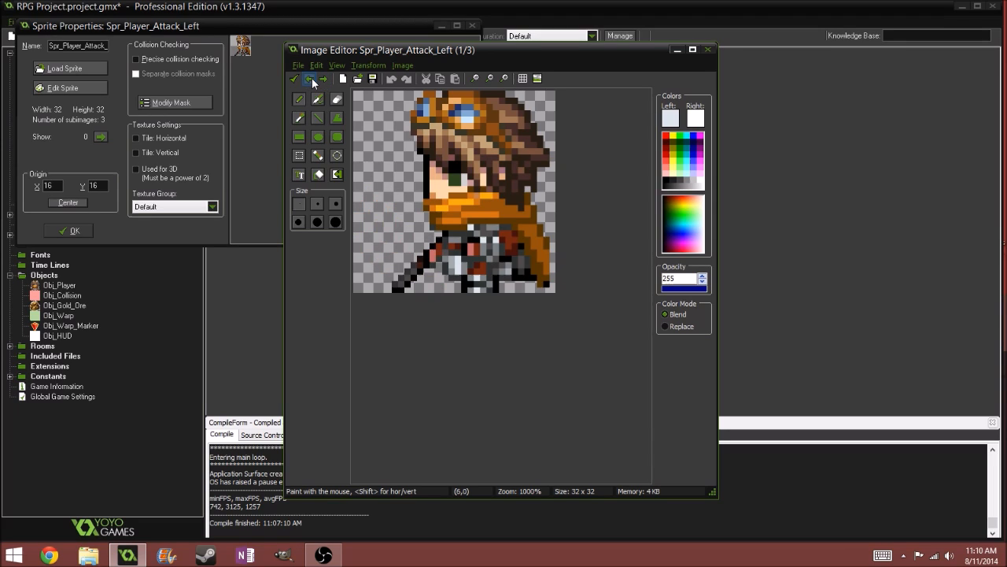
click(324, 78)
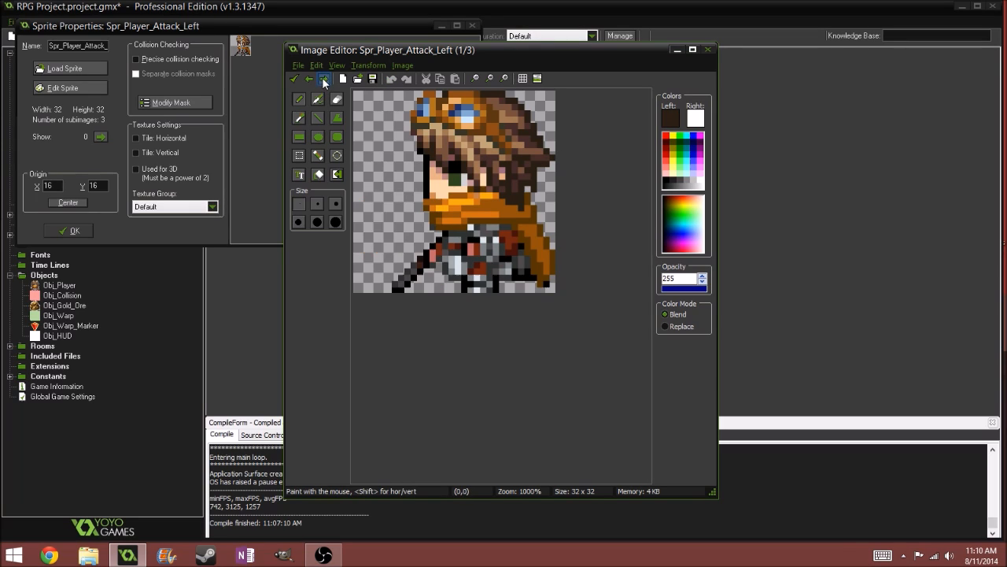
click(707, 49)
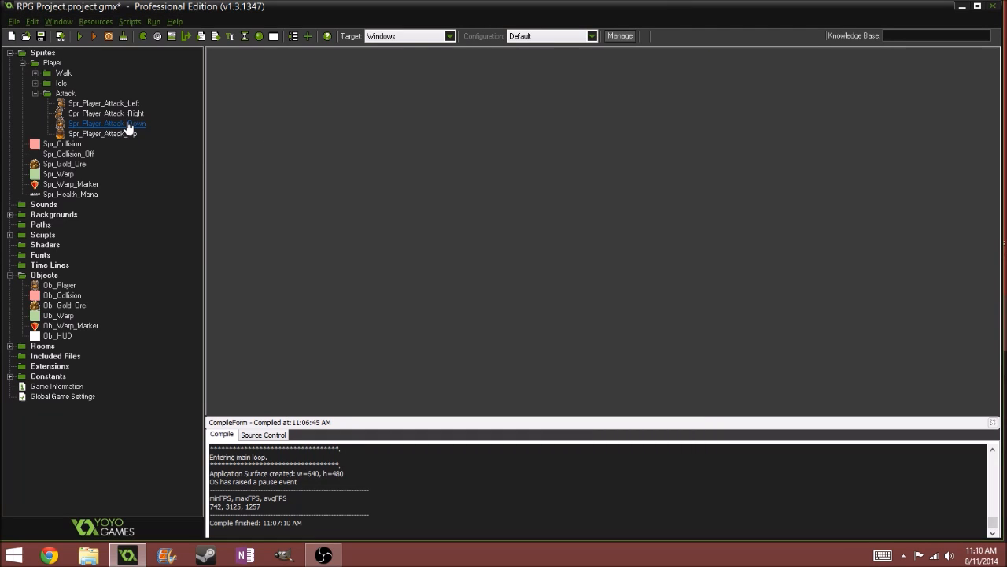
Review the down attack sprite's first frame and close its properties
double_click(107, 123)
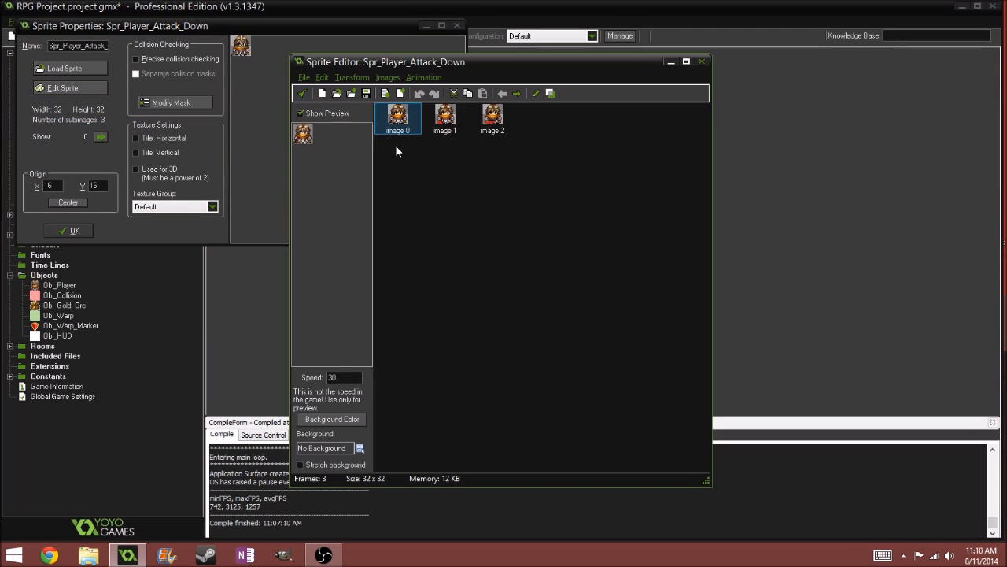
double_click(398, 117)
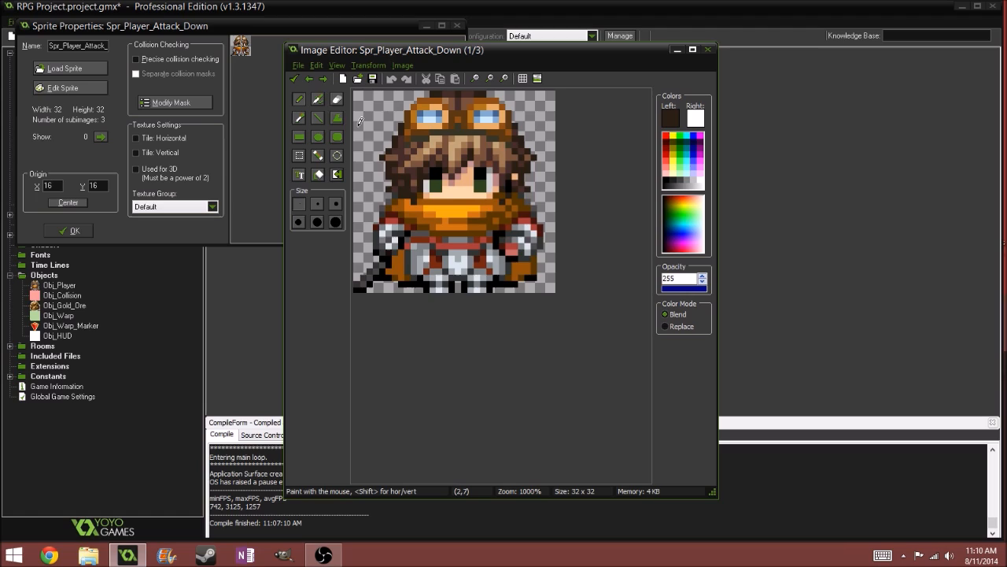
click(322, 79)
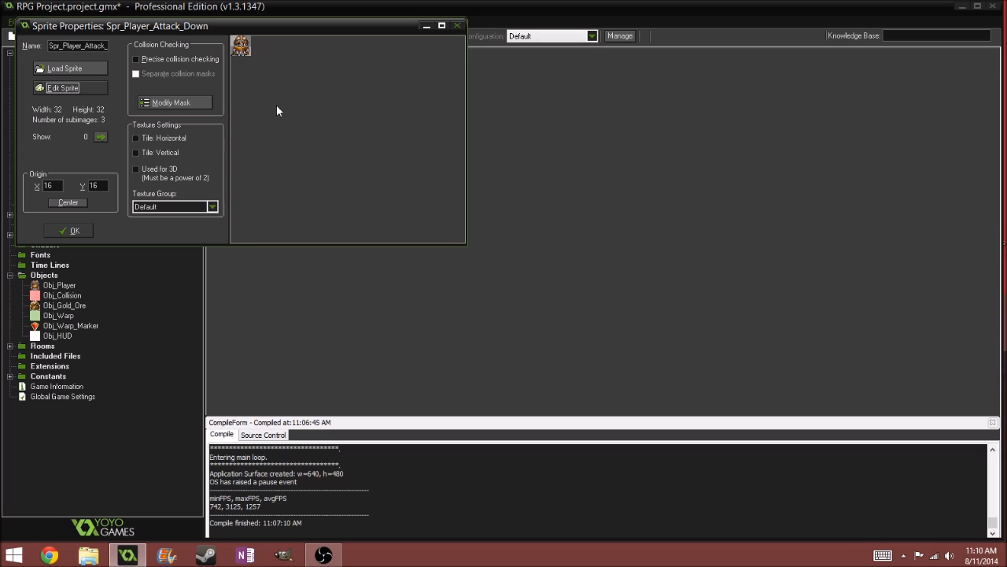
click(69, 230)
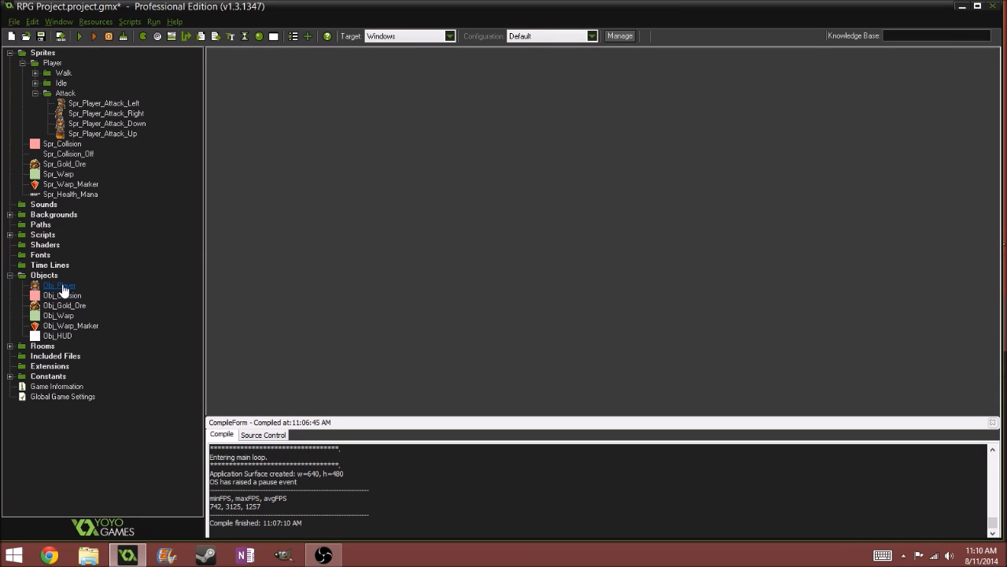
Add 'Attacking = false' as the first line of Obj_Player's Create event code
double_click(60, 285)
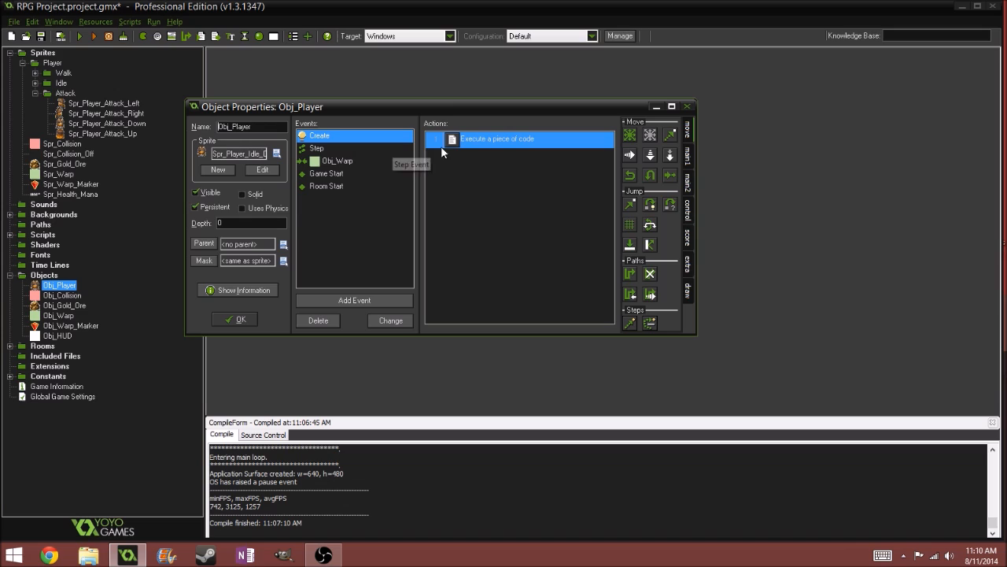
double_click(497, 138)
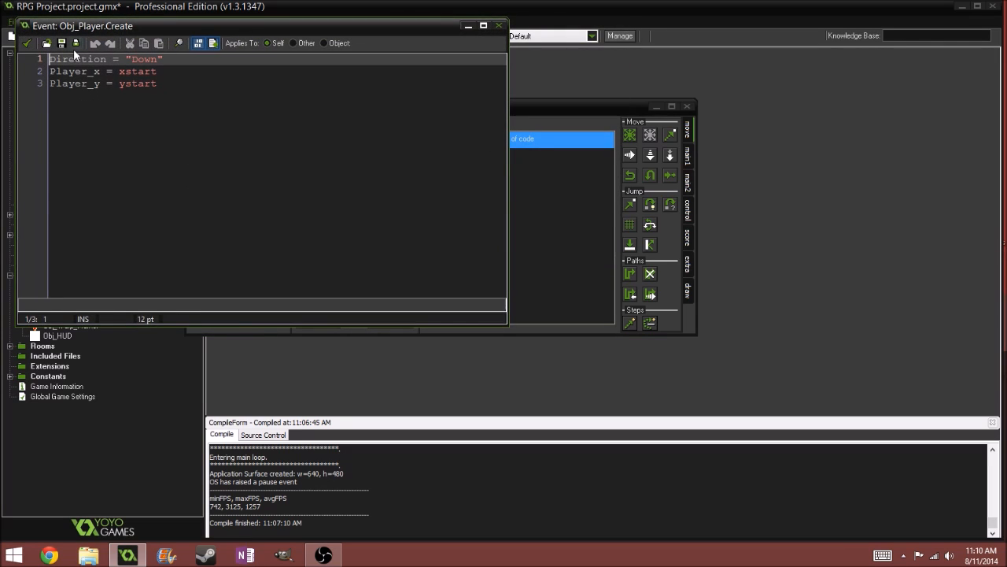
key(Enter)
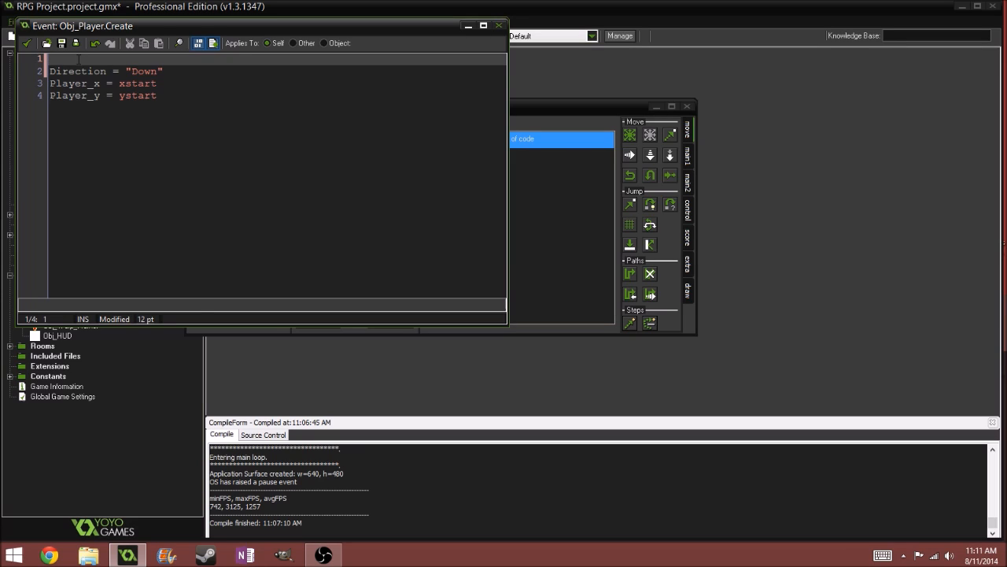
text(Attacking)
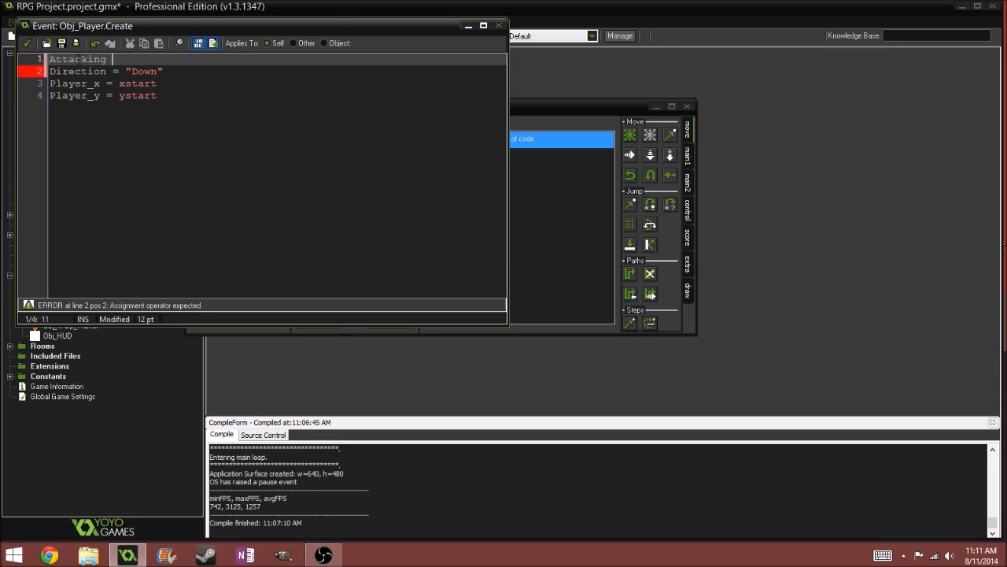
text(= flase)
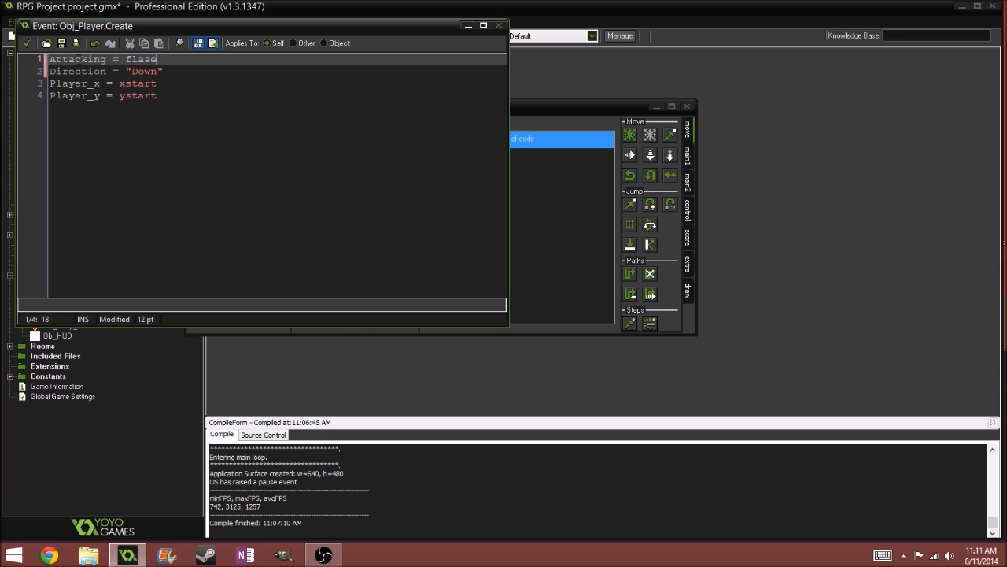
key(BackSpace)
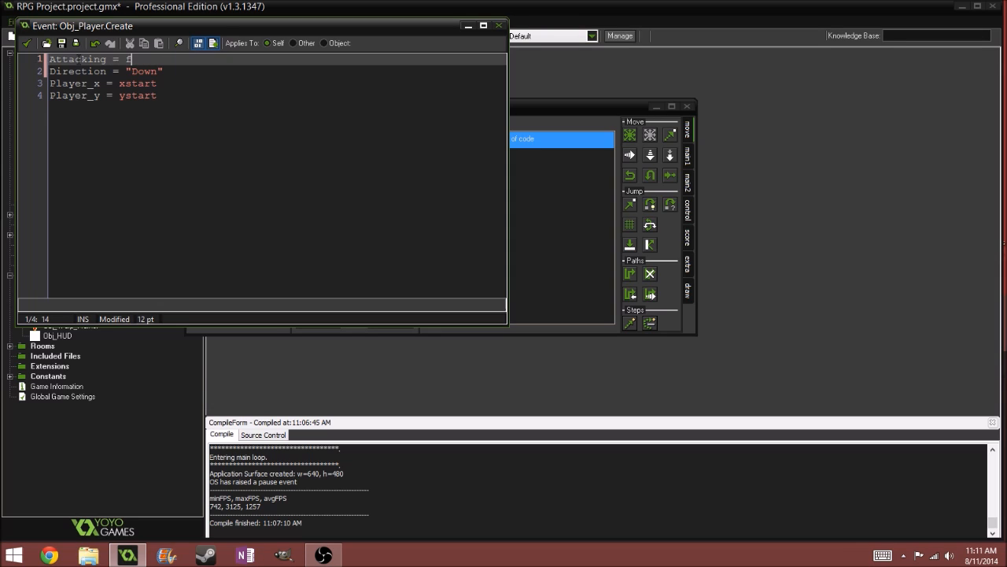
text(alse)
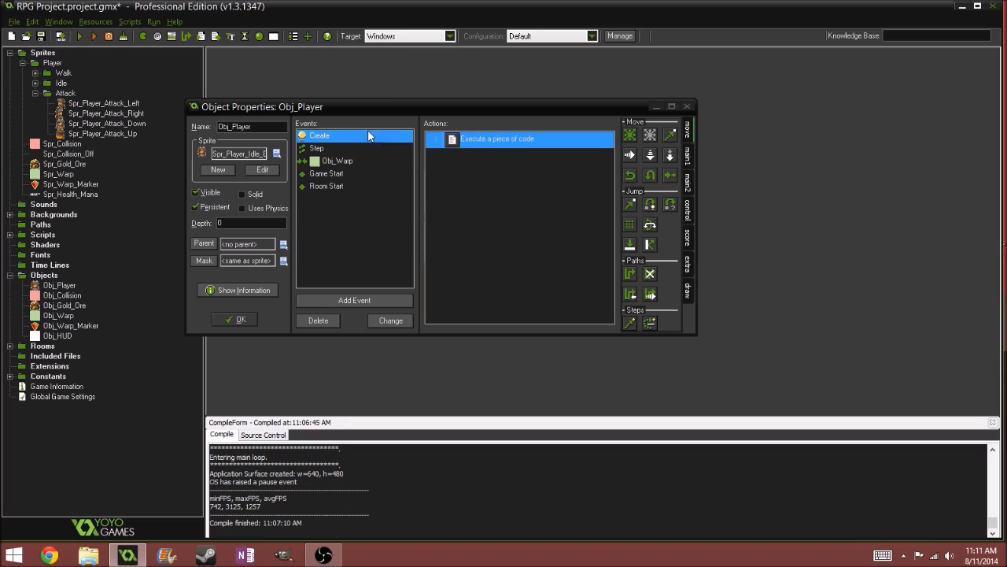
Title the Step event's existing movement code action '///Movement'
click(316, 148)
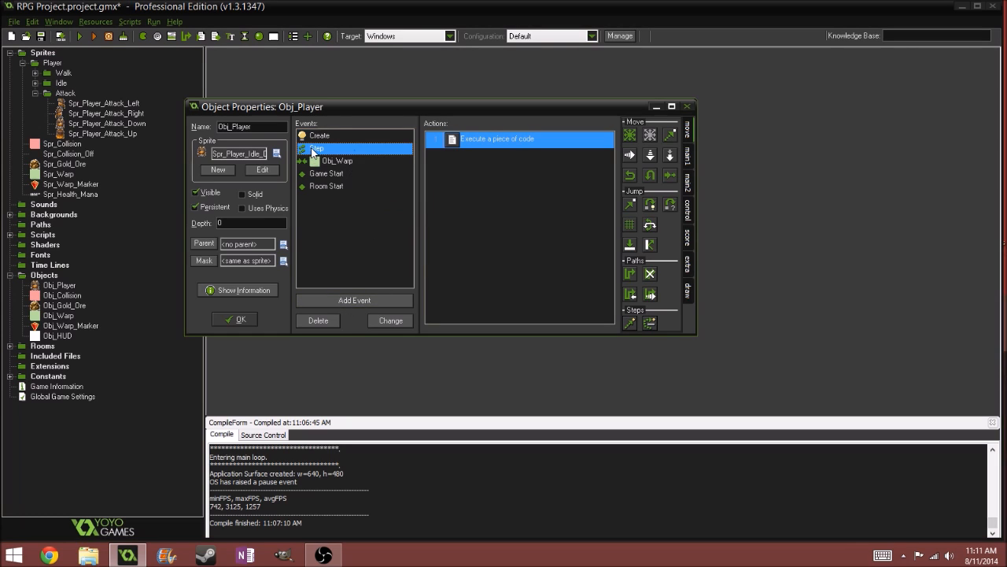
double_click(496, 139)
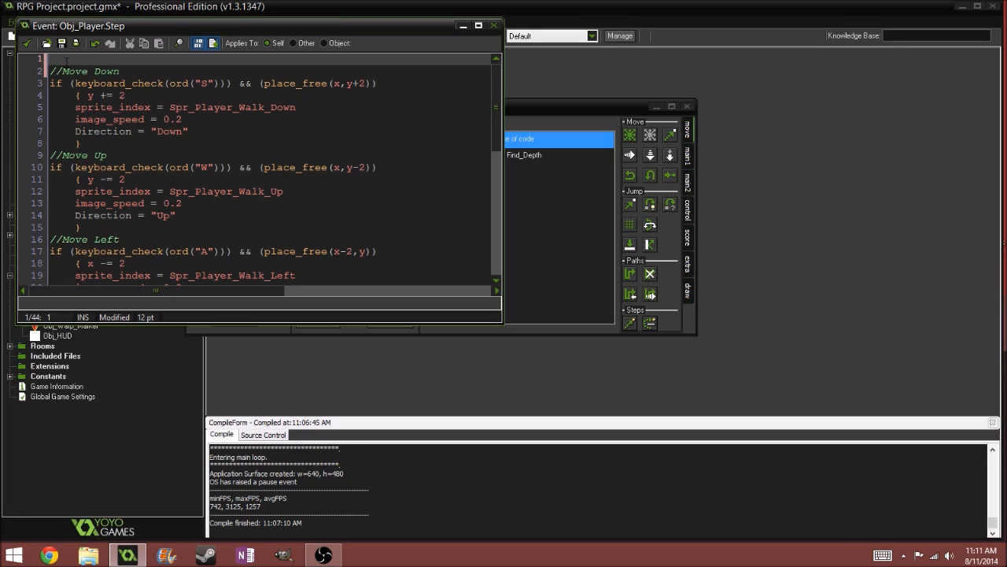
text(///)
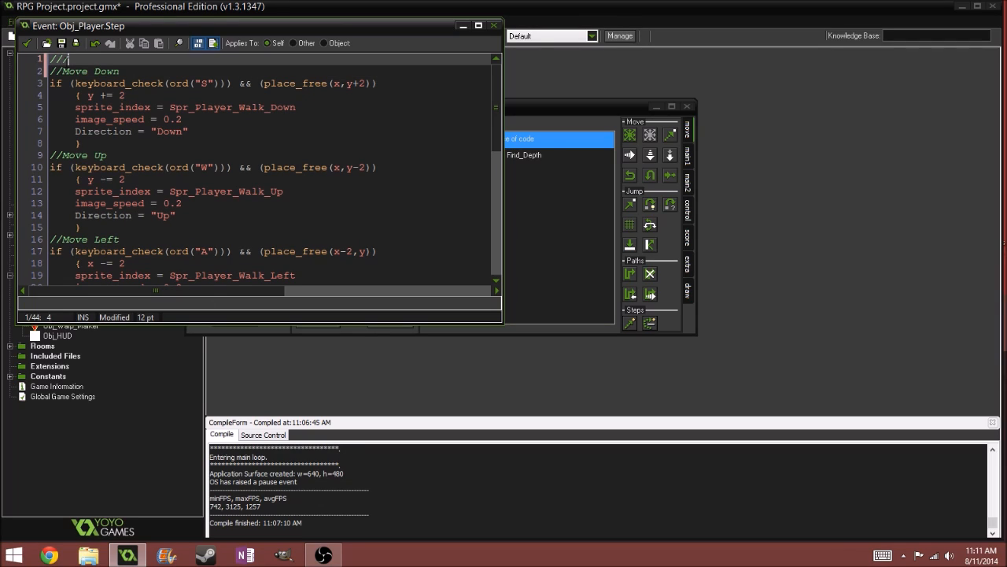
text(Movem)
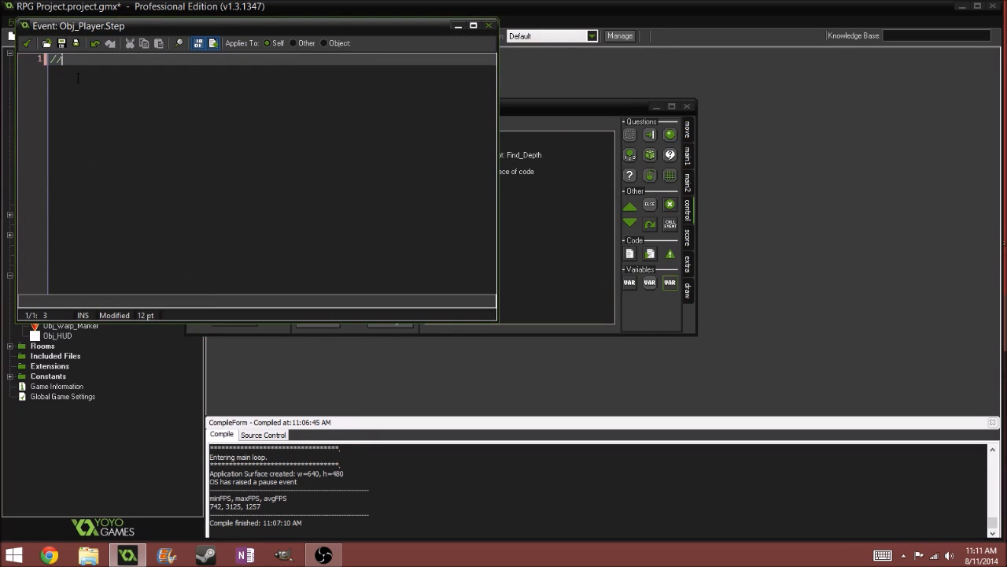
Add a new Execute Code action titled '///Attacking' and save it
text(/a)
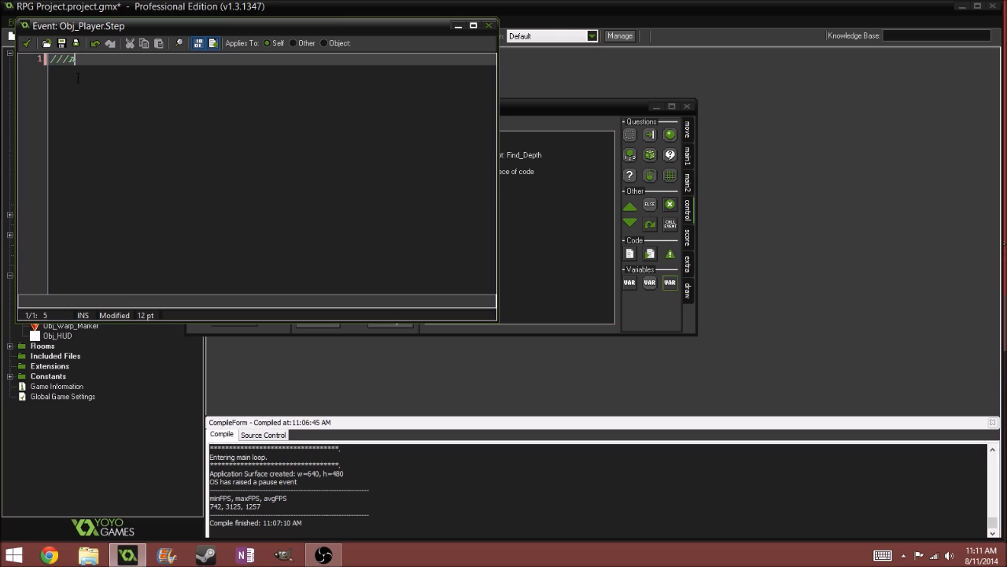
text(Attacking)
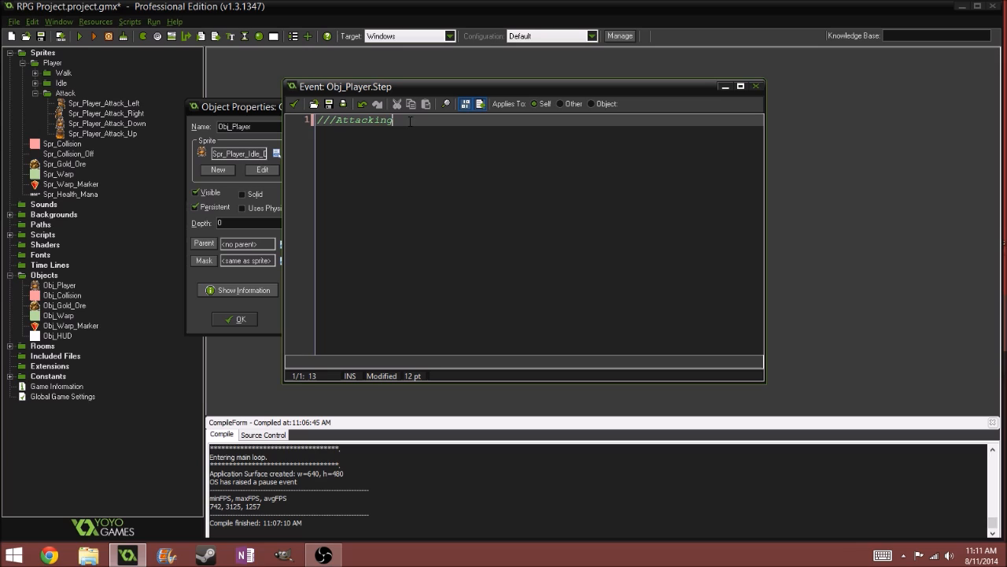
key(enter)
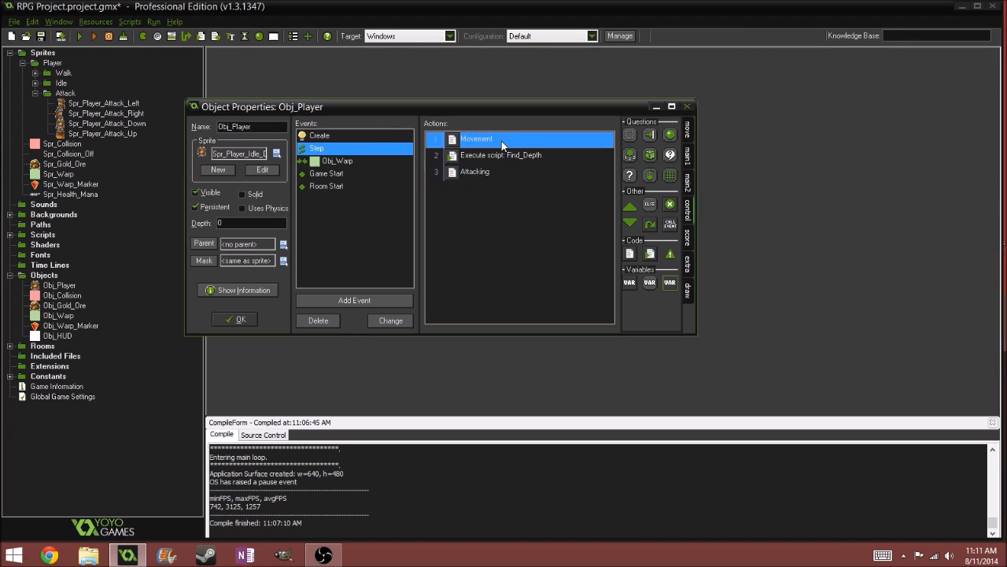
Wrap the Movement code in 'if (Attacking = false) { ... }' and save
double_click(475, 138)
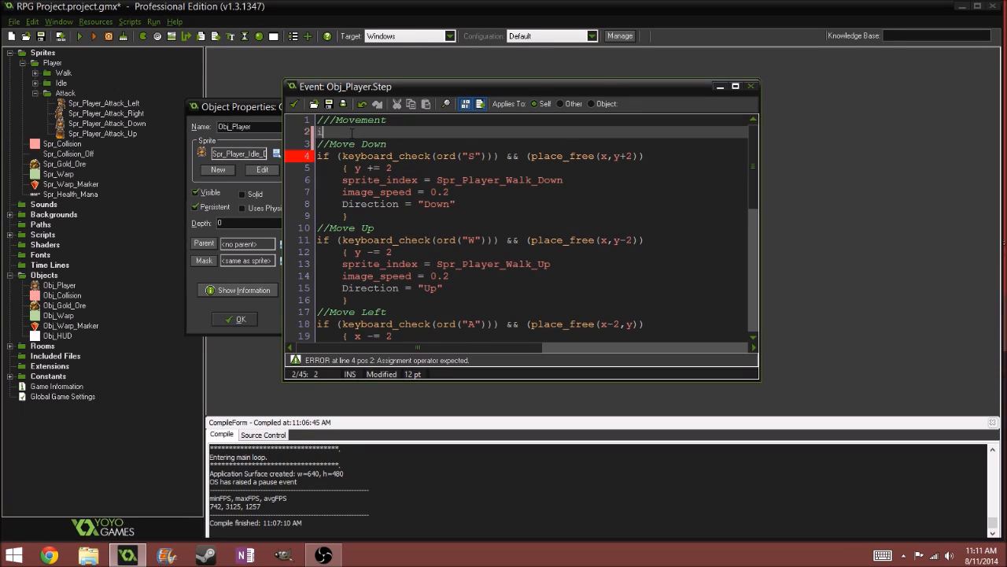
text(f)
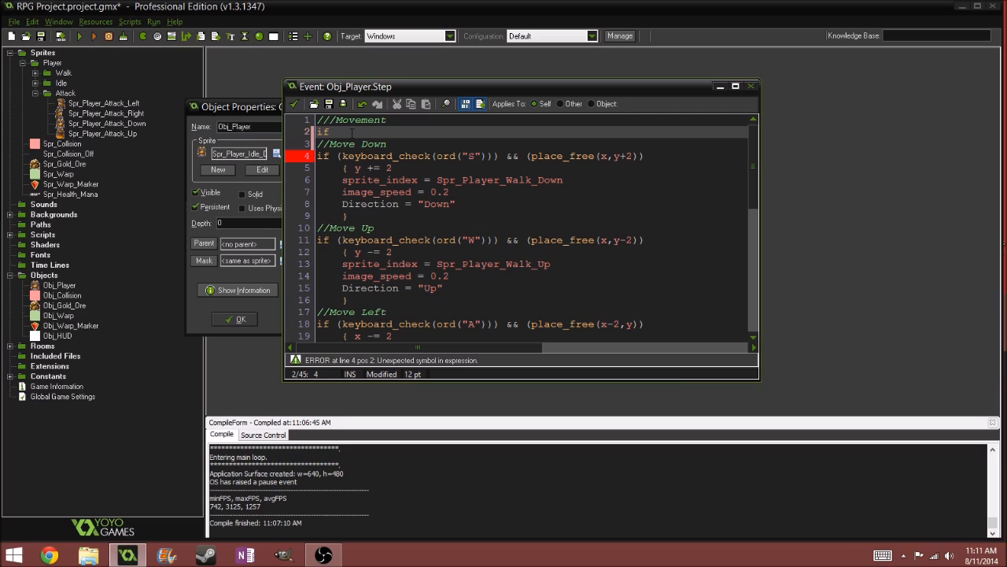
text((Attacking =)
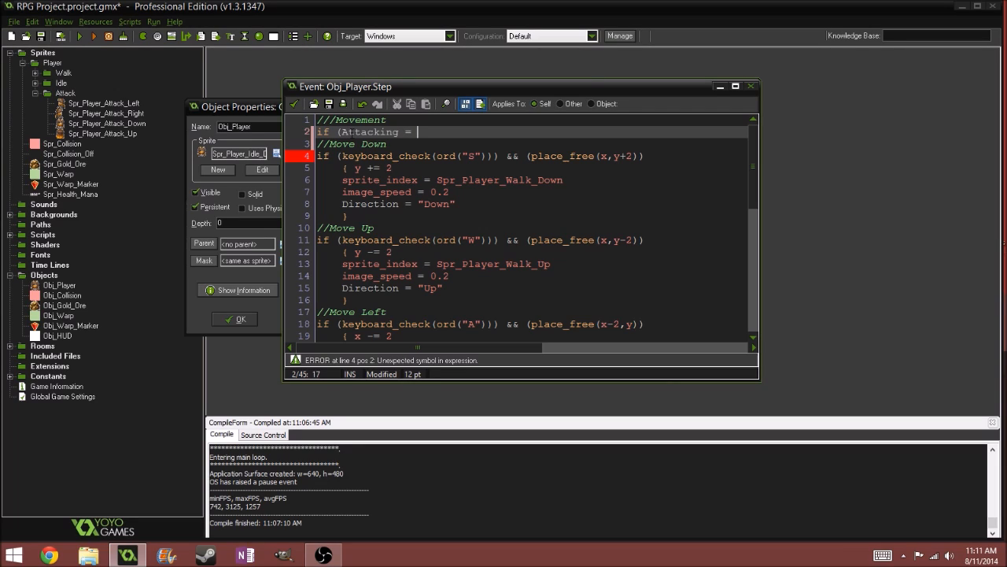
text(fa)
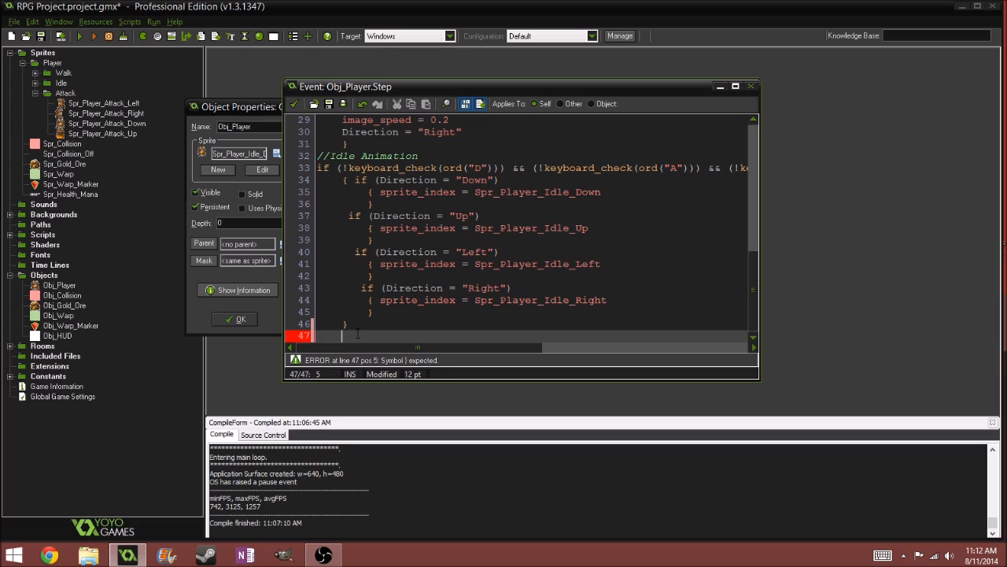
text(})
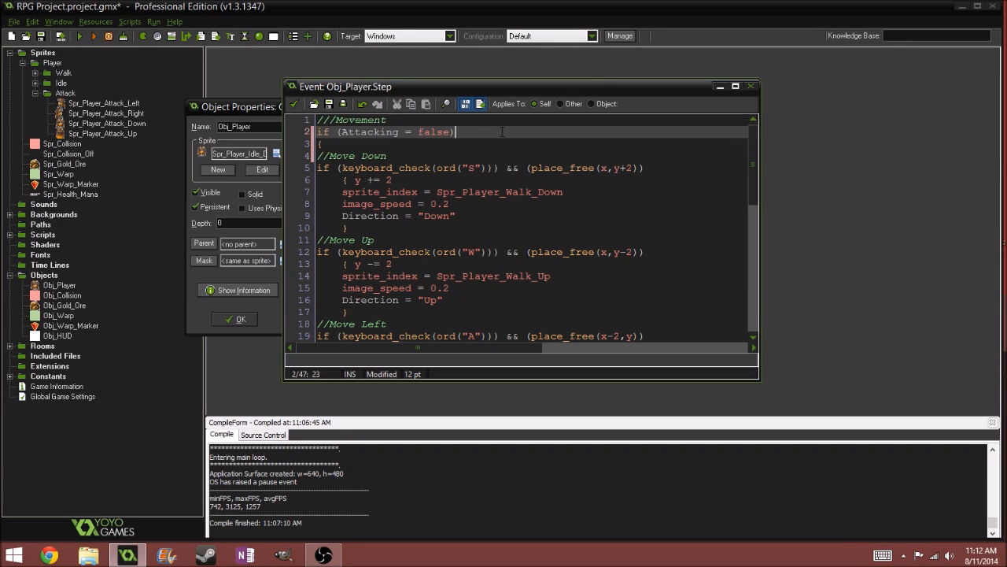
scroll(down, 3)
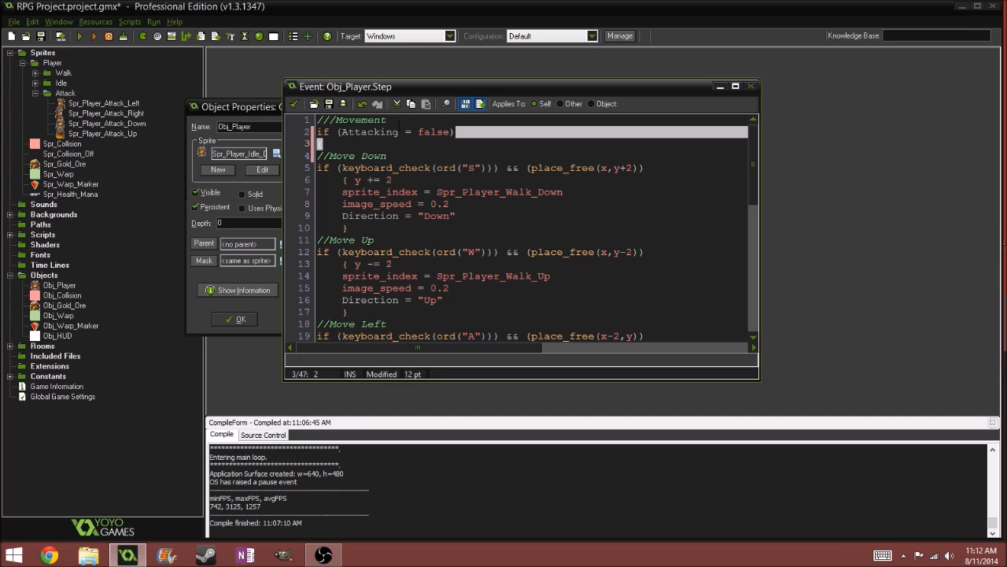
scroll(down, 3)
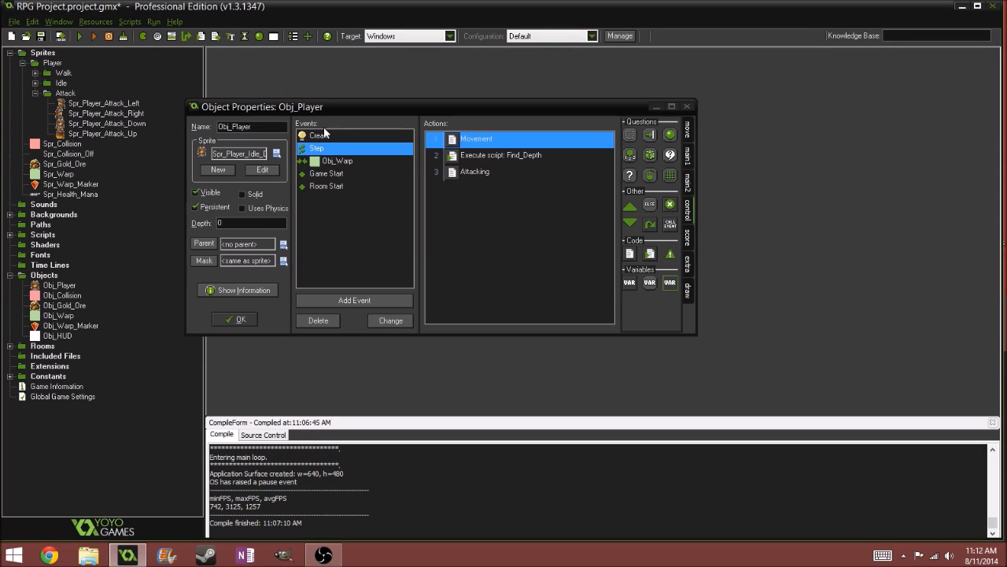
mouse_move(165, 75)
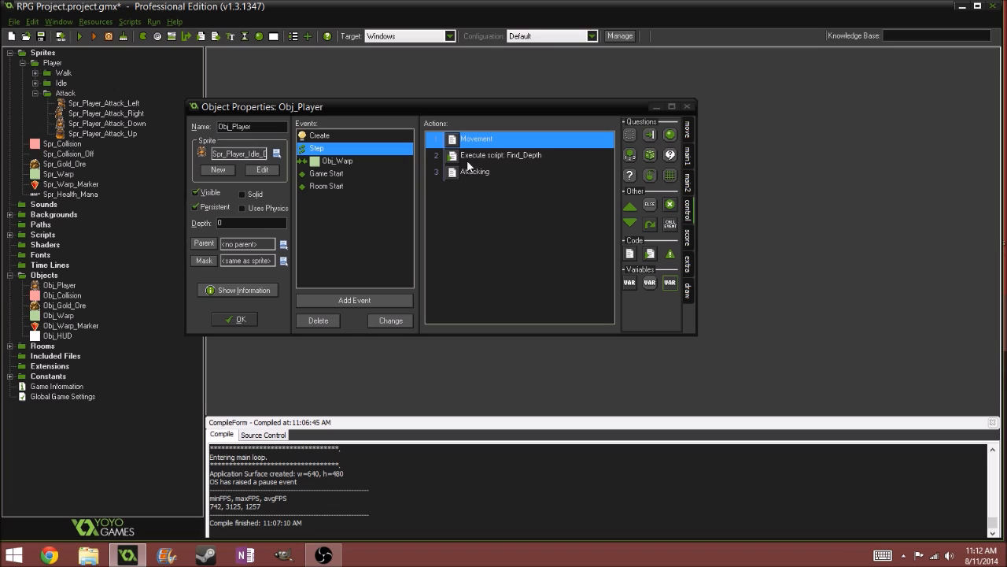
Write an empty 'if (Attacking = false) { }' block in the Attacking code and start a nested if, then bring up the manual
double_click(476, 170)
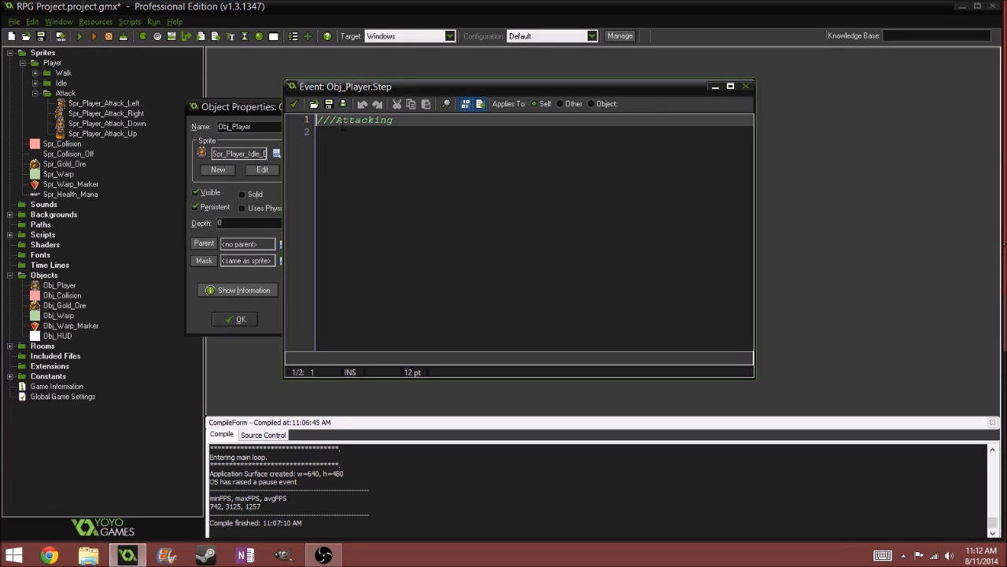
text(if)
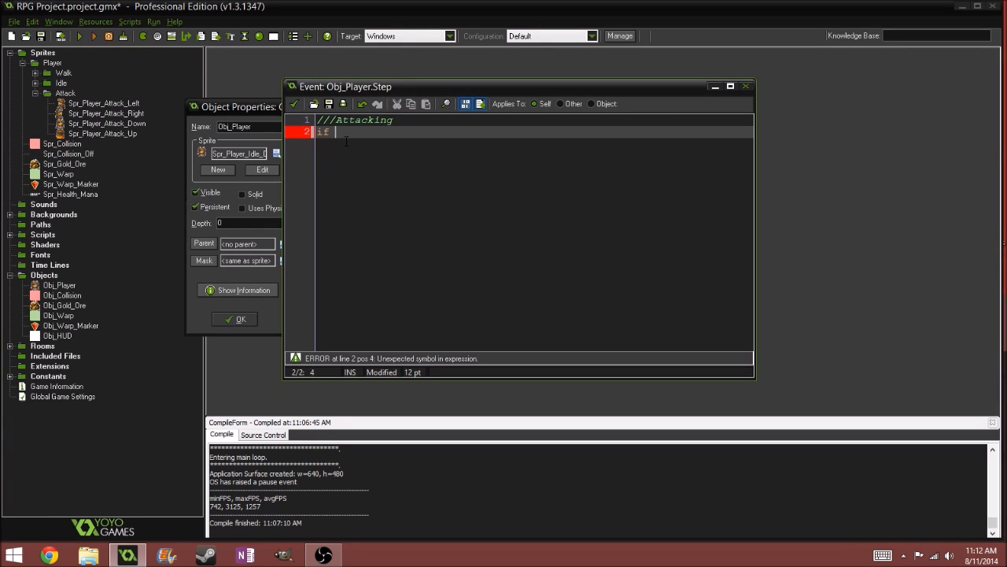
text((Attacking =)
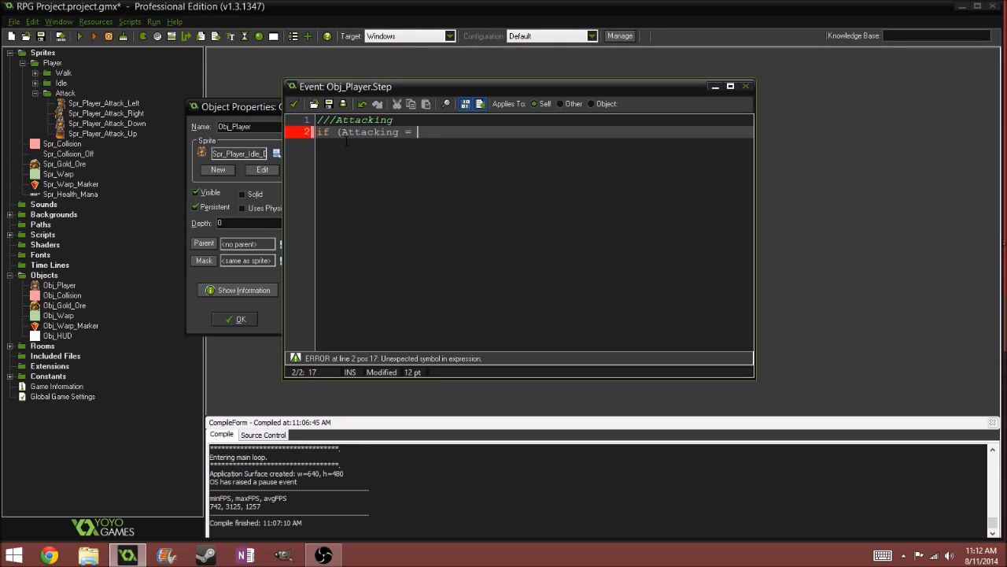
text(false))
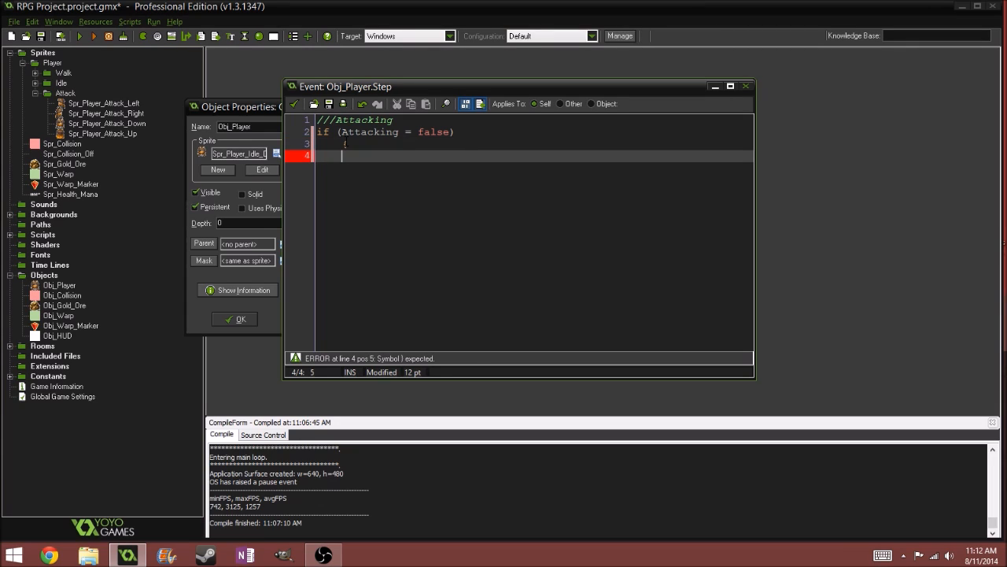
text(})
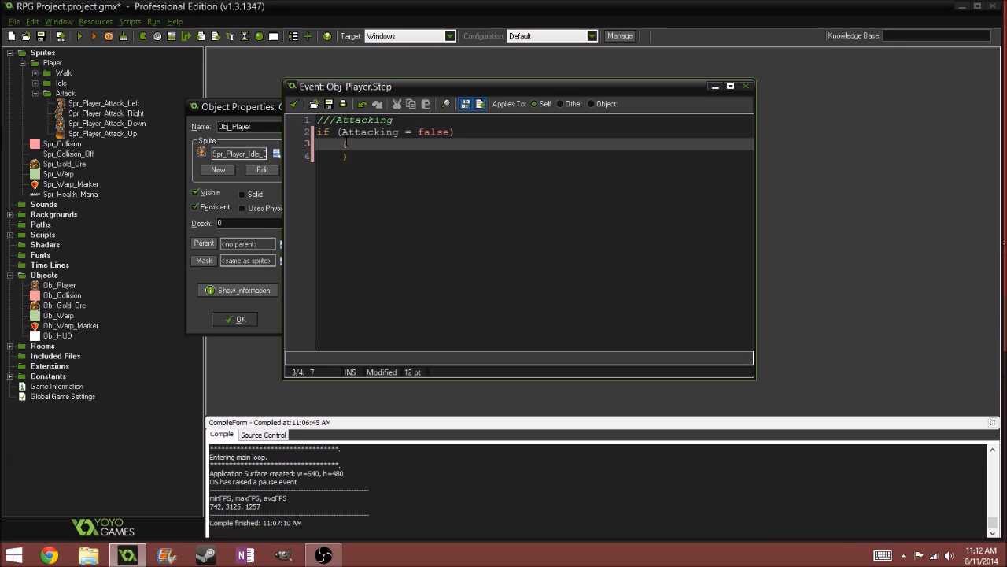
text(if)
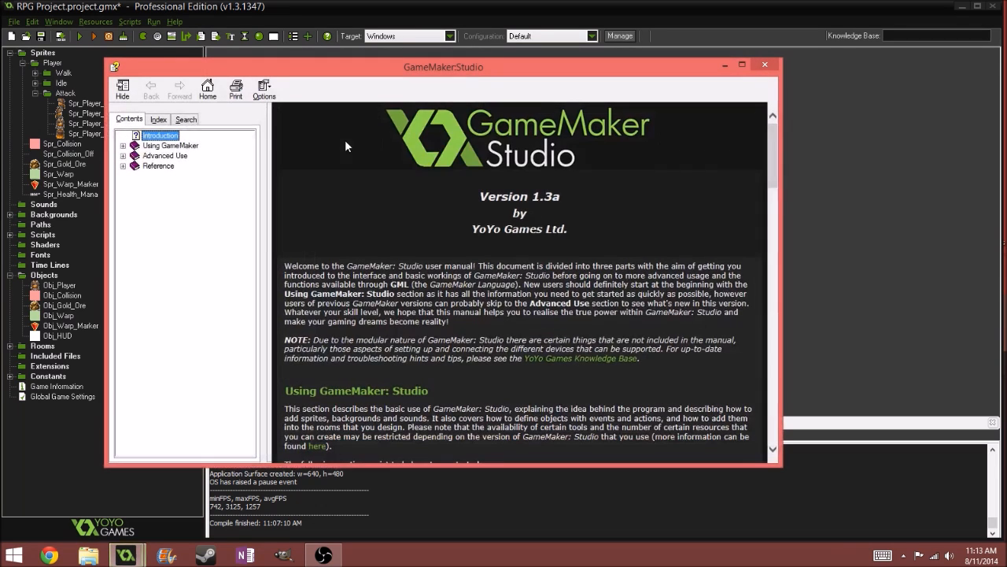
Look up mouse_check_button in the manual's index, read it and close the manual
click(159, 120)
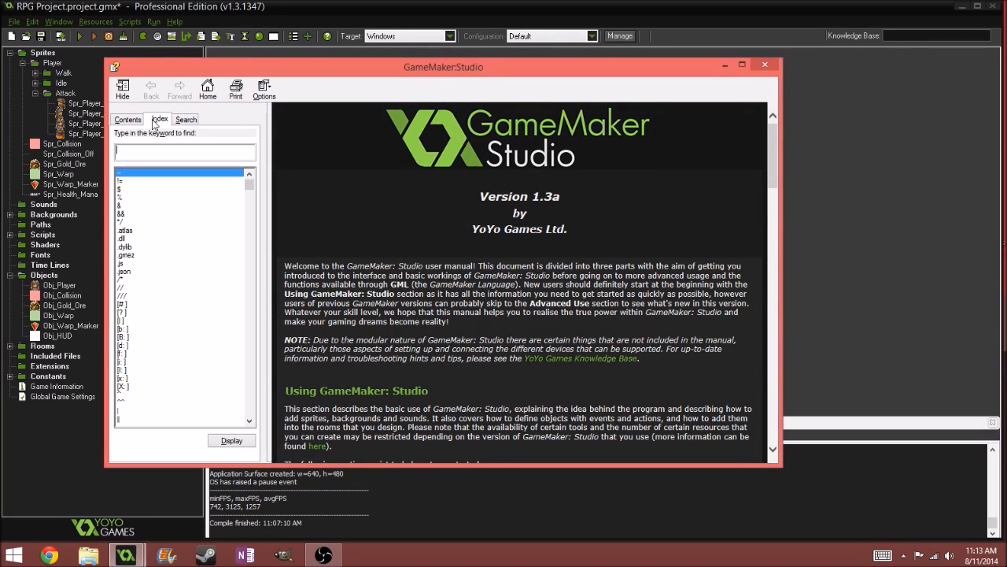
text(mouse_check_button)
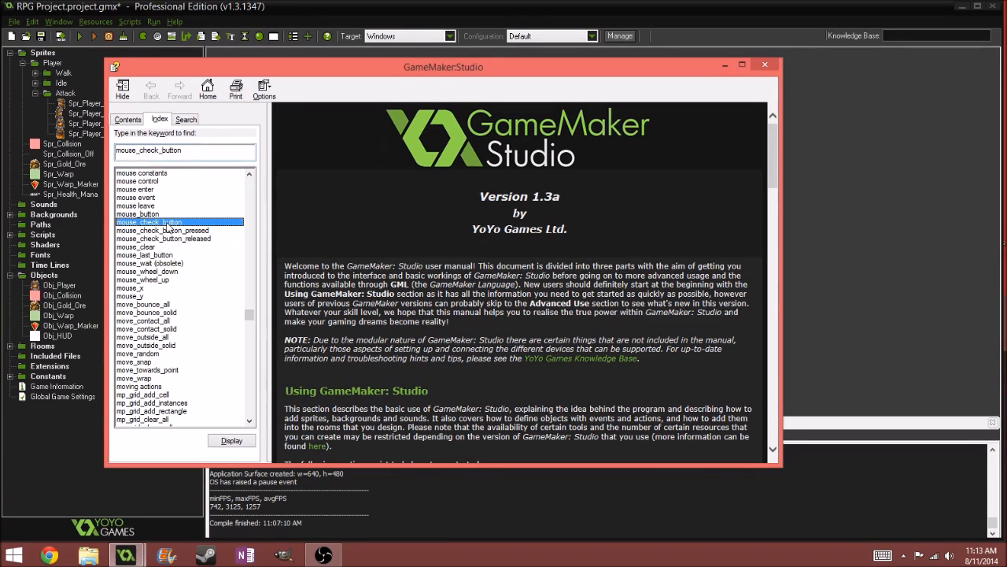
click(163, 230)
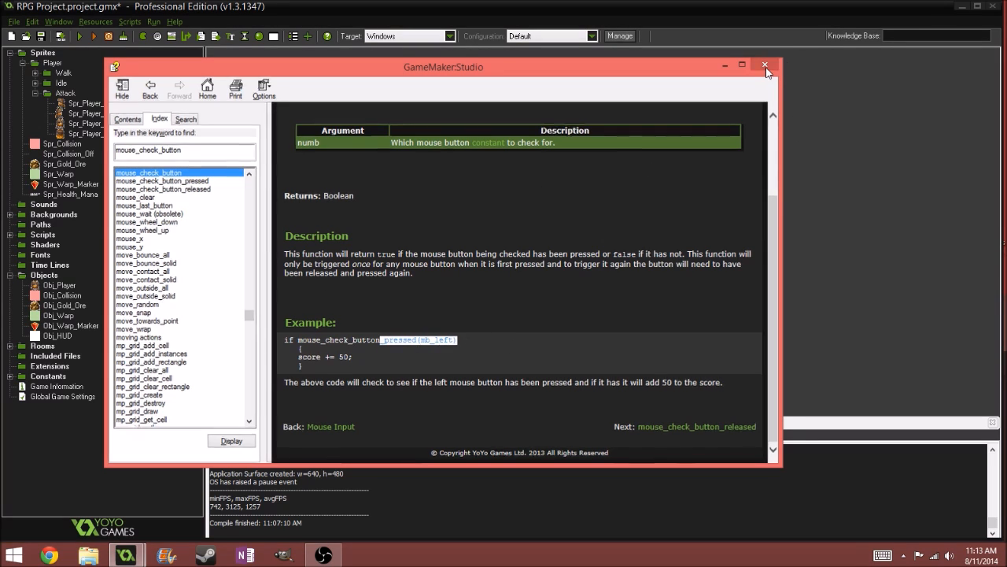
click(765, 65)
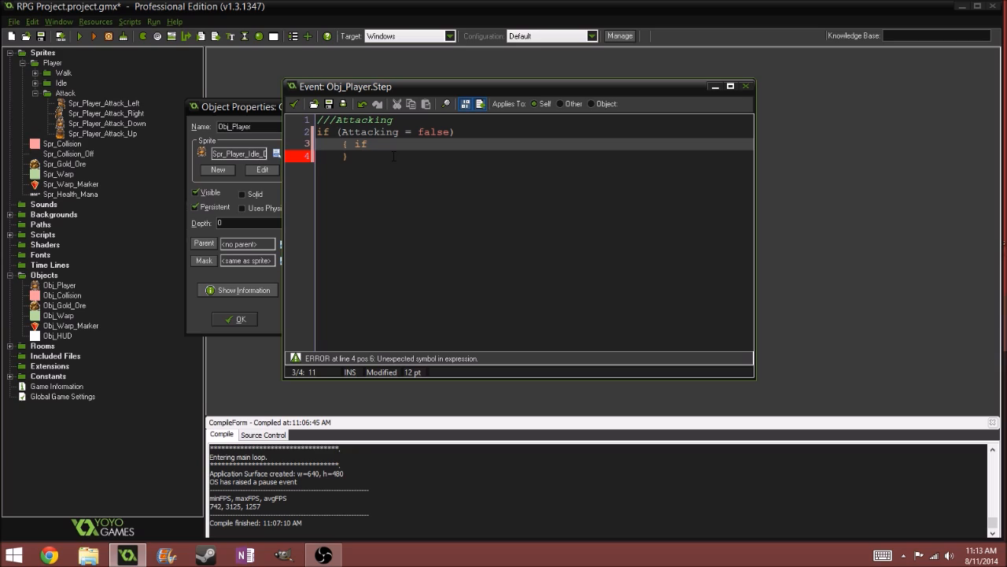
Write the nested condition 'if (mouse_check_button_pressed(mb_left)) { }' with an empty body
text((mouse)
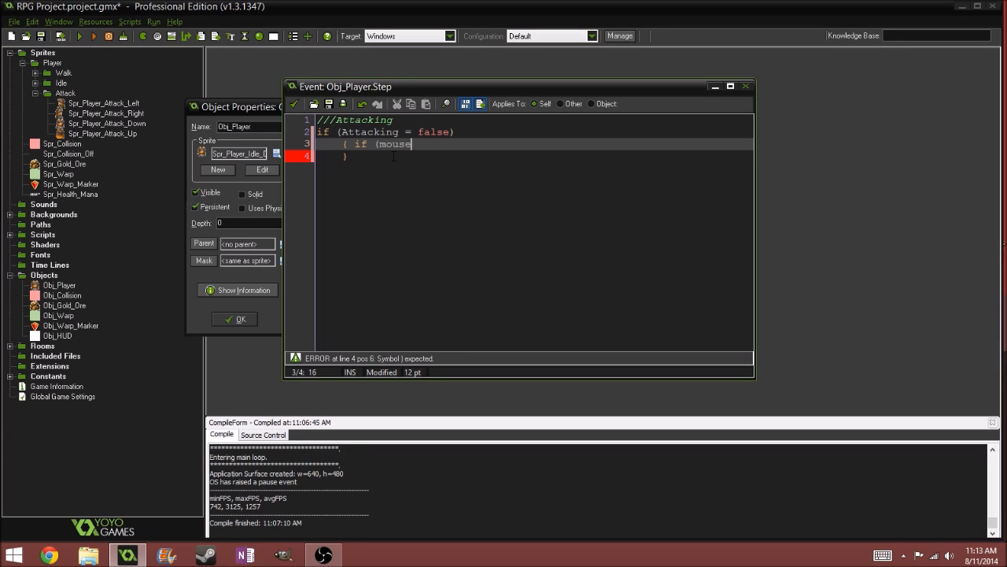
text(_che)
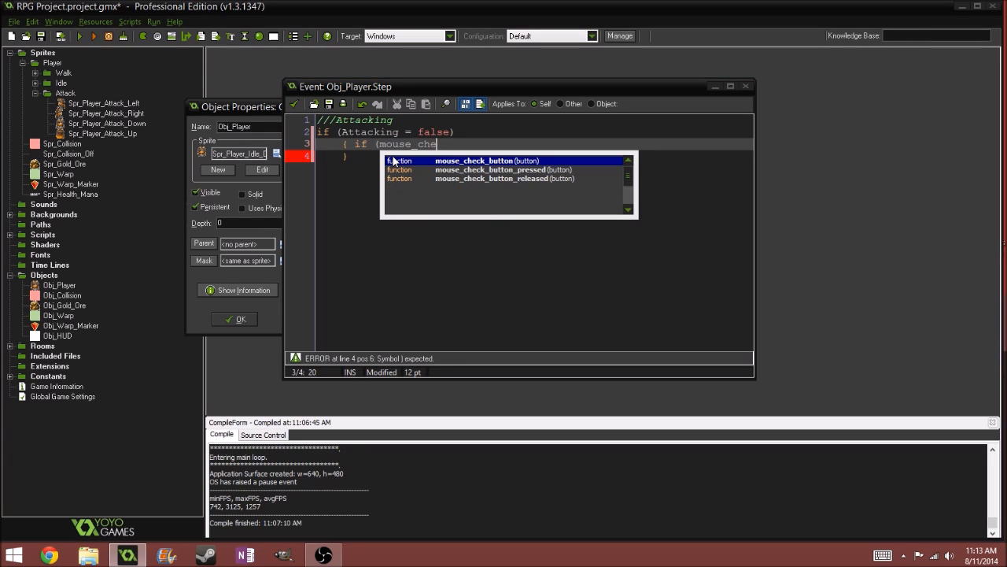
text(ck_pressed_butto)
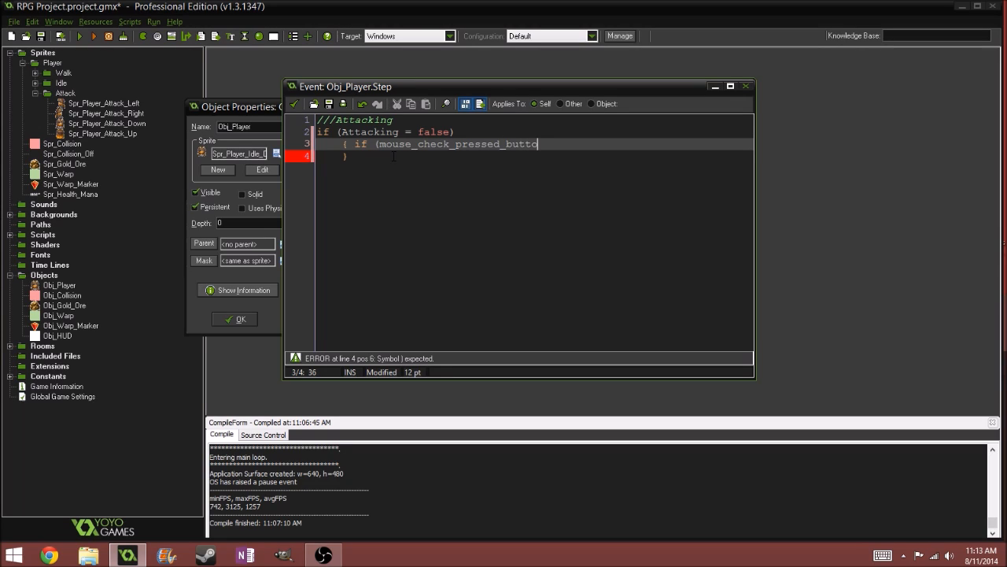
key(backspace)
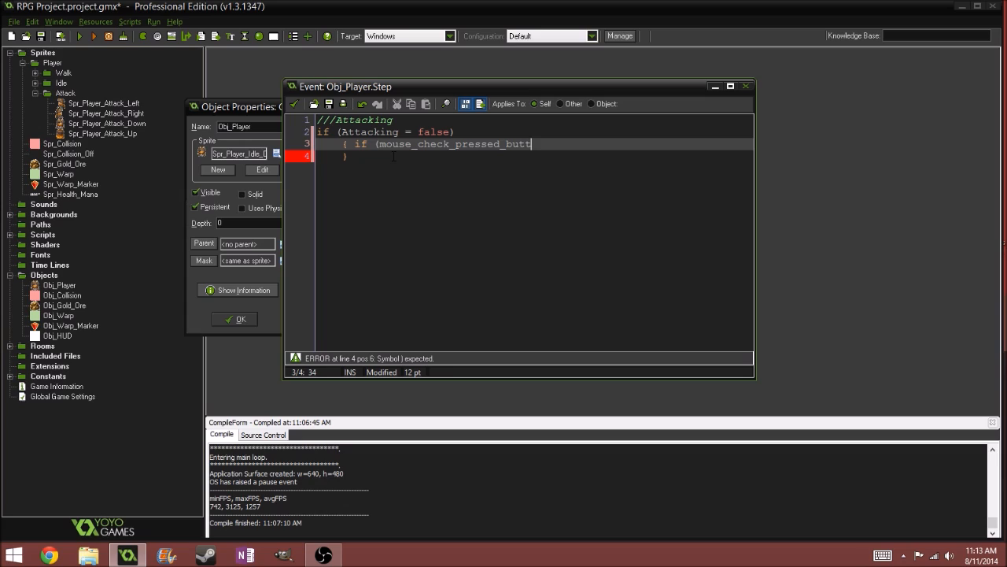
key(BackSpace)
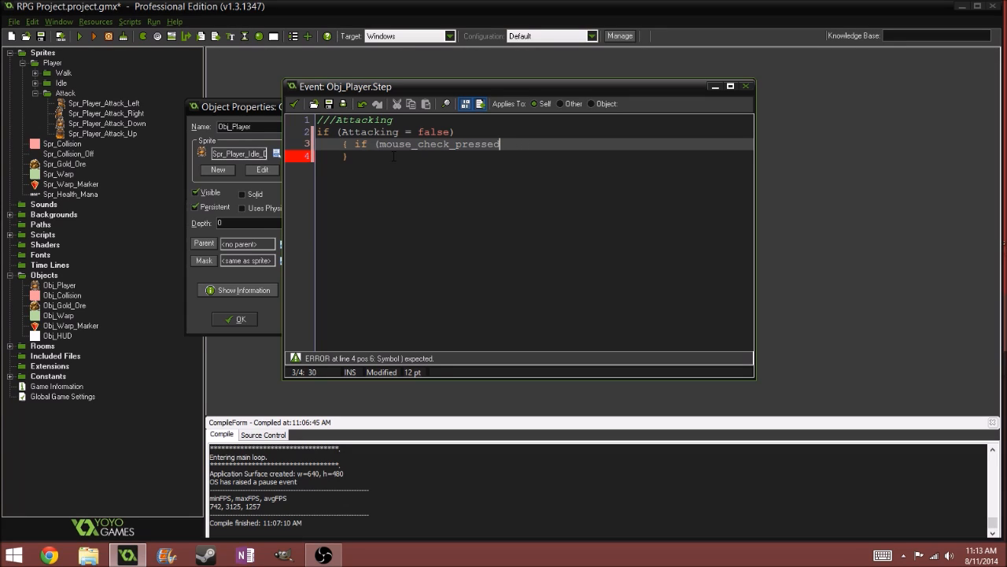
key(Backspace)
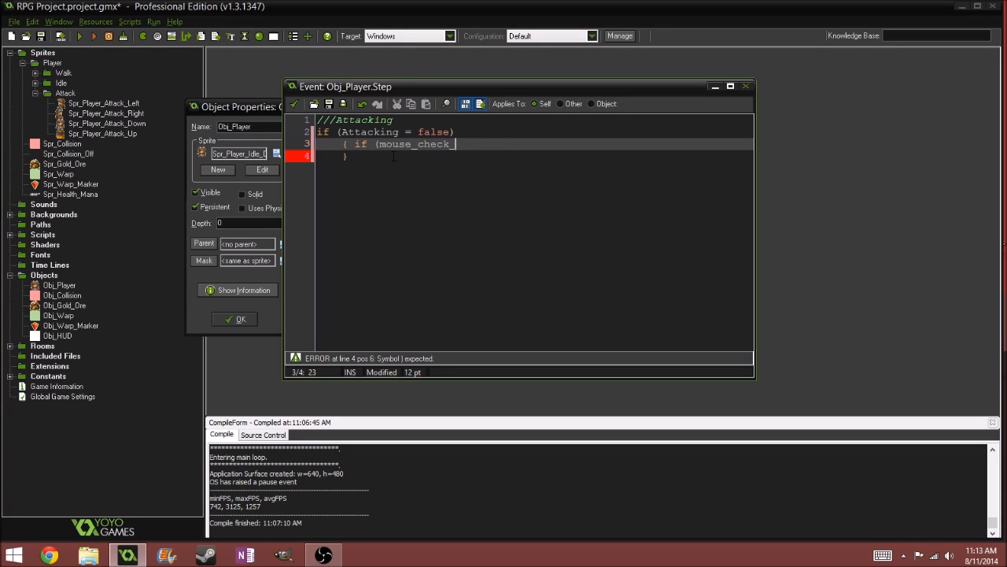
text(mouse_check)
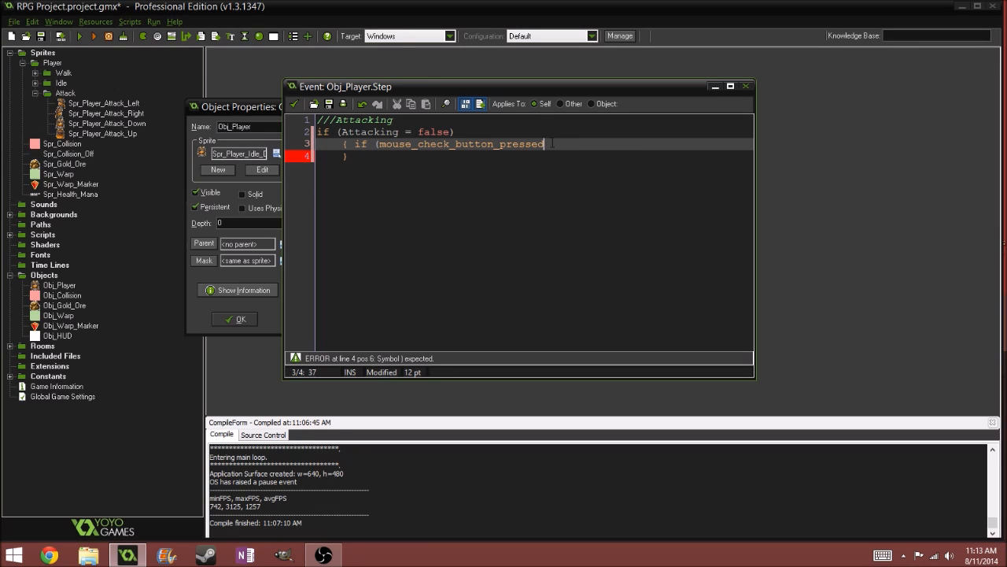
text(()
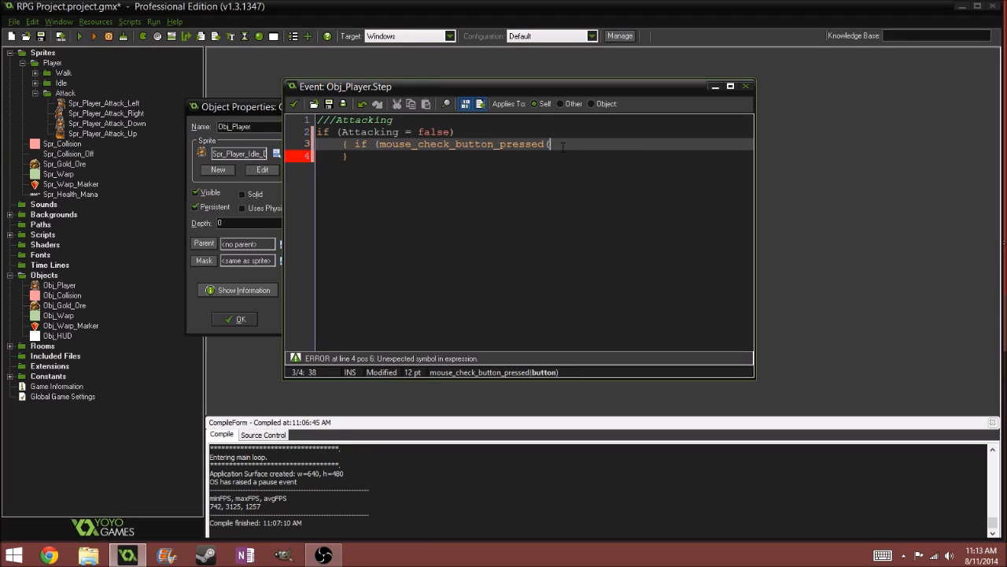
text(mb_le)
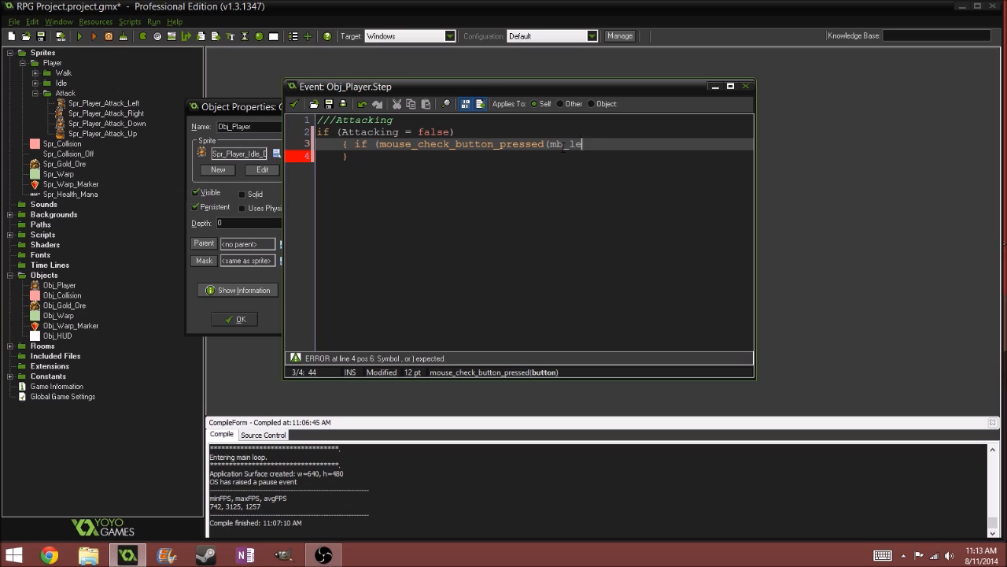
text(ft)))
text({)
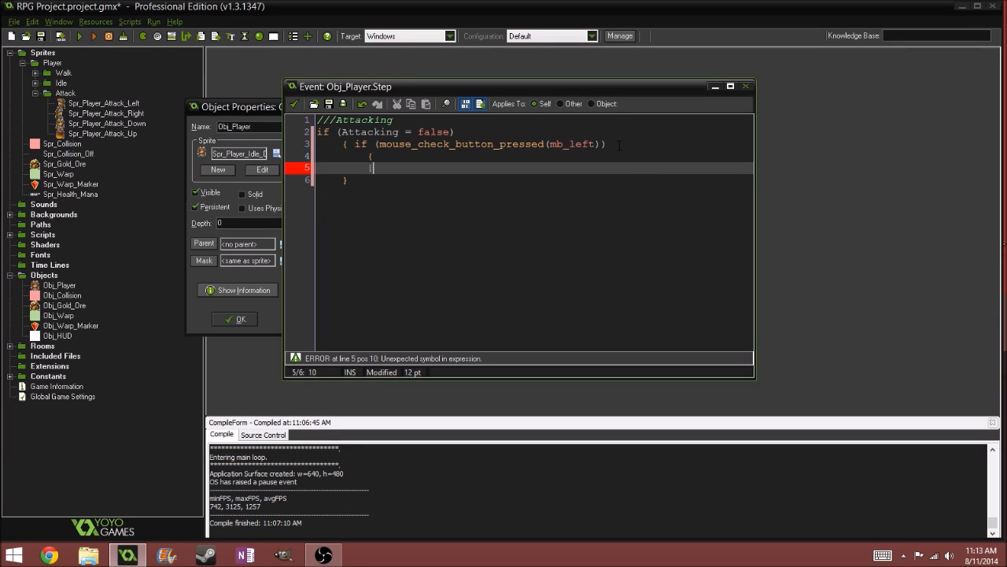
text(})
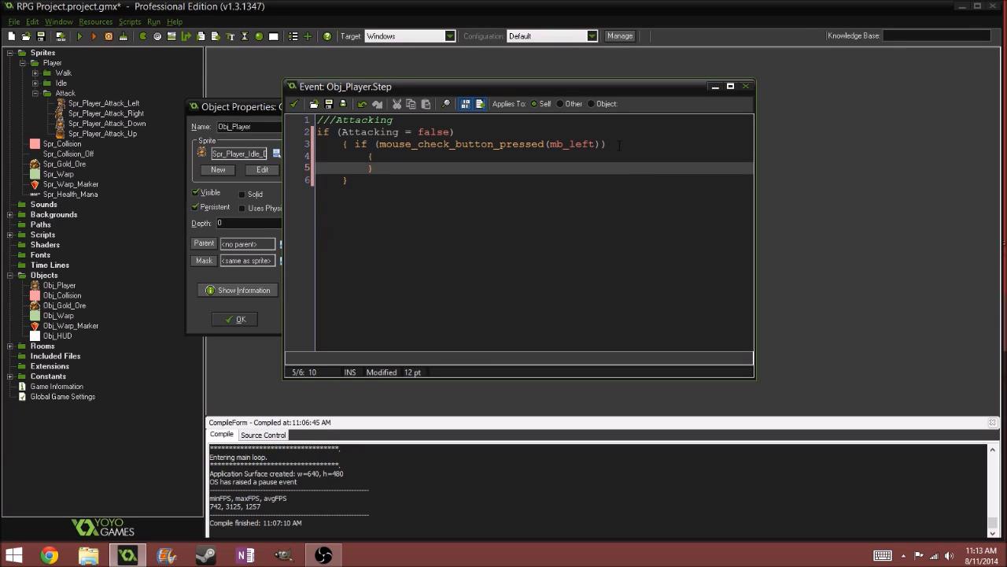
key(enter)
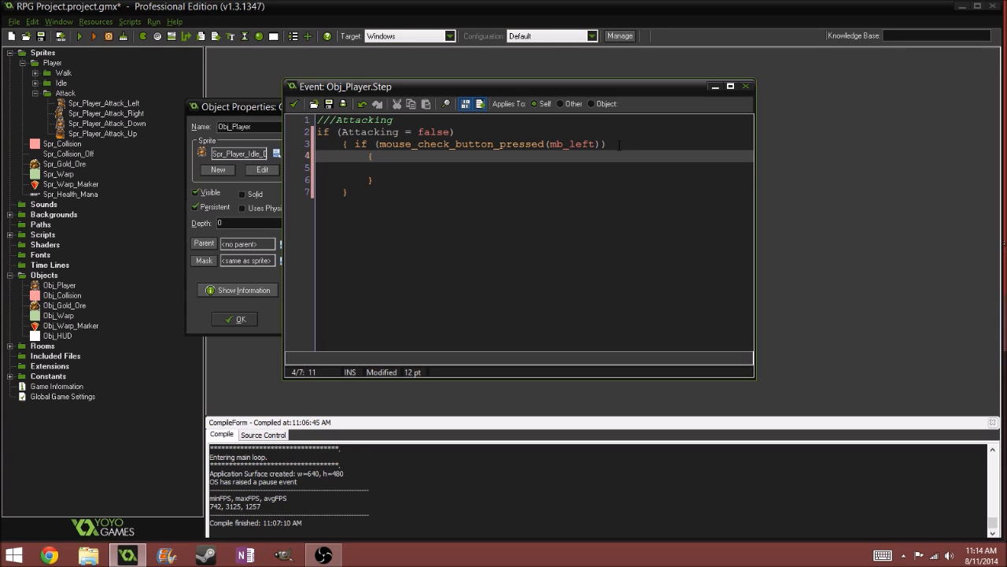
Start a nested 'if (Direction = "Down")' check inside the mouse-press braces
text(if)
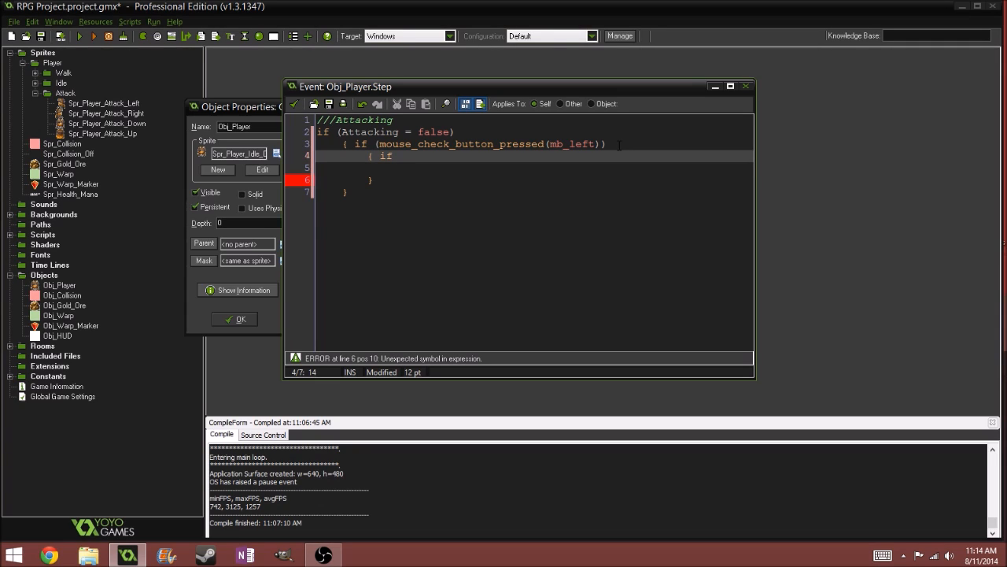
text(Directio)
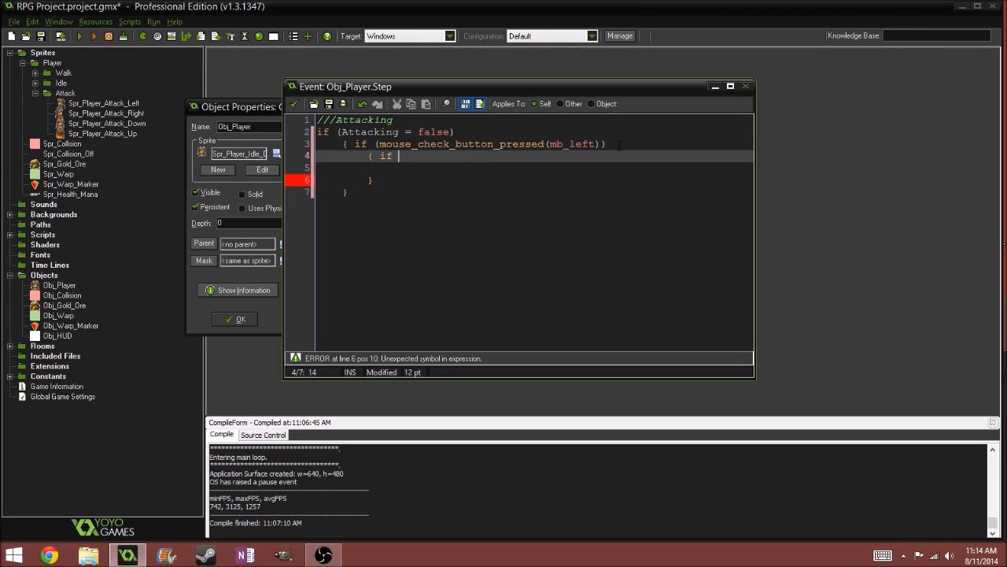
text(Directio)
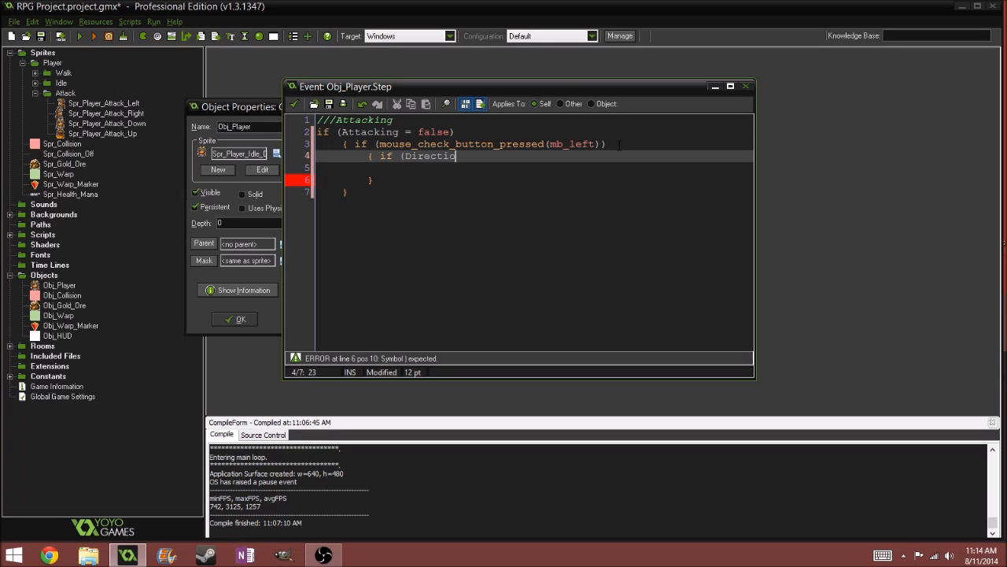
text(n = D)
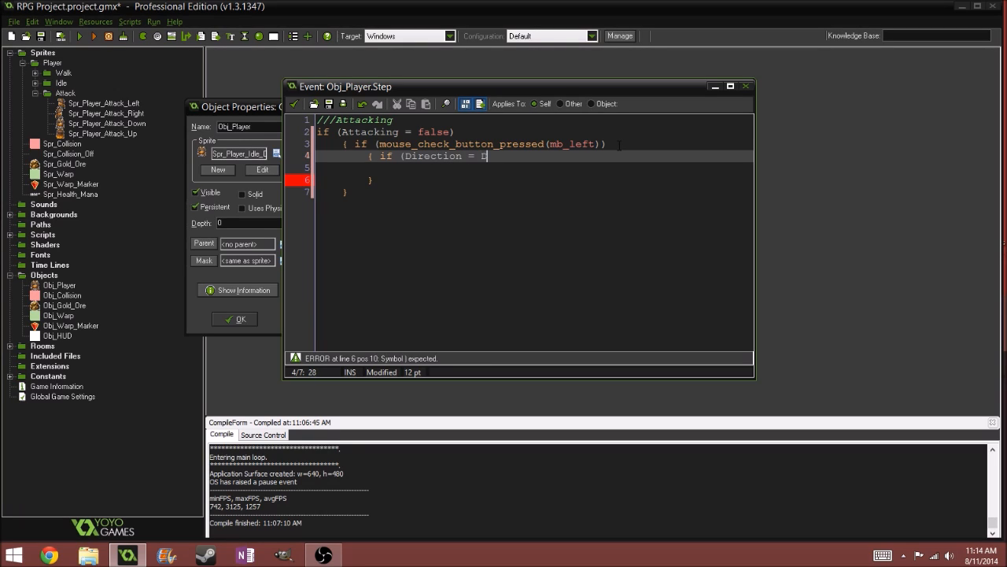
text(o)
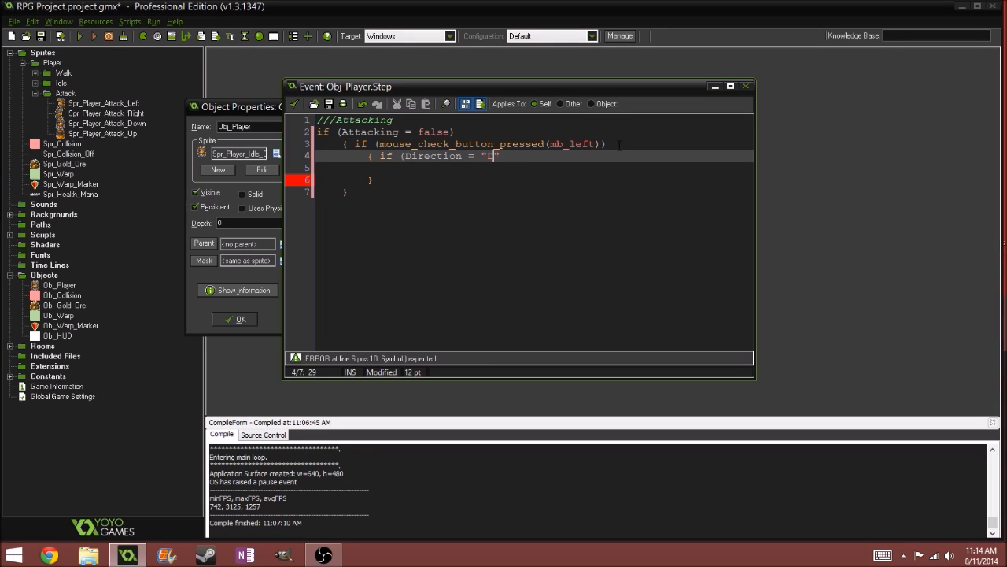
text(own)
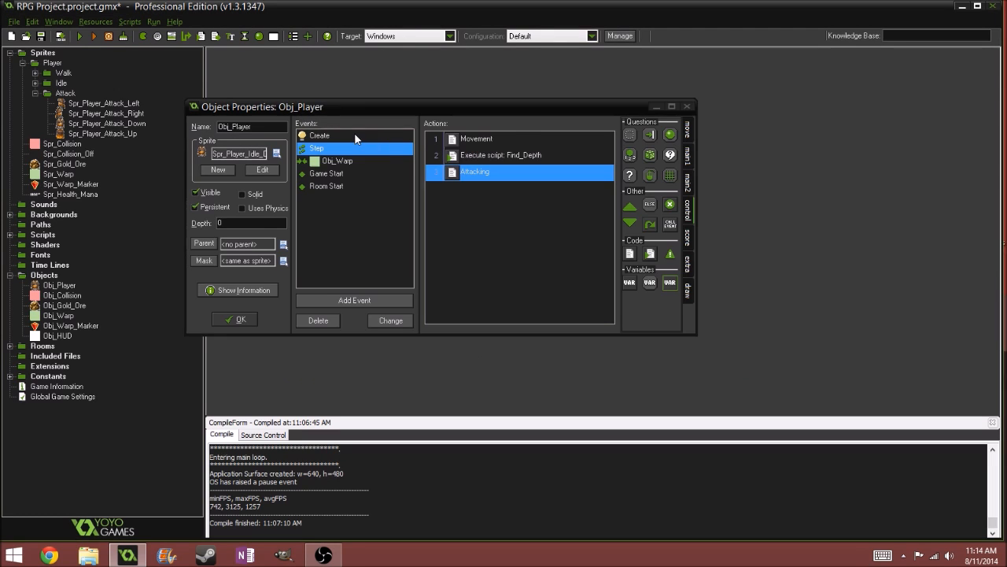
Check the Direction values in the Movement code and view an idle sprite for reference
double_click(320, 135)
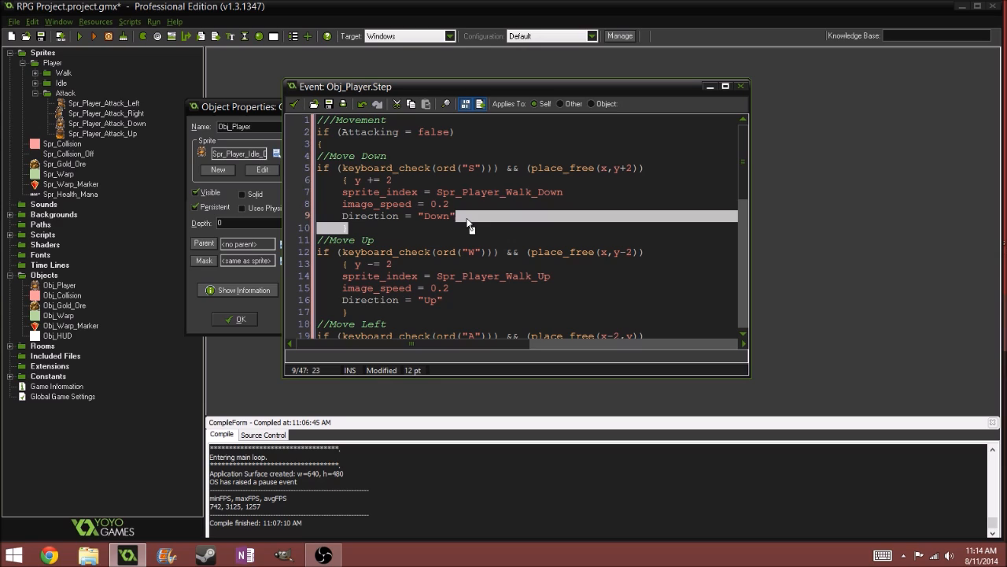
click(444, 299)
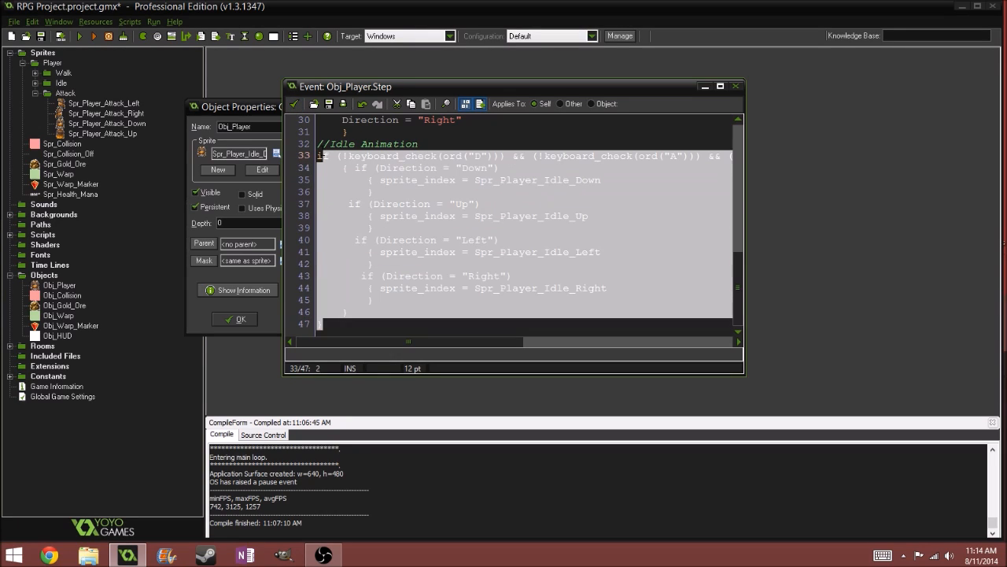
click(322, 167)
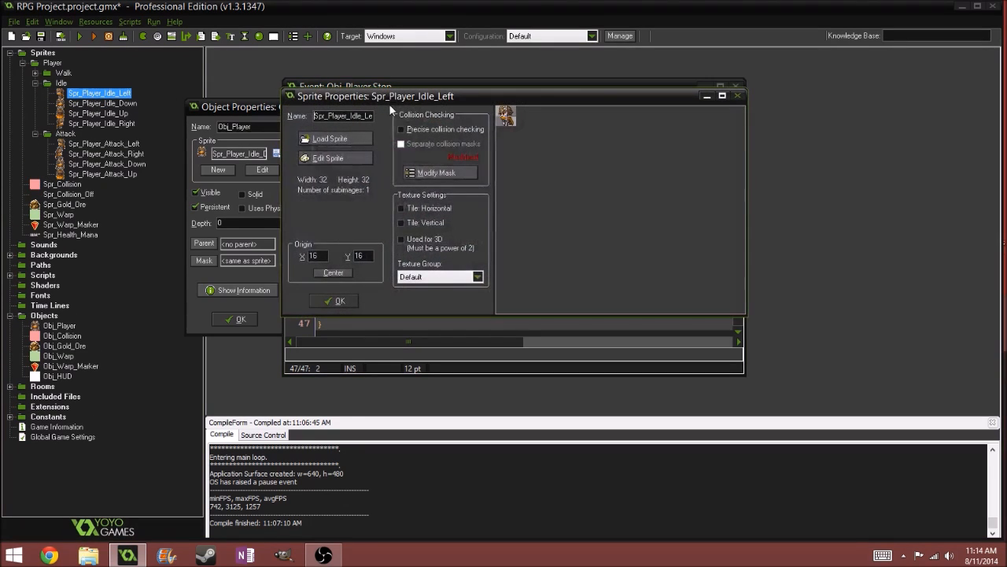
click(327, 157)
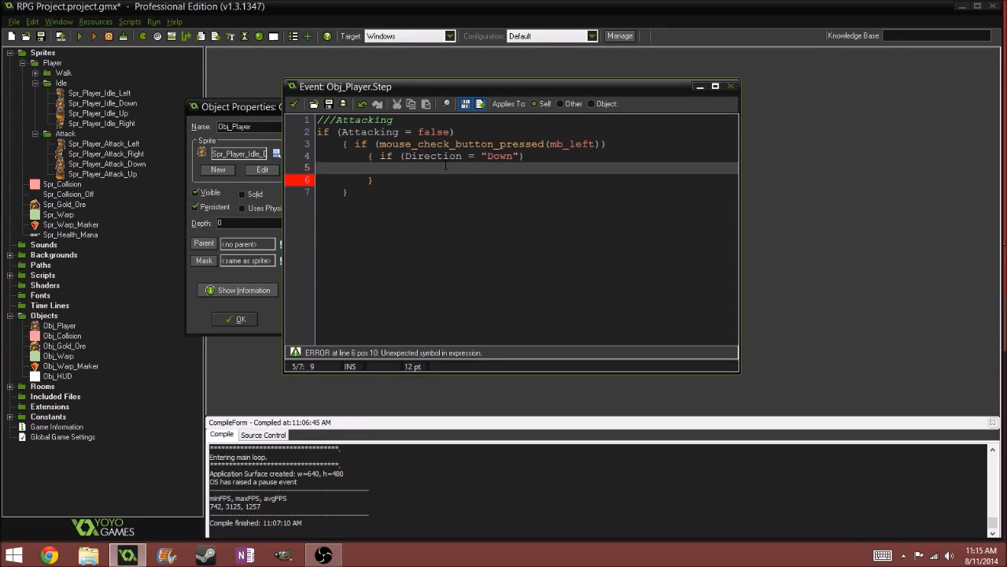
Give the Down check braces containing 'sprite_index = Spr_Player_Attack_Down'
key(enter)
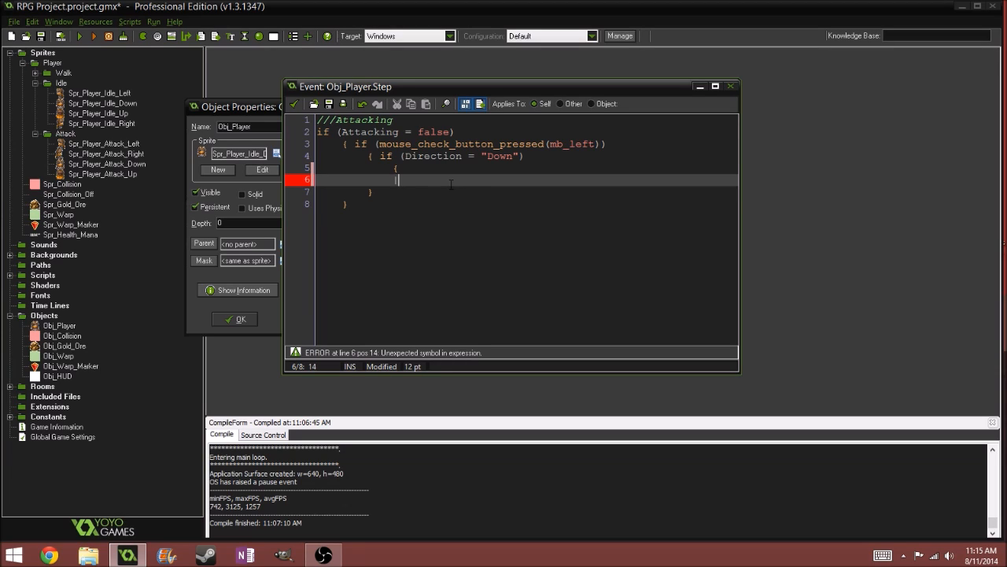
text(})
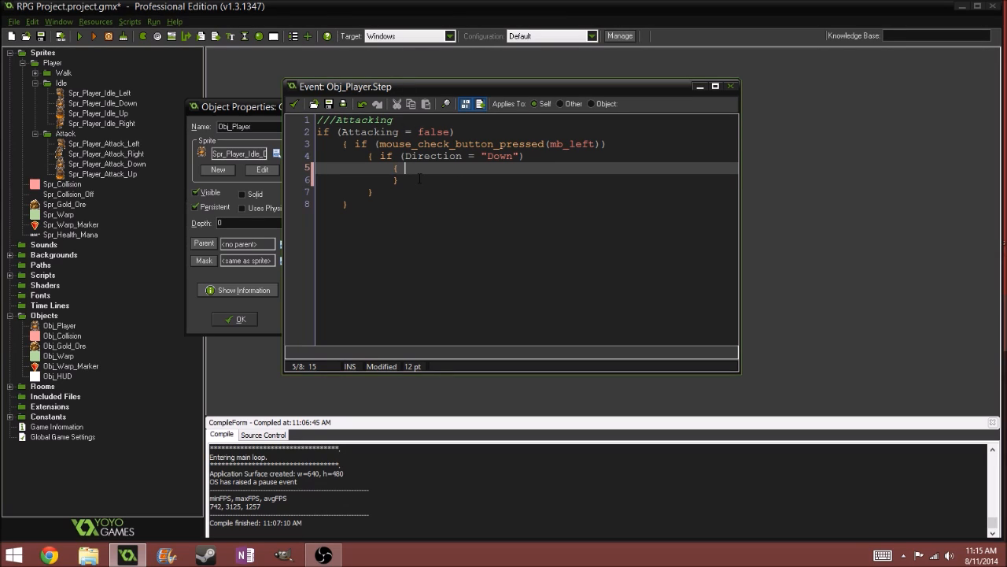
text(sprit)
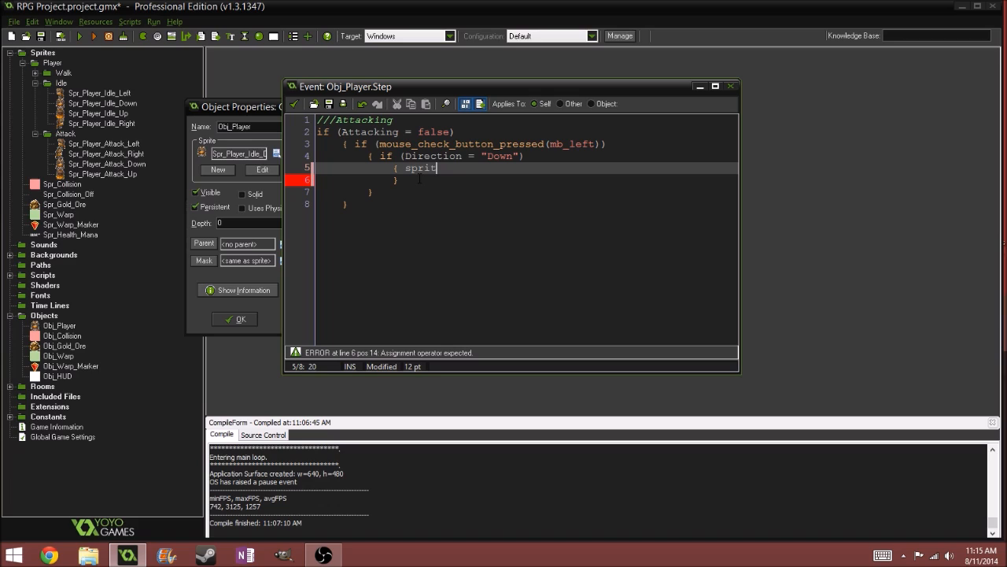
text(e_index =)
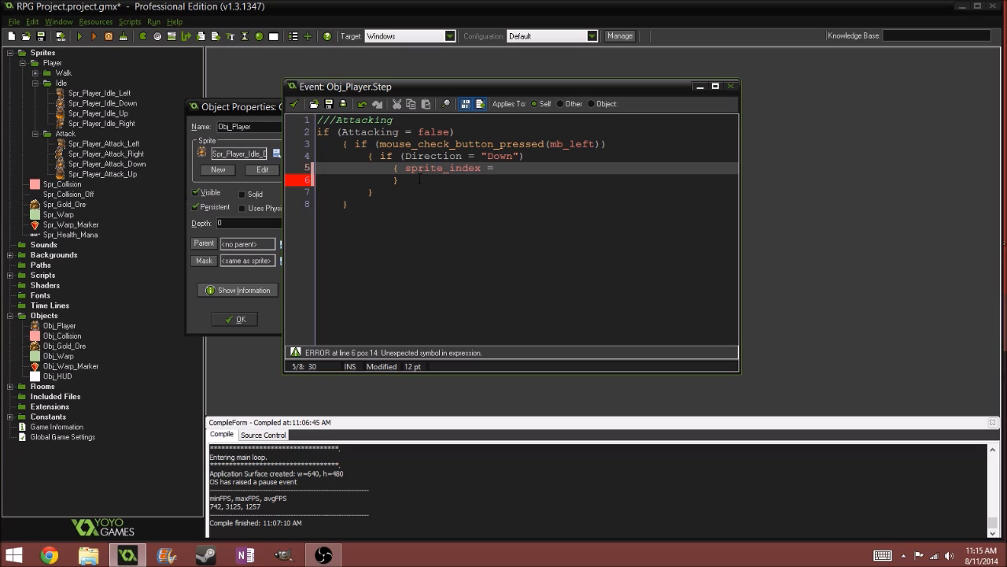
text(Spr)
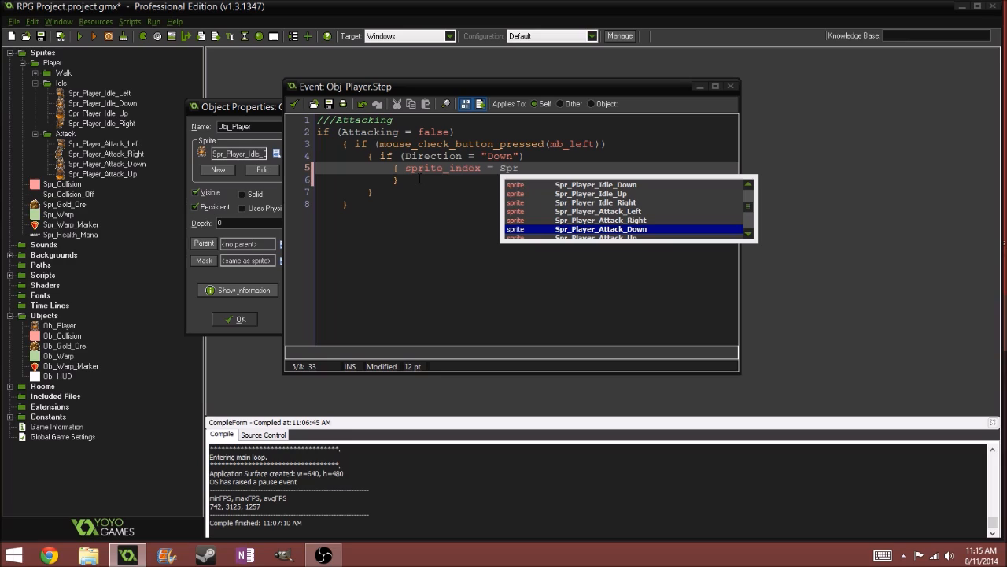
click(601, 228)
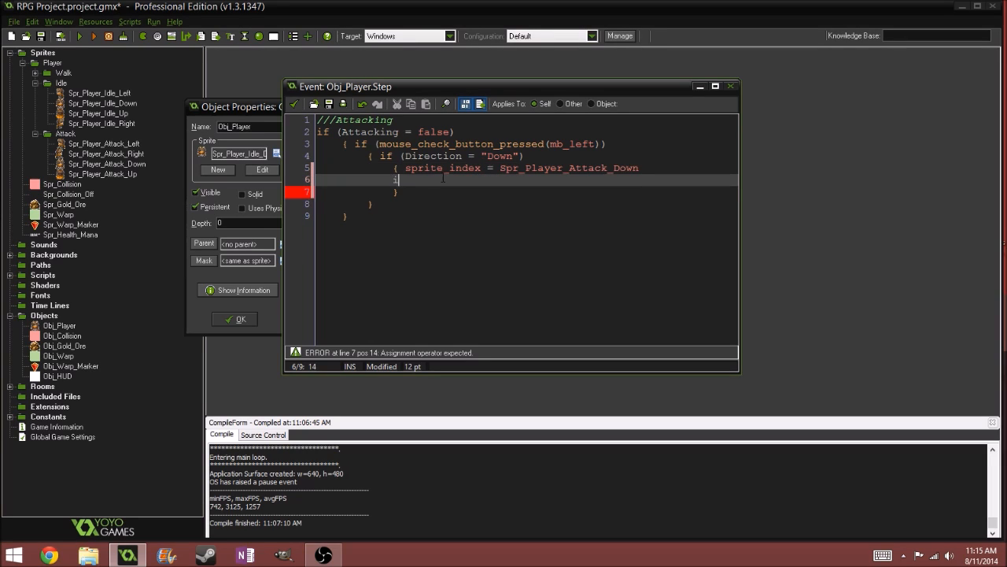
Add 'image_speed = 0.4' and 'image_index = 0' to the Down attack block
text(image_s)
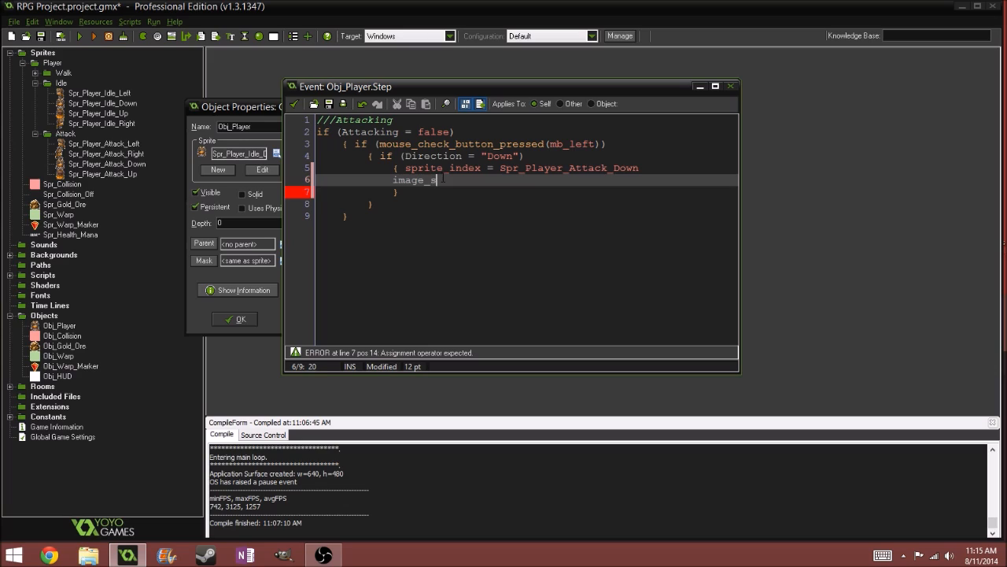
text(peed =)
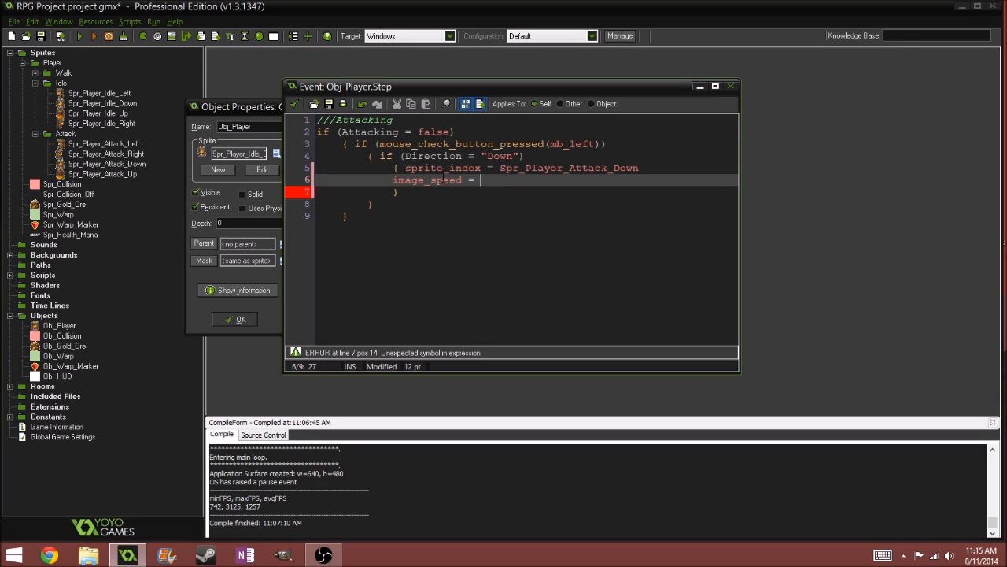
text(0.)
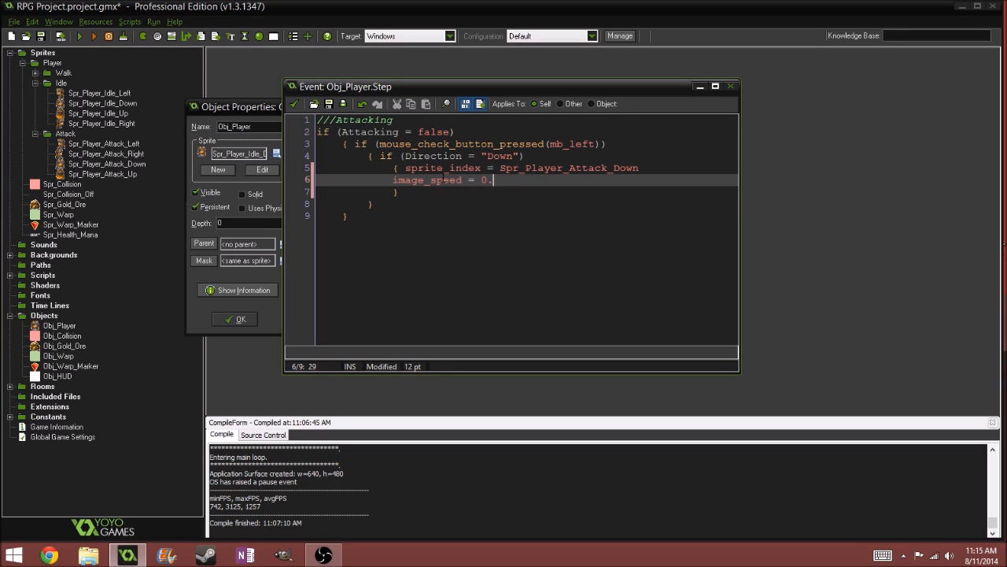
text(4)
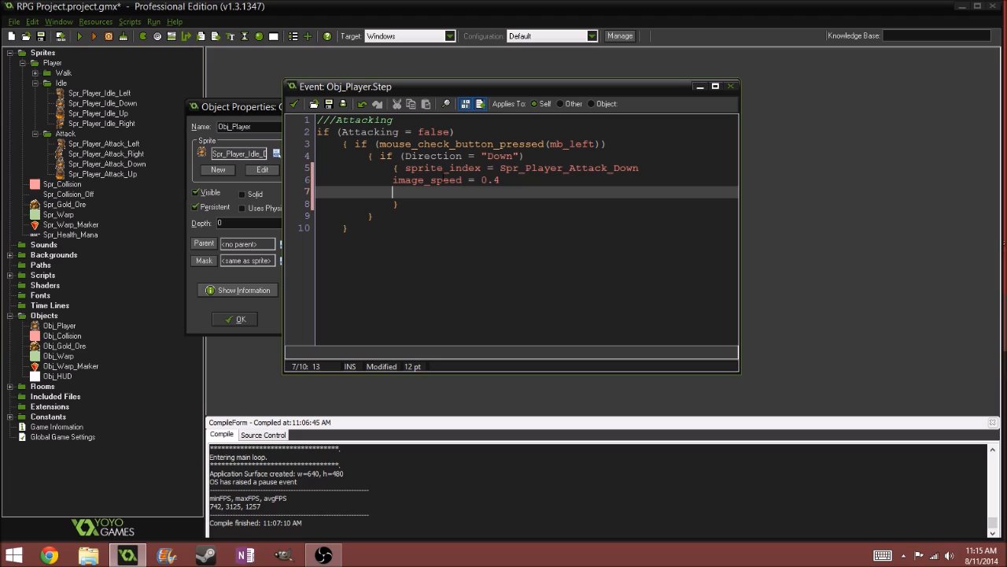
text(ima)
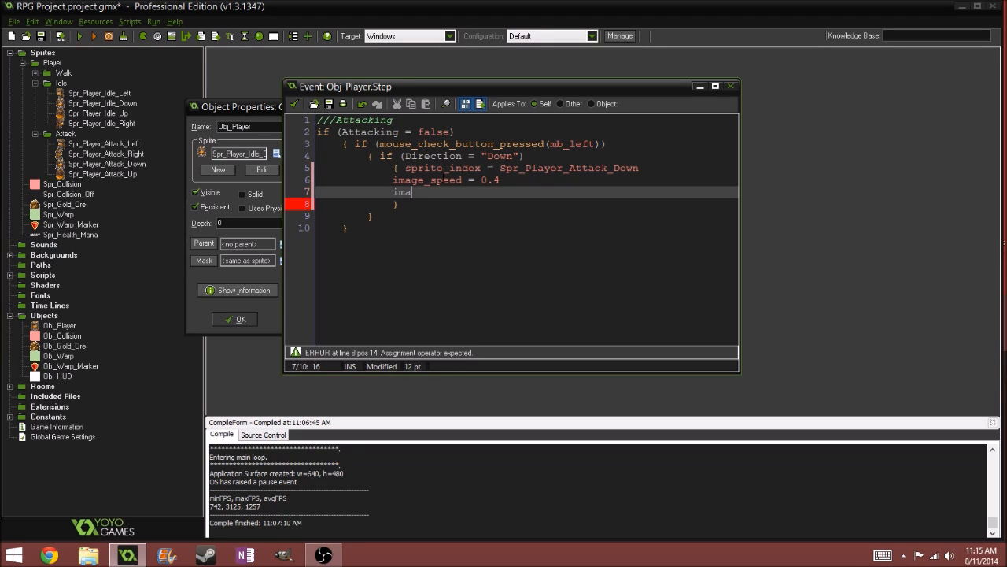
text(ge_index = 0)
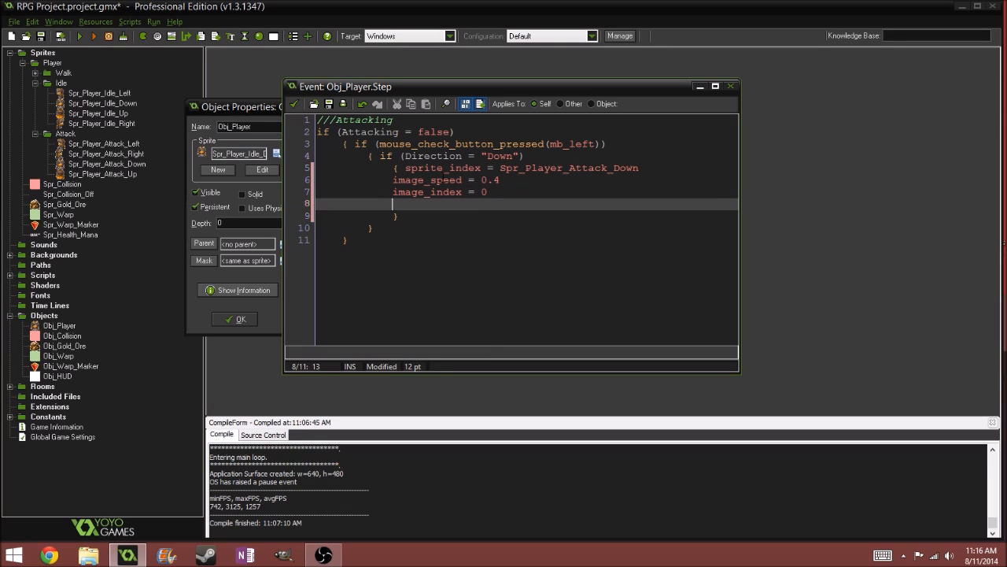
Add 'Attacking = true' to the Down attack block and review the Step event code
text(Attacking = 1)
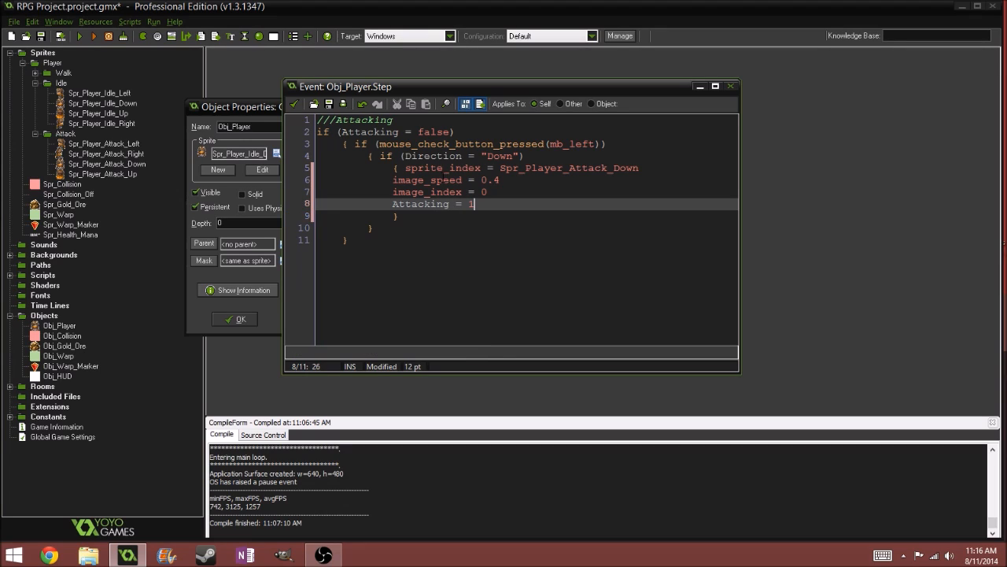
text(tr)
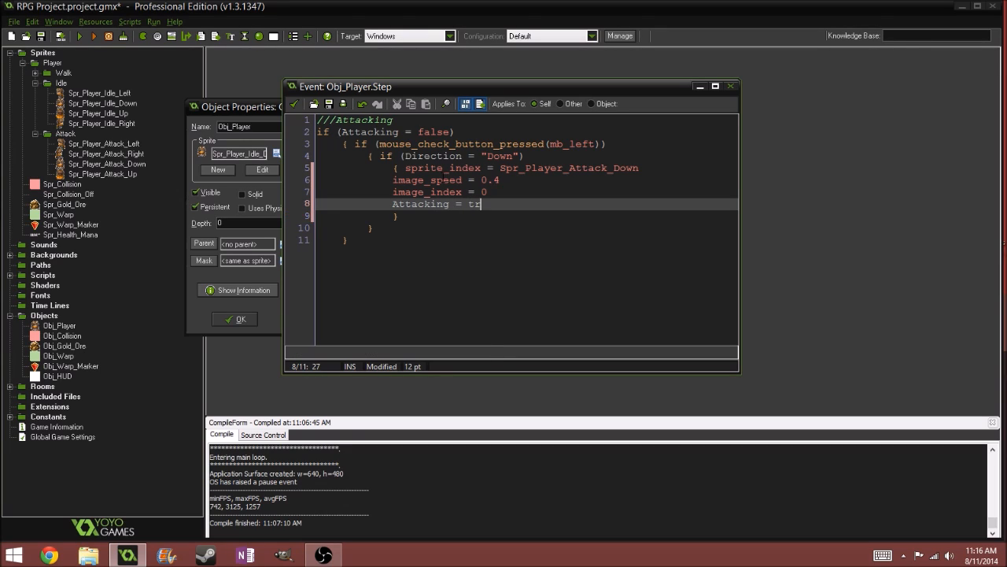
text(ue)
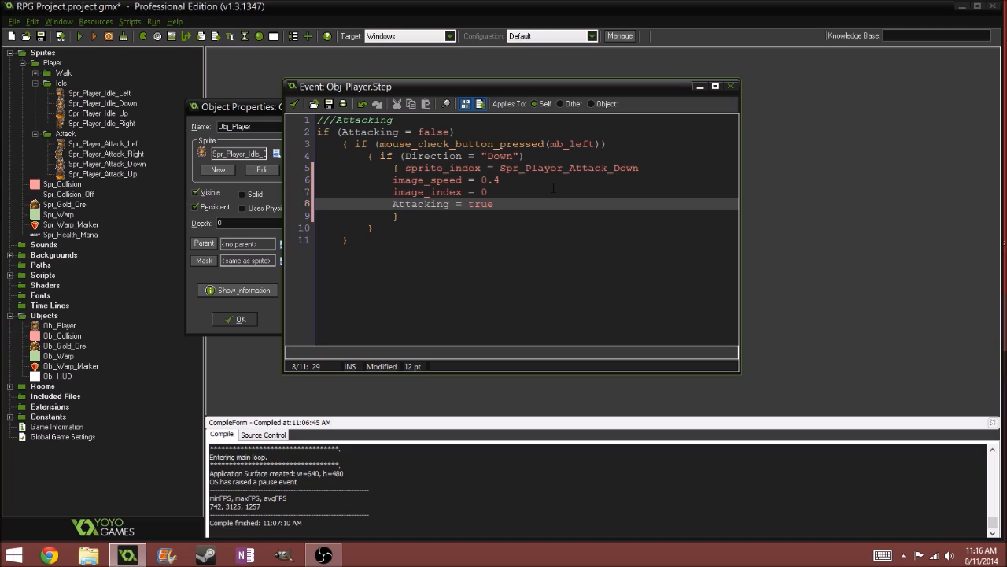
double_click(481, 205)
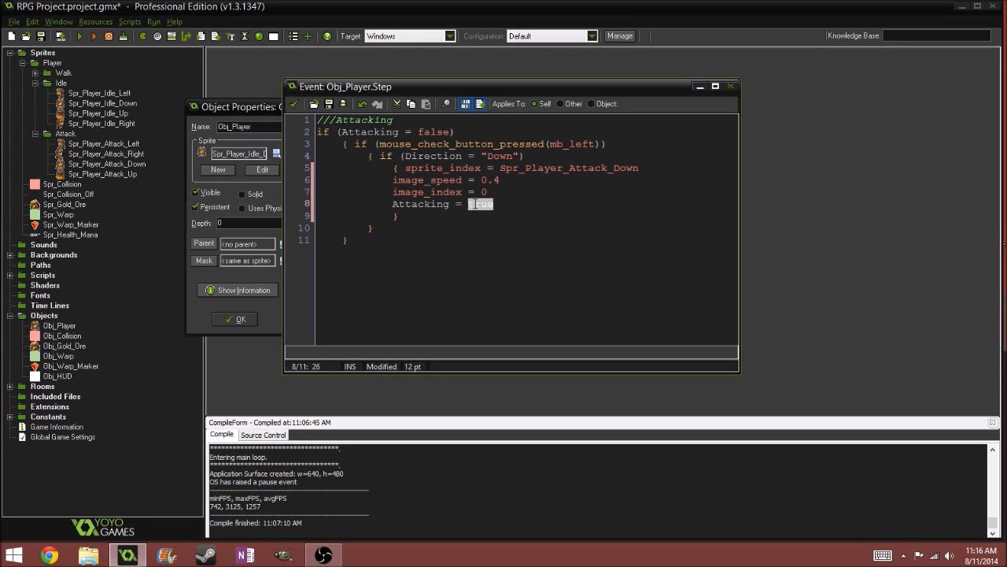
text(true)
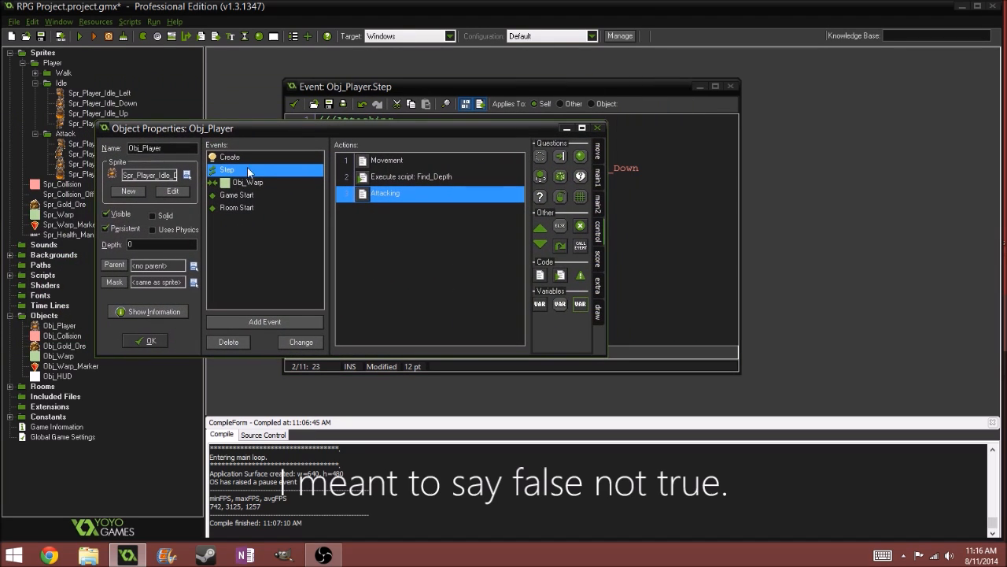
double_click(384, 192)
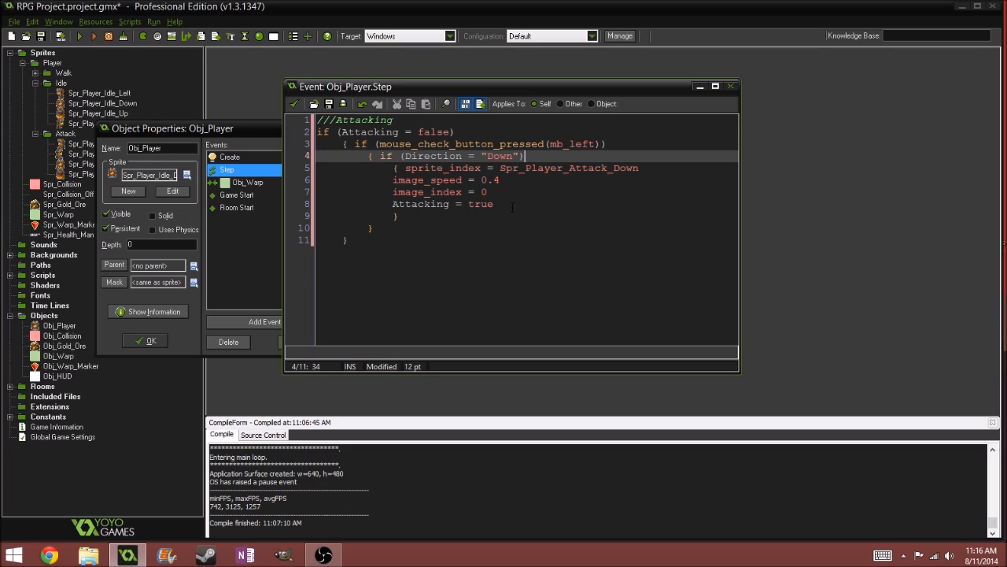
drag(526, 156, 494, 205)
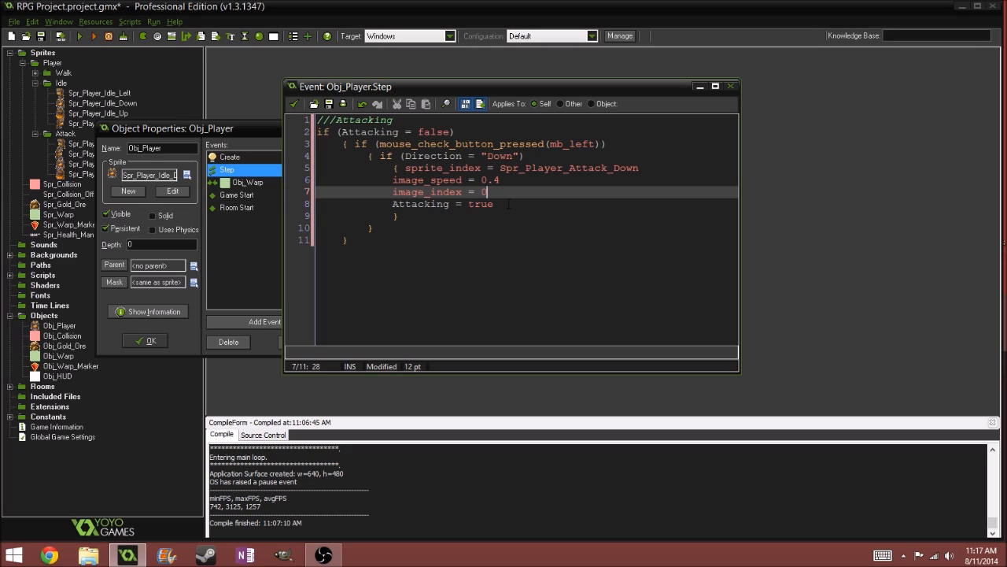
Turn the second copied block into the Up branch using Spr_Player_Attack_Up
click(496, 205)
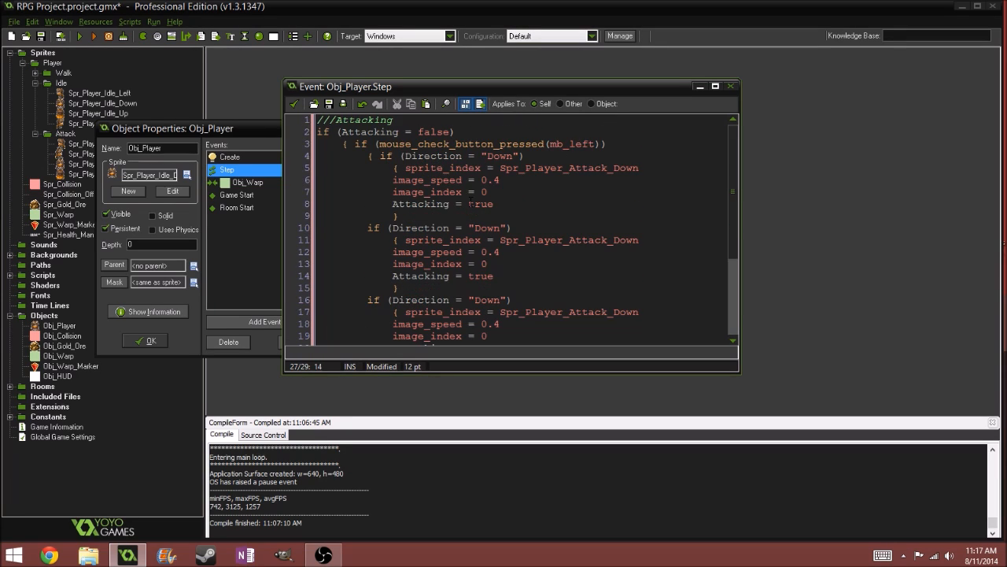
double_click(485, 227)
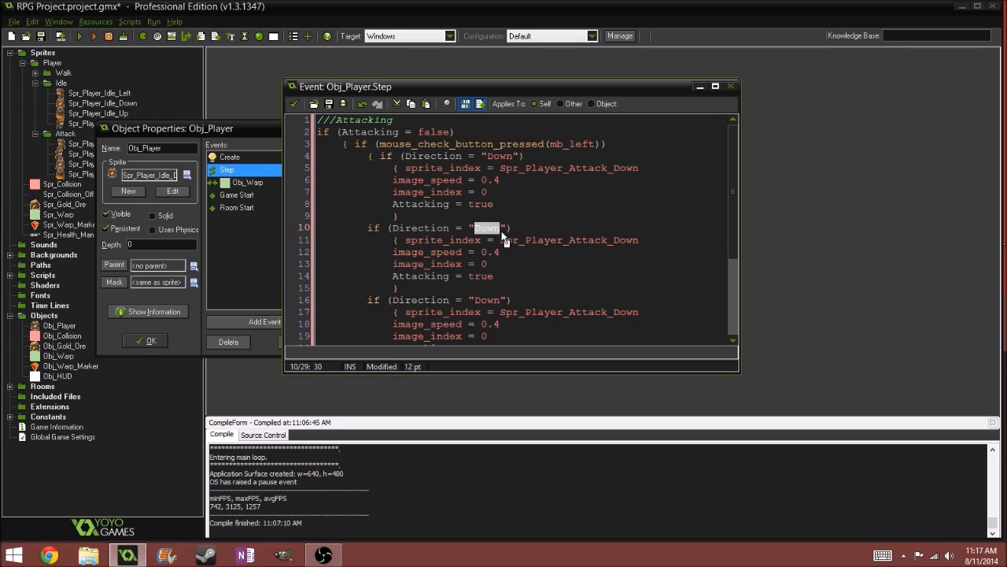
text(Up)
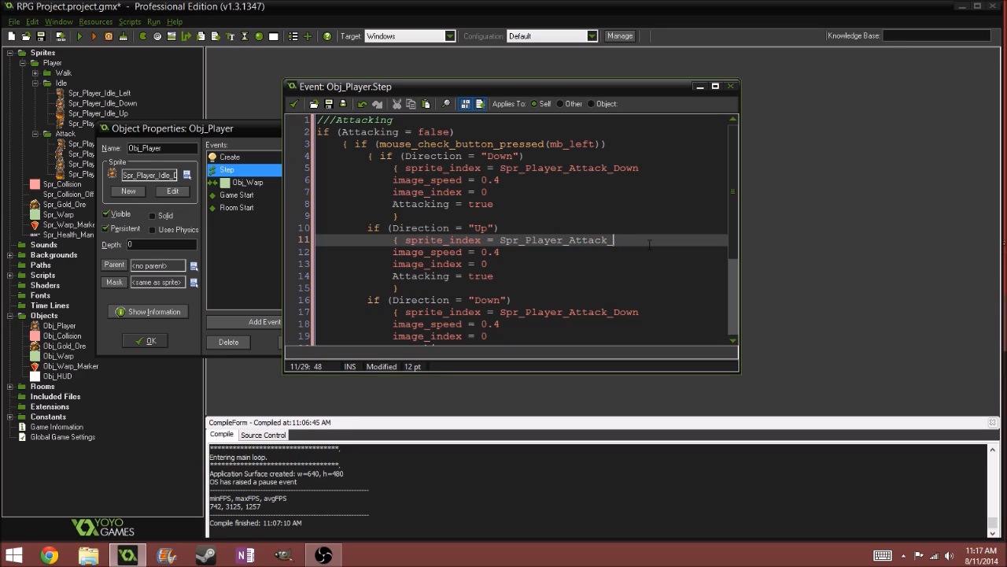
text(Up)
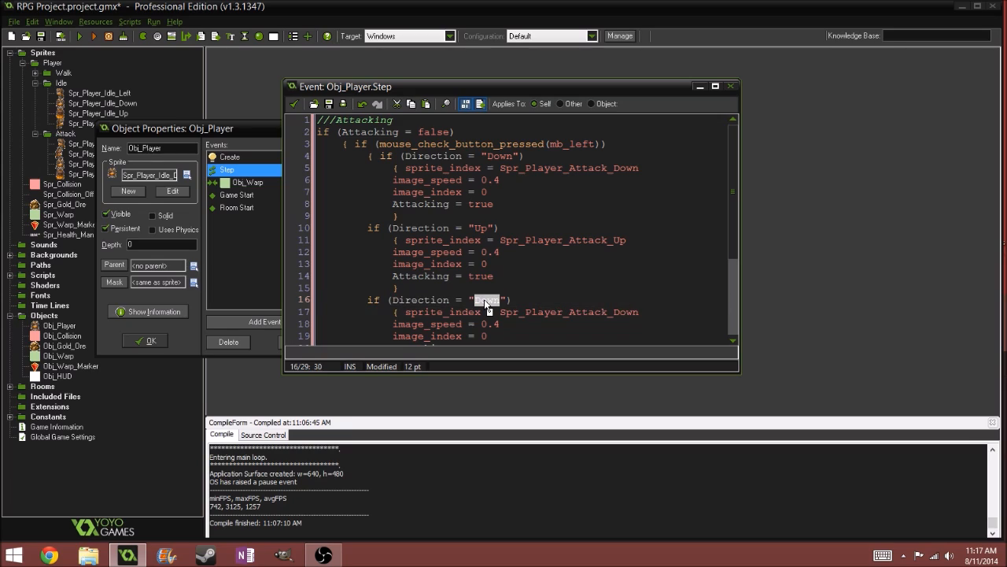
Make the Left and Right branches with Spr_Player_Attack_Left and Spr_Player_Attack_Right
text(Left)
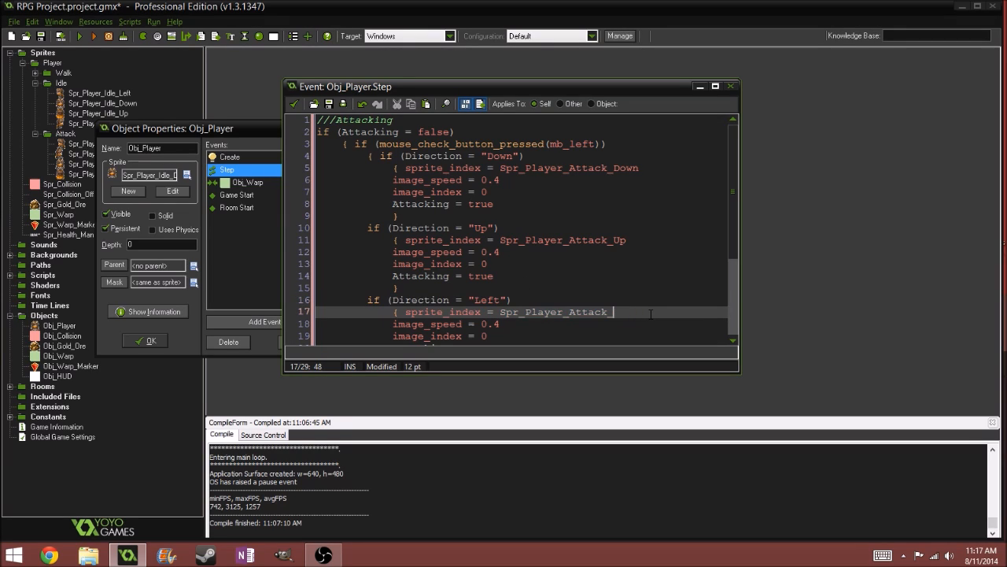
text(_Left)
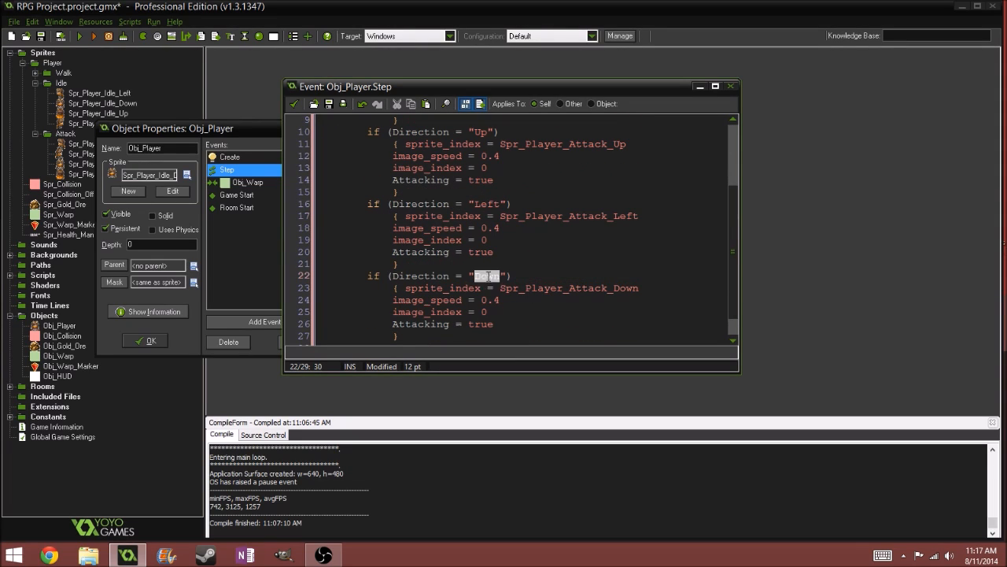
text(Right)
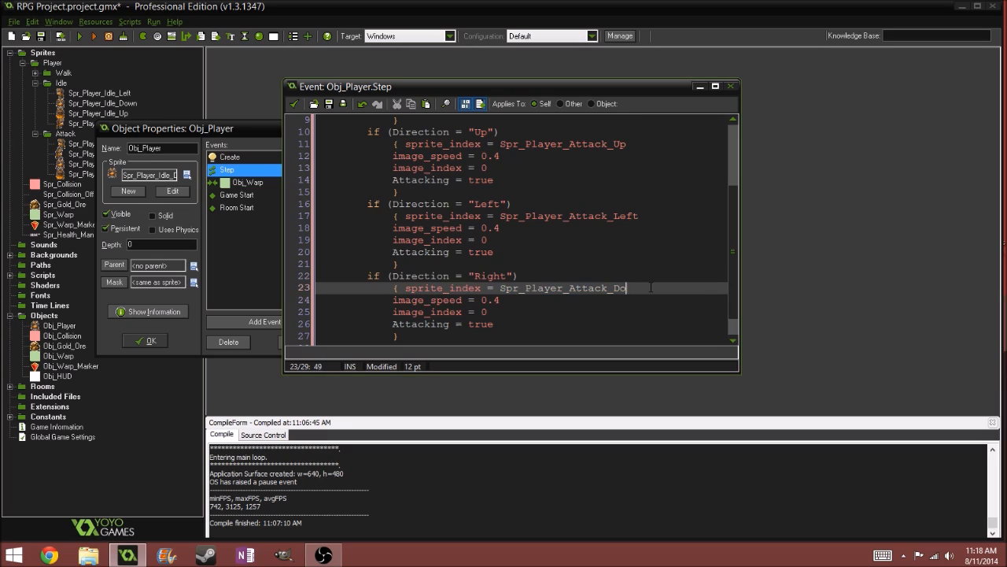
text(ight)
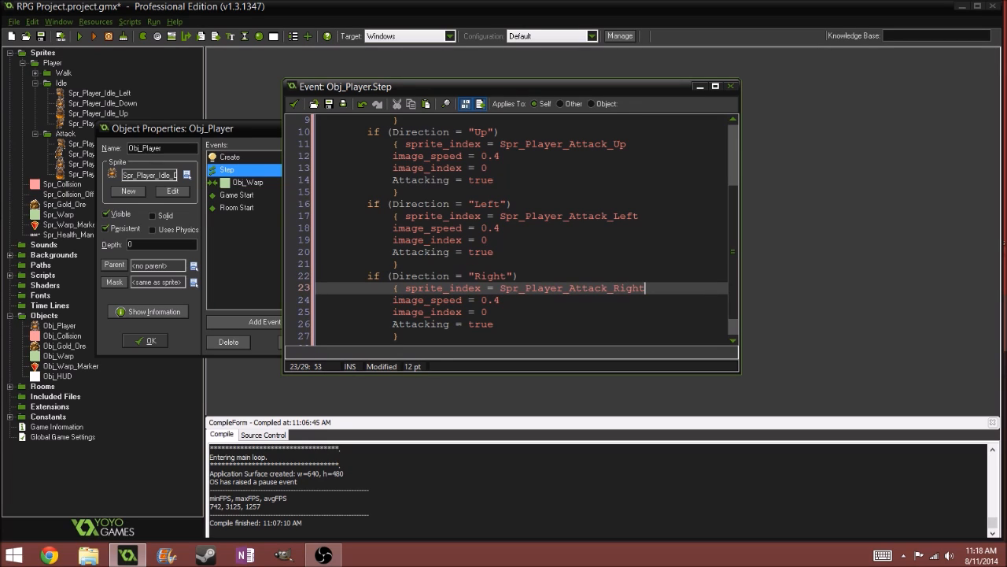
scroll(down, 3)
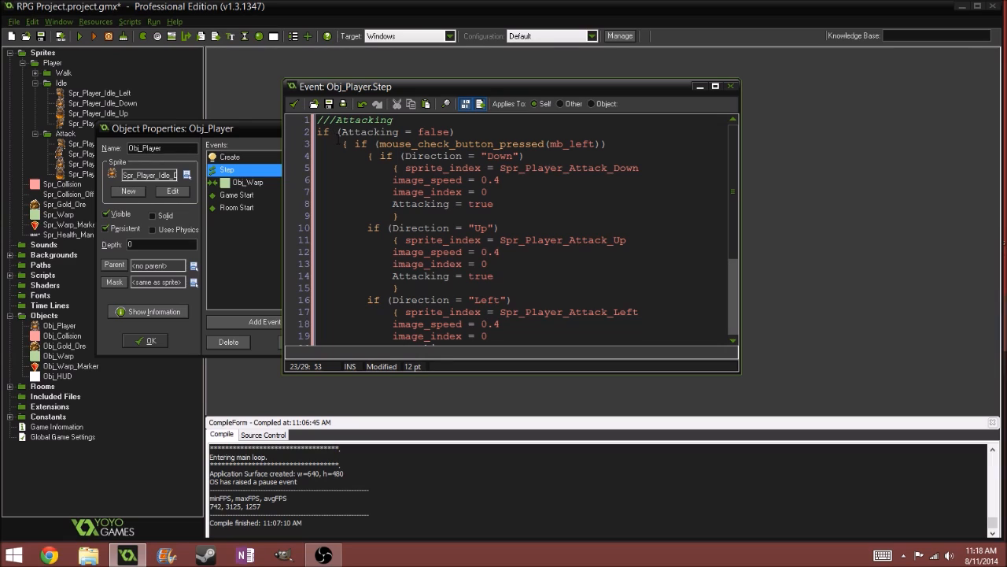
Close the Step code editor and reach Add Event in Obj_Player's properties
click(605, 143)
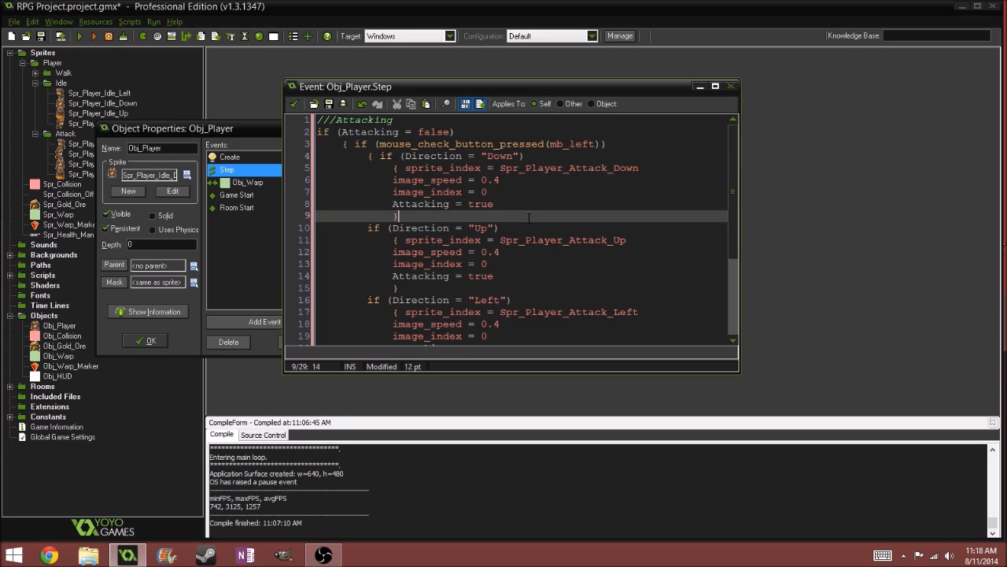
scroll(down, 3)
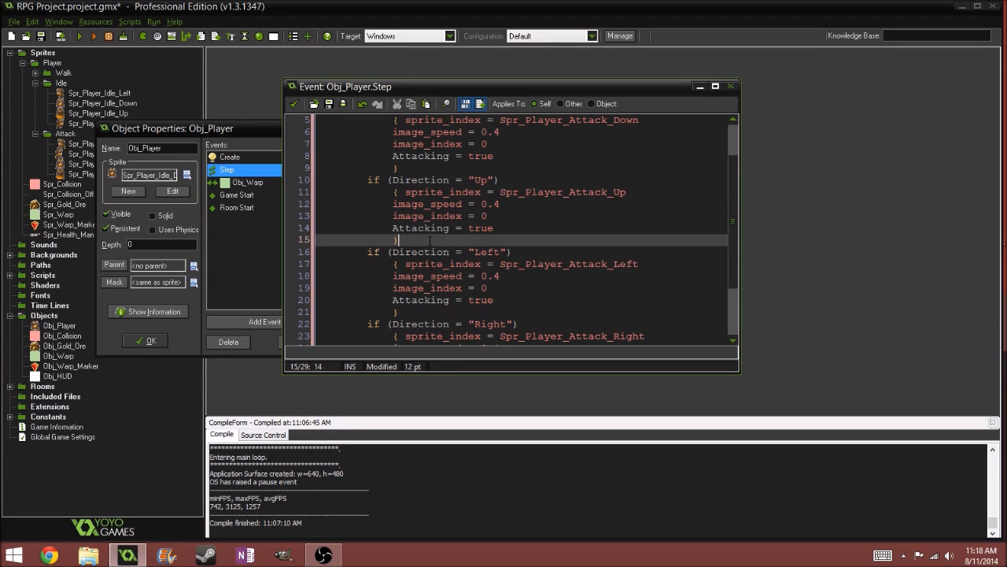
scroll(down, 3)
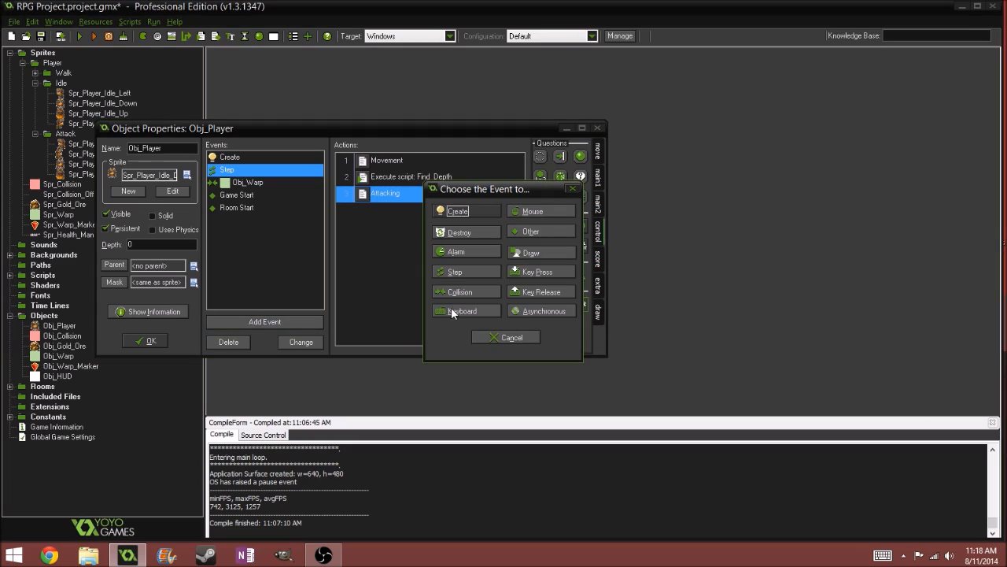
Add an Other > Animation End event to Obj_Player and bring up its empty code
click(530, 230)
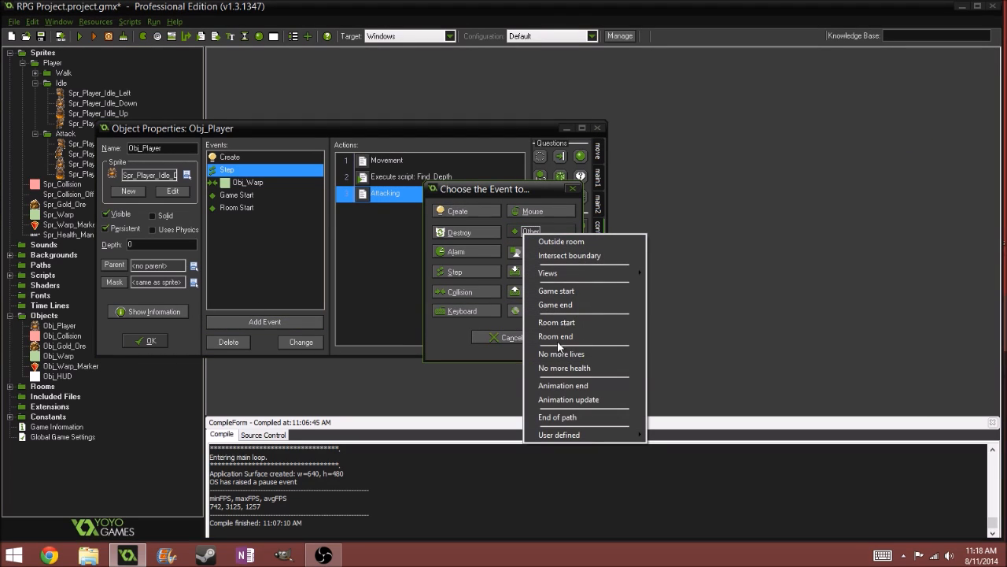
click(563, 384)
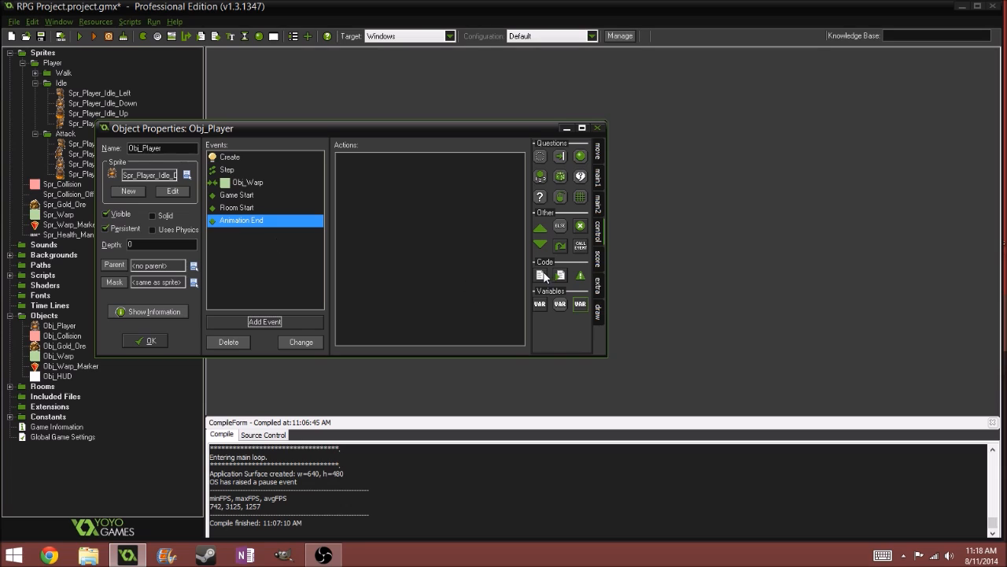
click(540, 274)
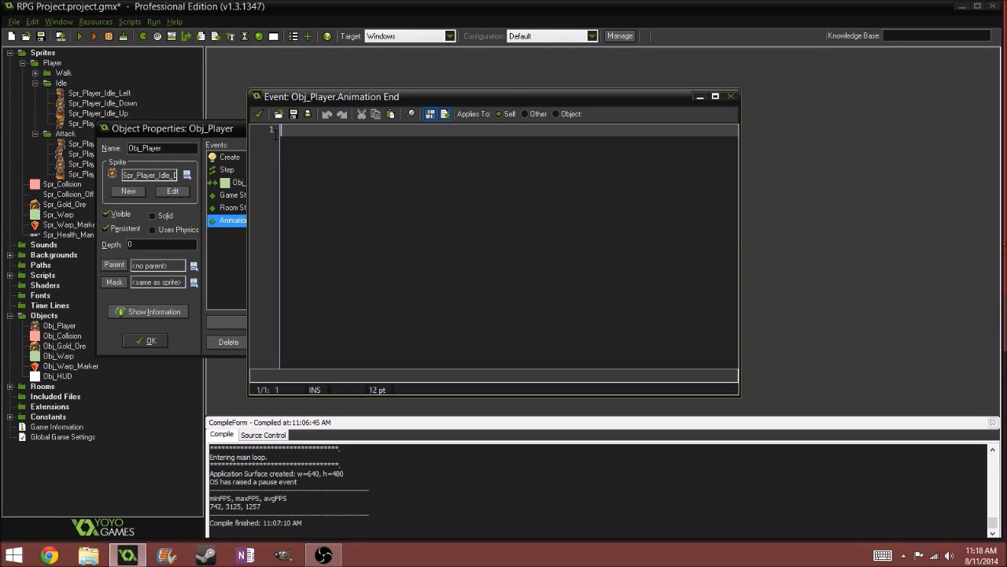
Start the condition if (sprite_index = Spr_Player_Attack_Left) via autocomplete
text(if ()
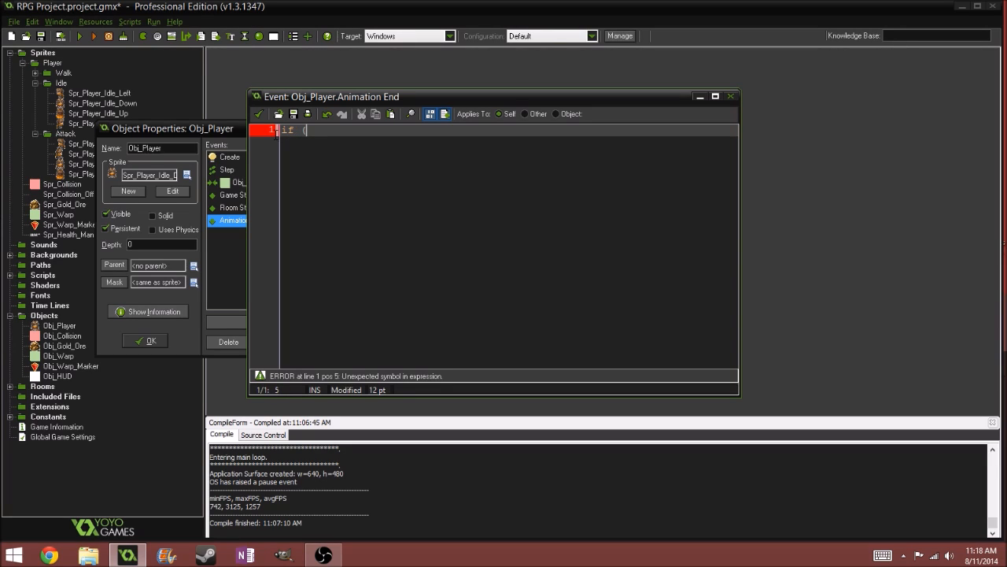
text(sprite_index =)
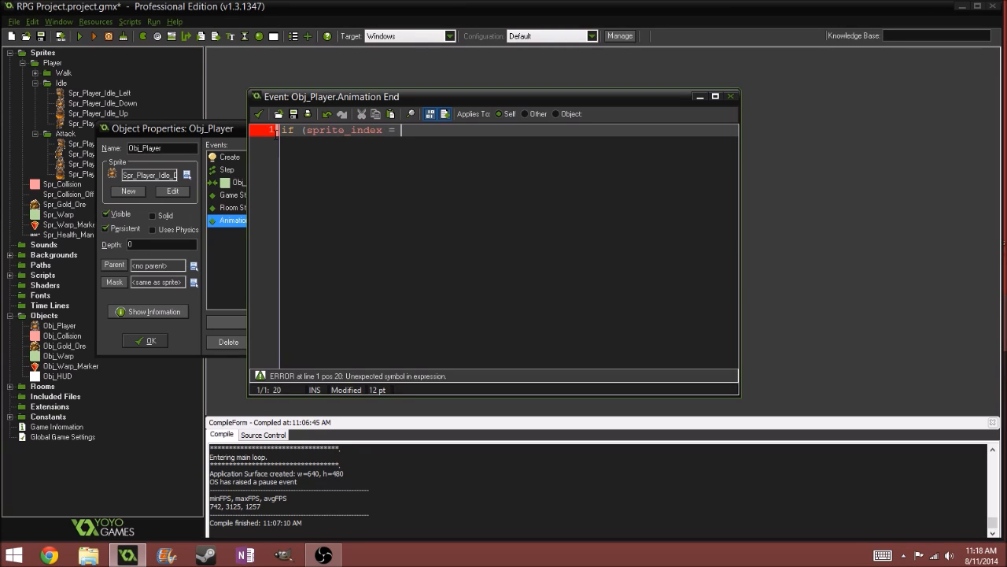
text(Spr)
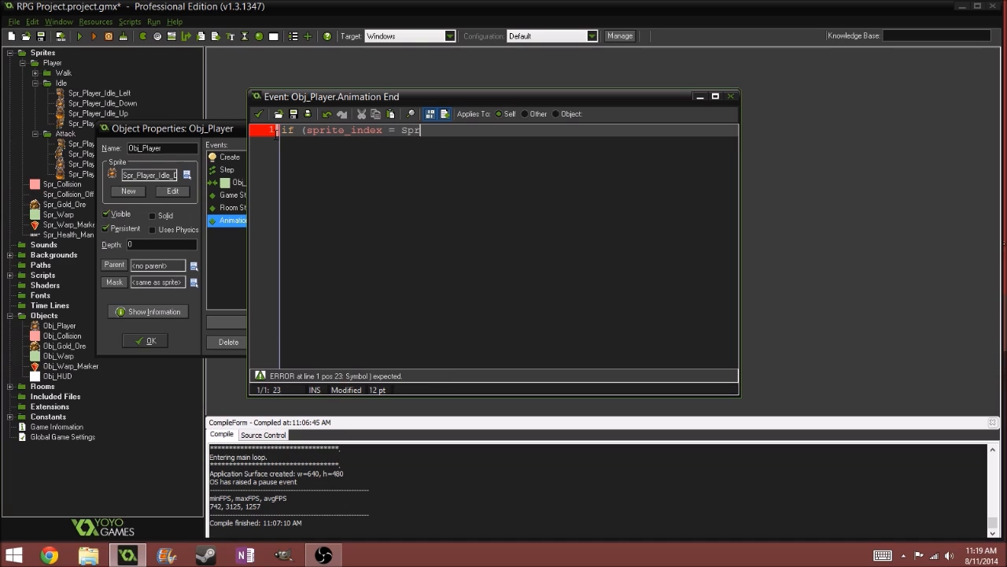
text(Spr)
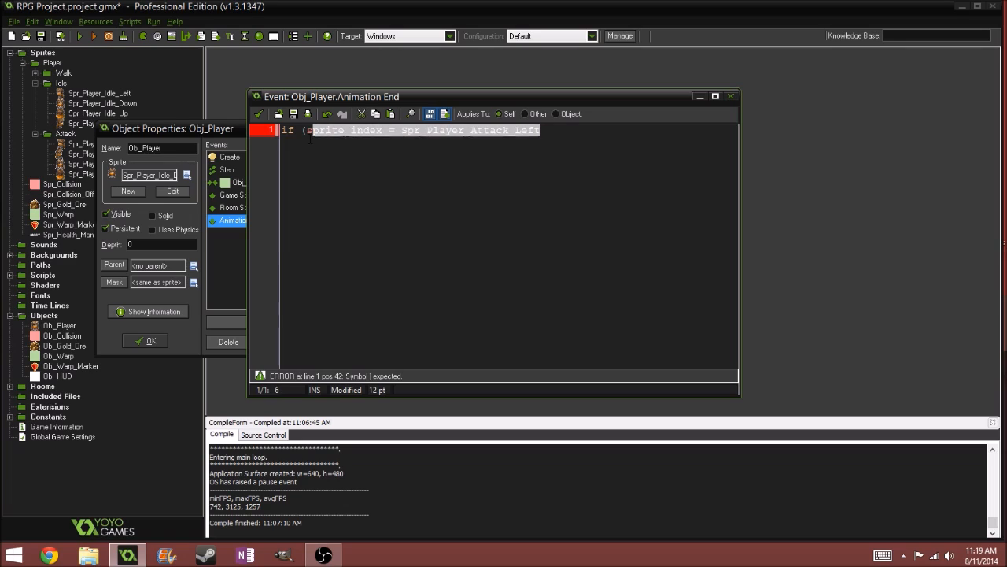
click(560, 129)
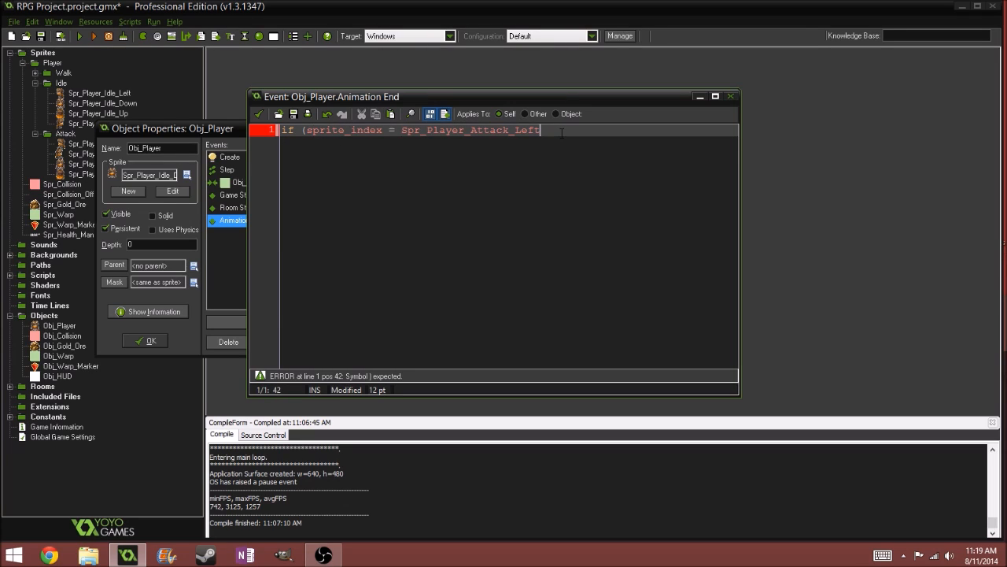
text())
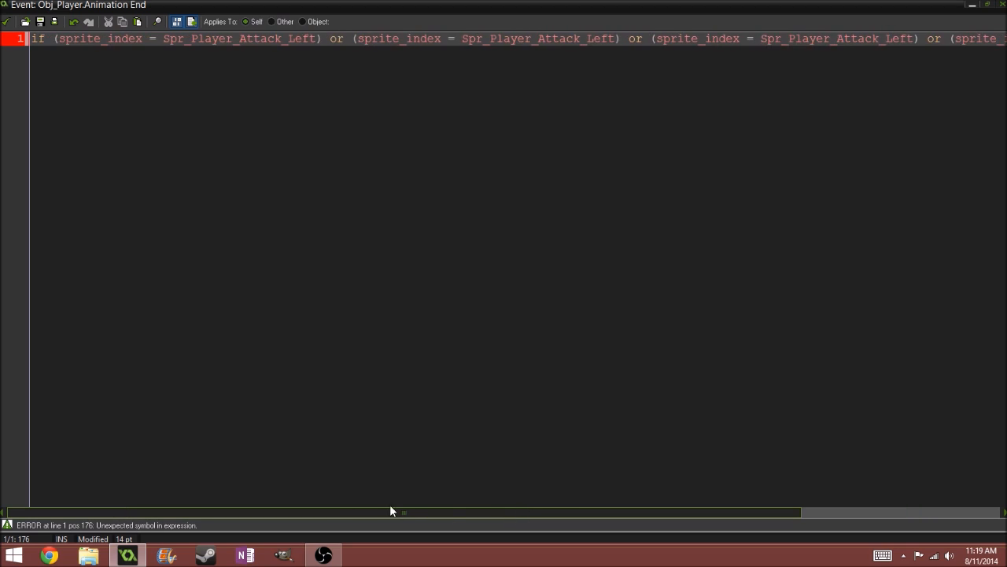
Extend the check with or clauses for the Right and Down attack sprites
scroll(right, 3)
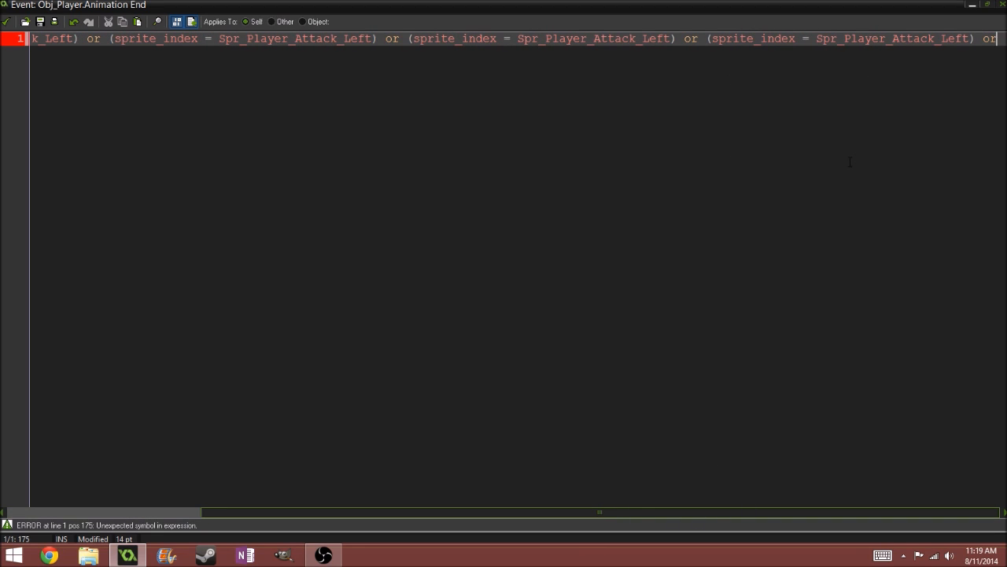
key(BackSpace)
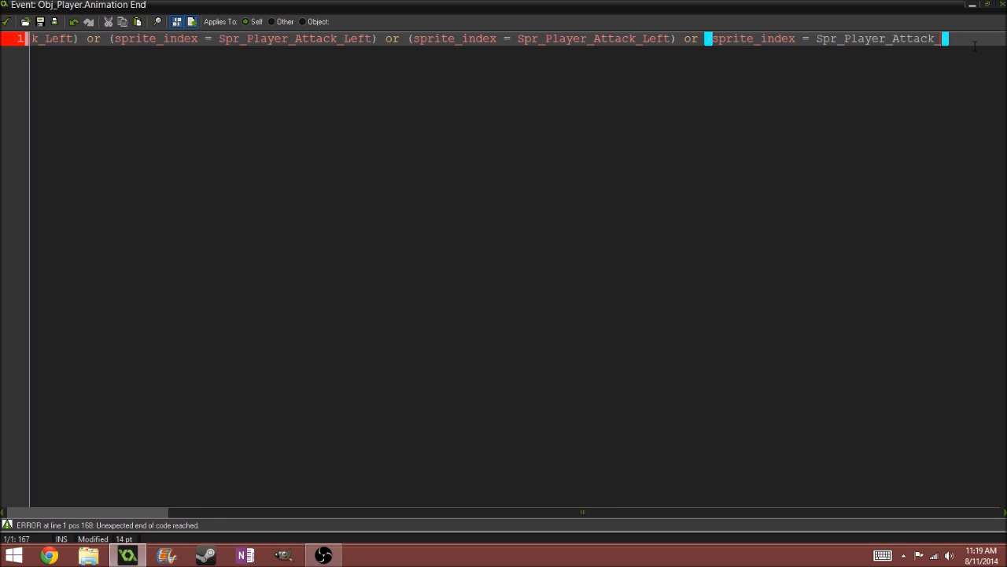
text(Right)
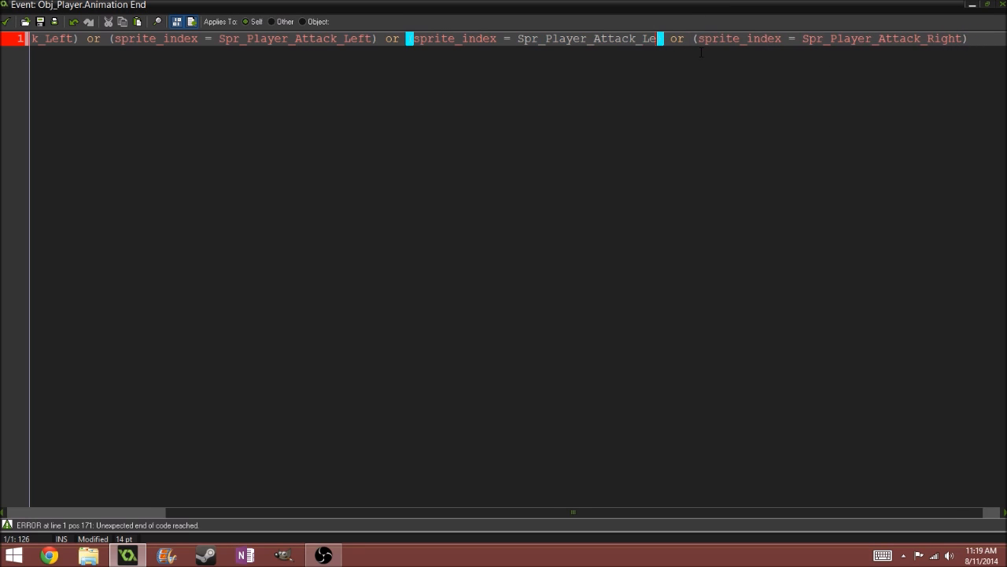
text(Down) or (sprite_ind)
text({)
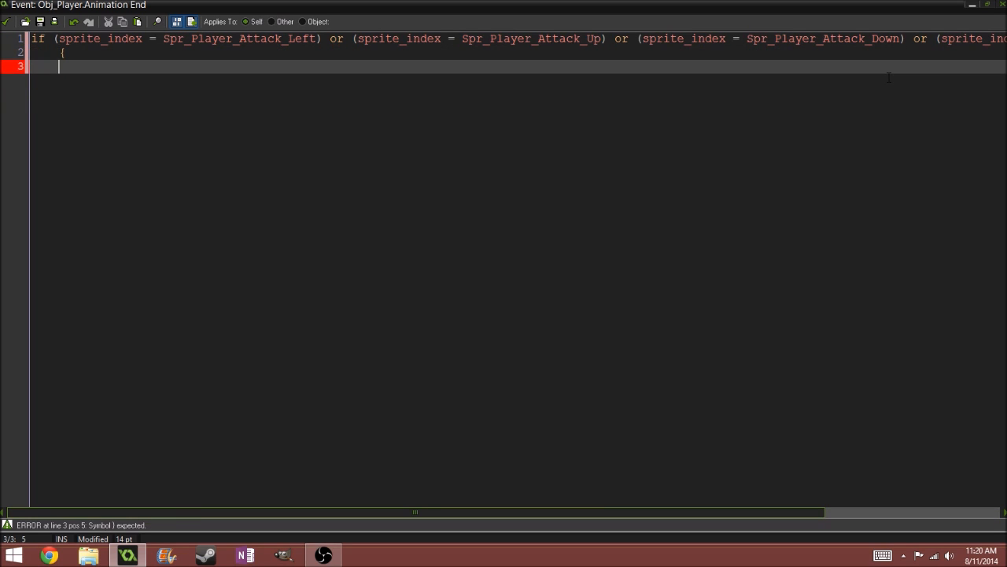
Inside the braces set Attacking = false
text(})
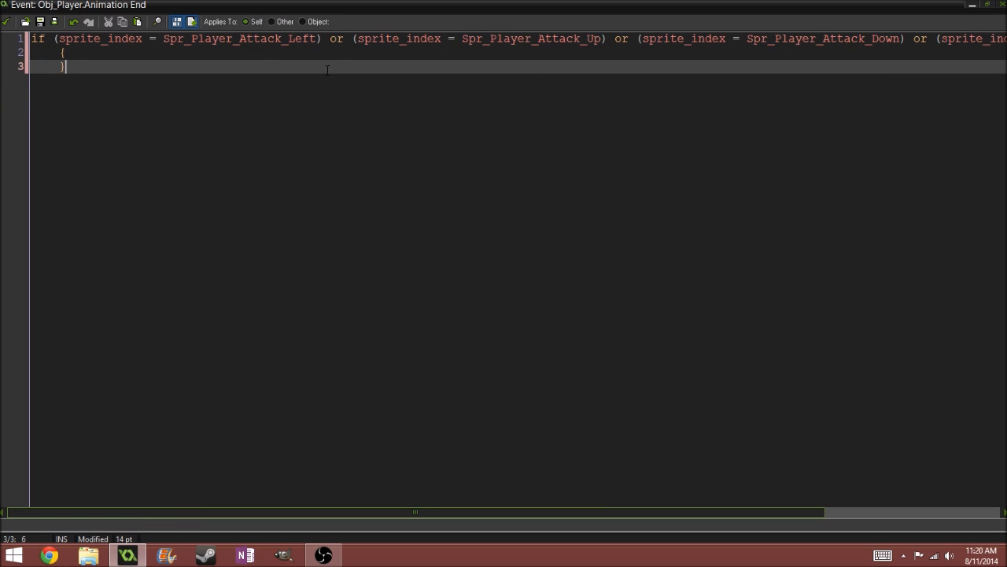
text(A)
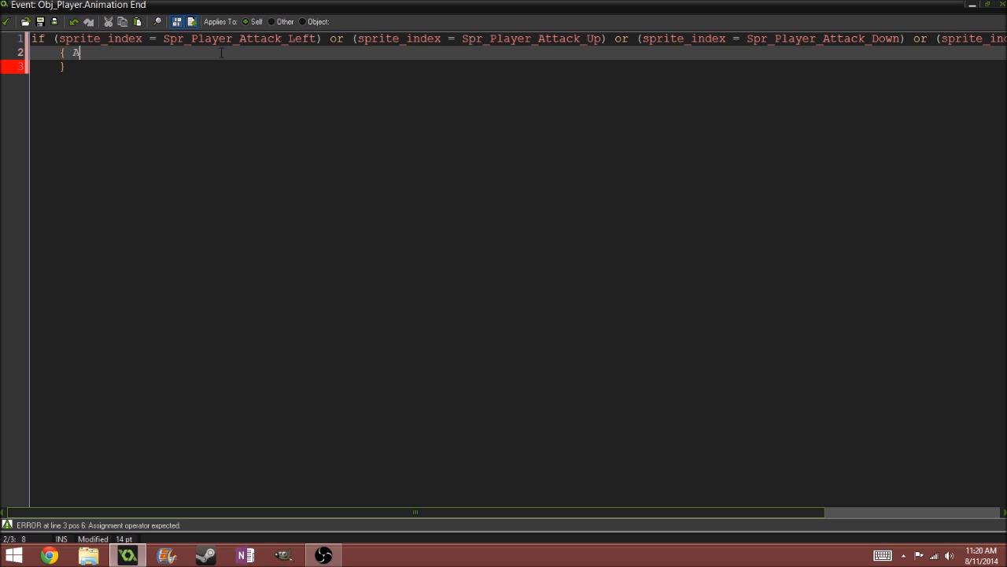
text(ttacking)
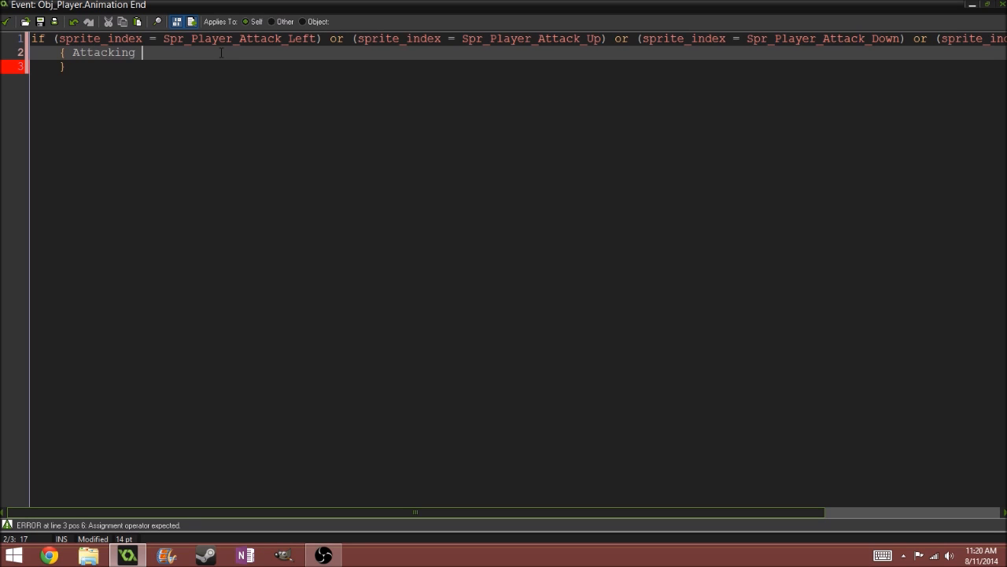
text(=)
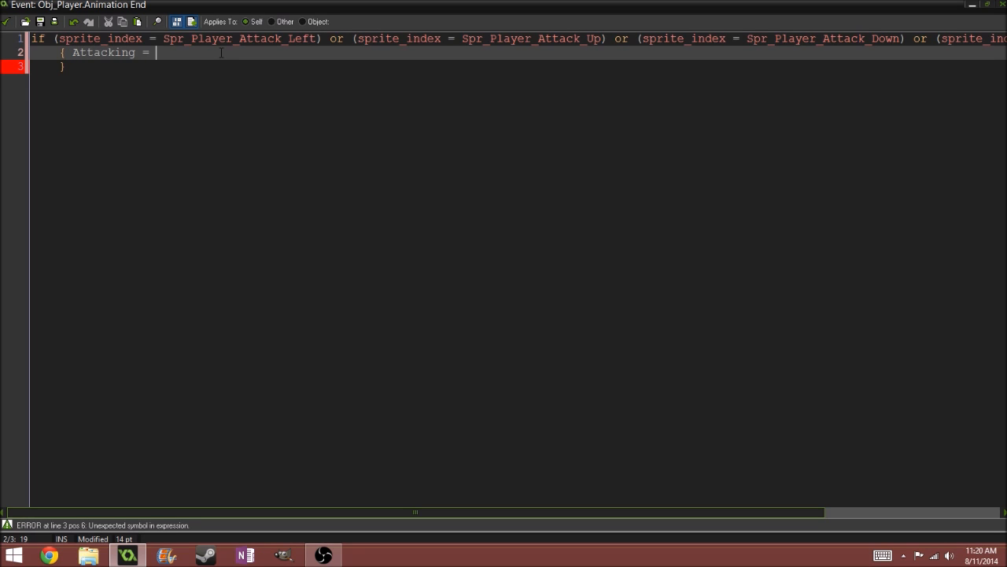
text(false)
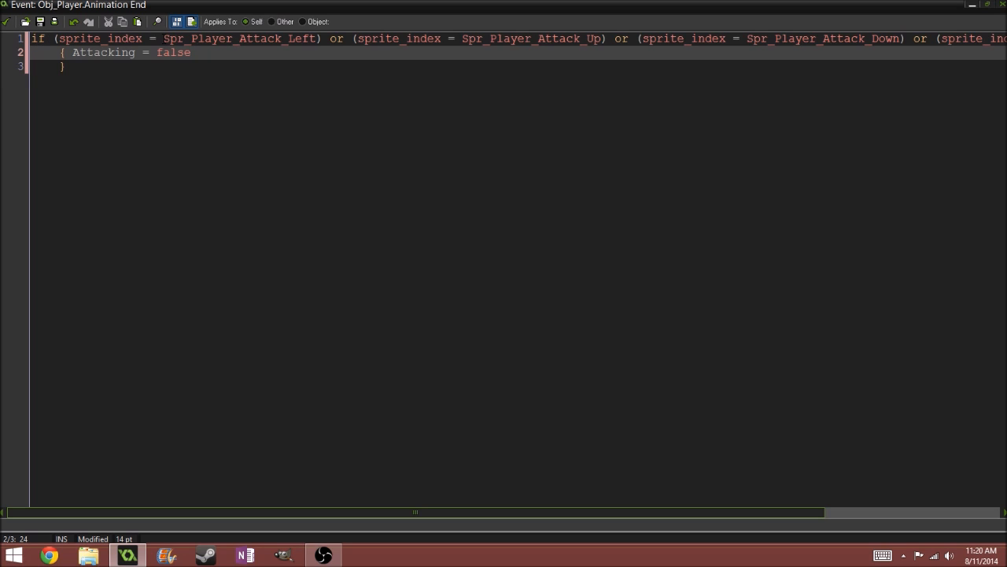
Save and close the Animation End code back to Obj_Player's properties
double_click(236, 38)
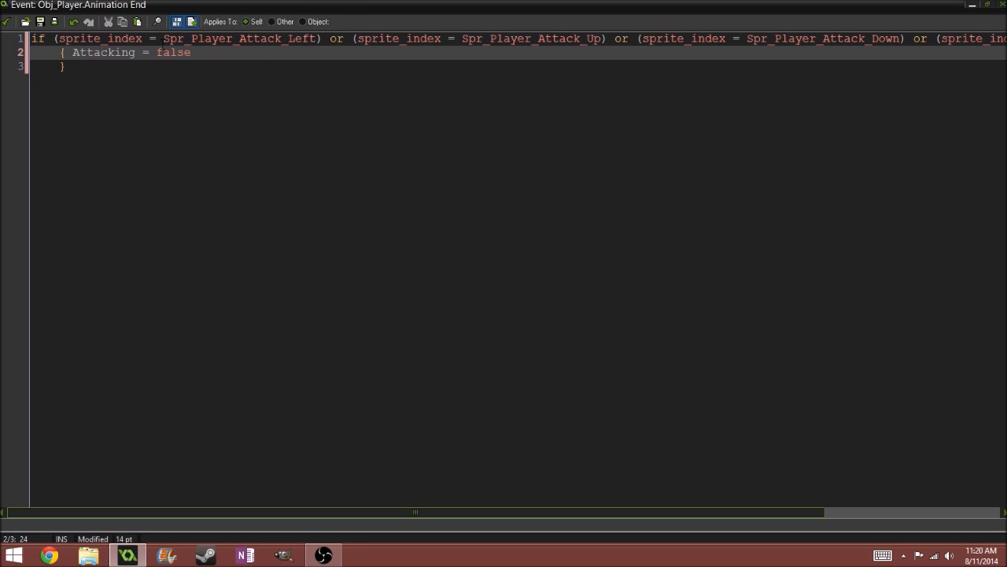
double_click(239, 38)
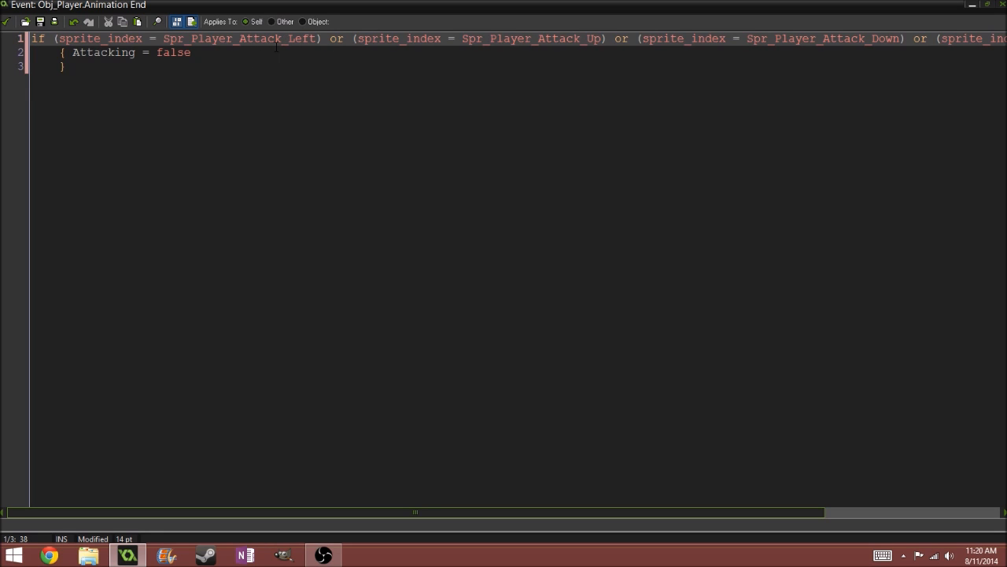
drag(356, 38, 554, 37)
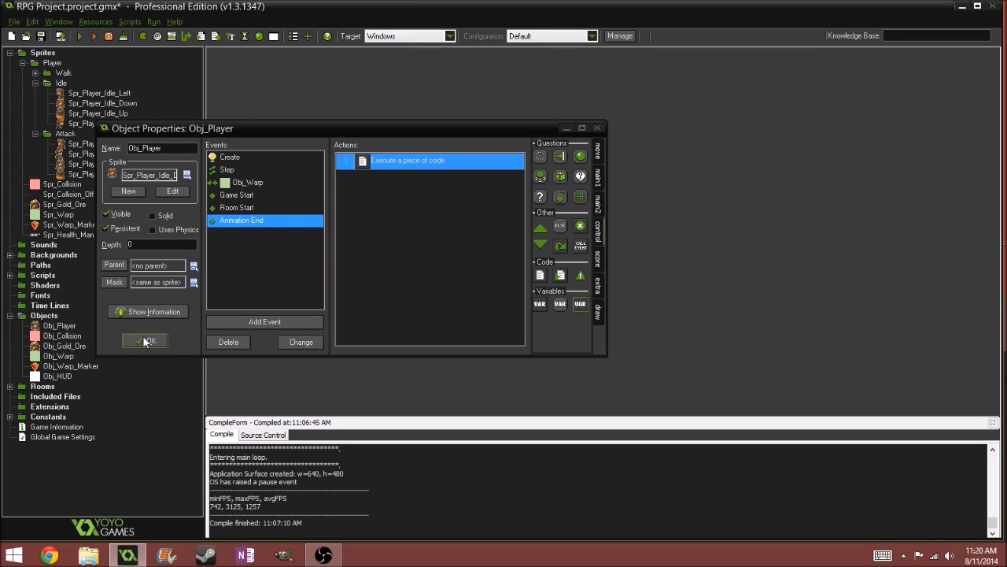
Confirm Obj_Player with OK and run the game to test the attacks
click(145, 340)
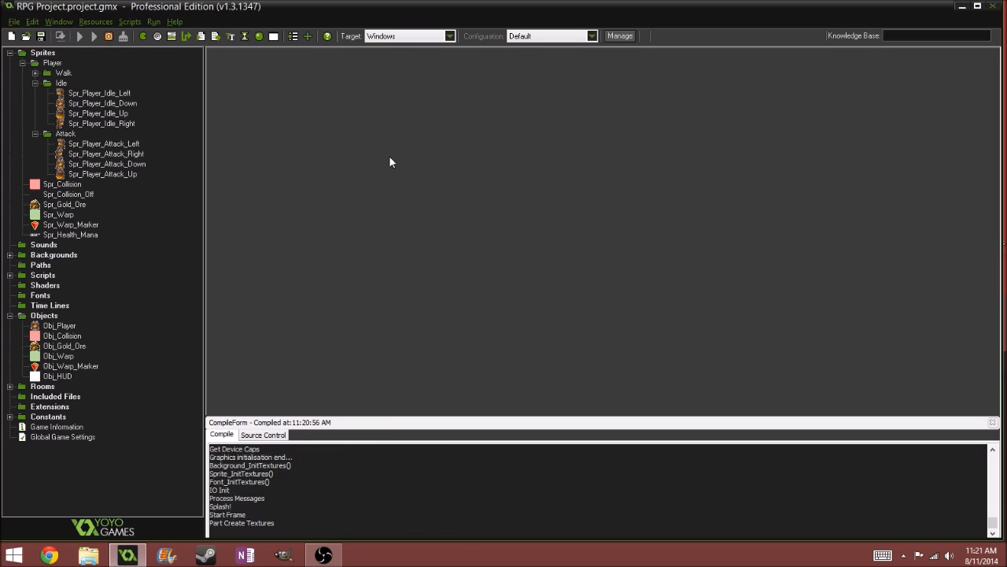
click(94, 36)
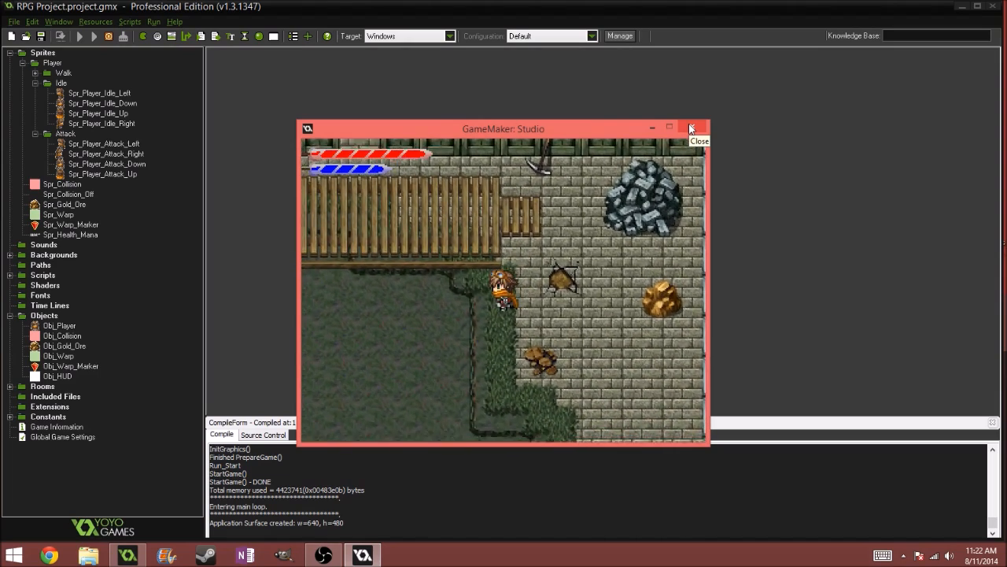
Close the test window and collapse the player's sprite folders in the tree
click(691, 128)
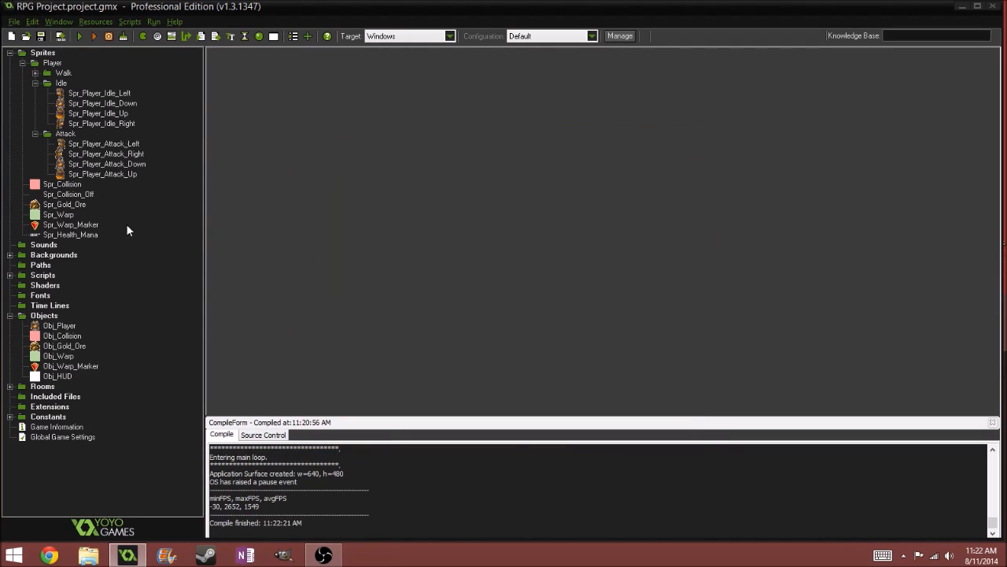
mouse_move(30, 139)
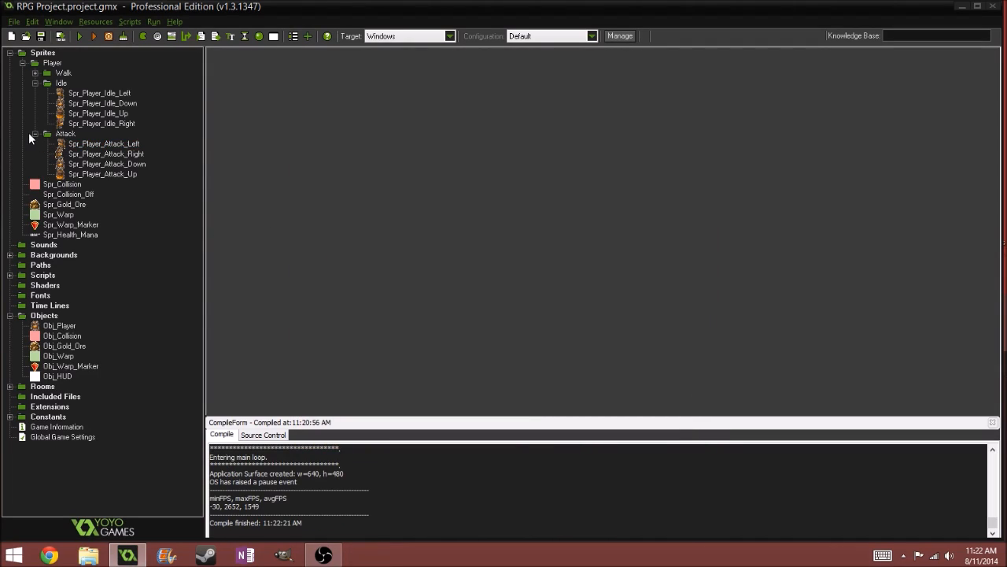
mouse_move(41, 138)
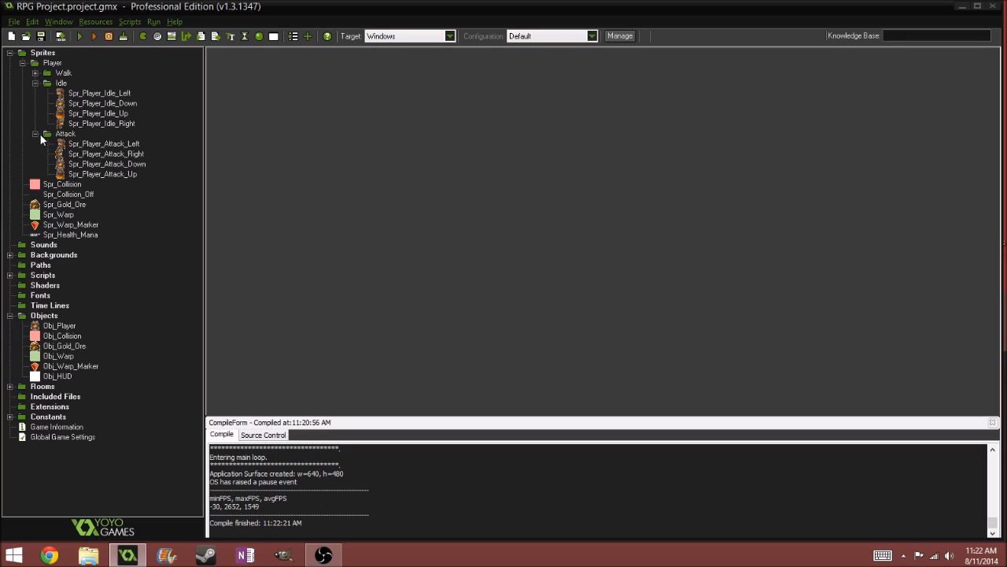
click(61, 82)
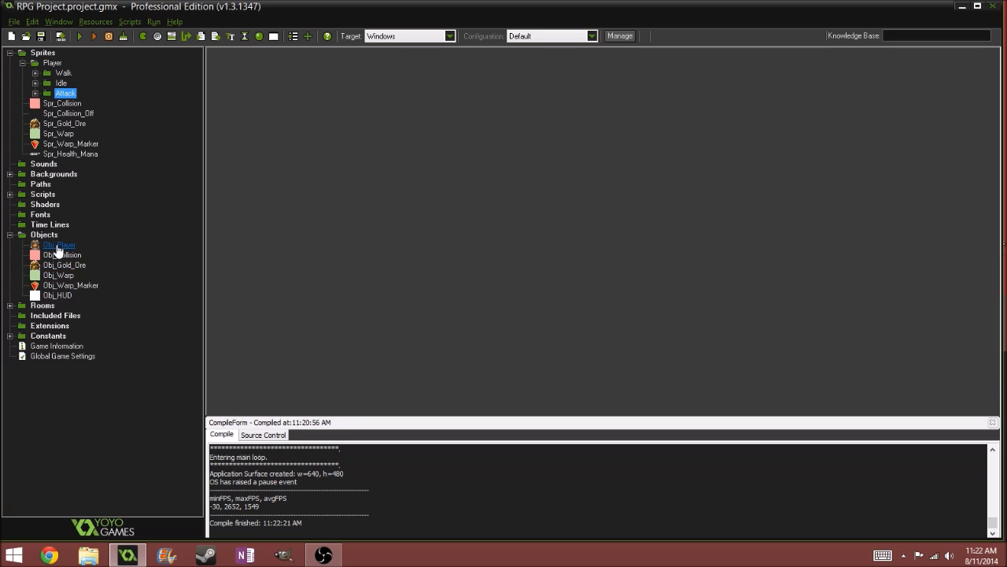
Reopen Obj_Player and its Create code showing Attacking, Direction, Player_x and Player_y
double_click(60, 246)
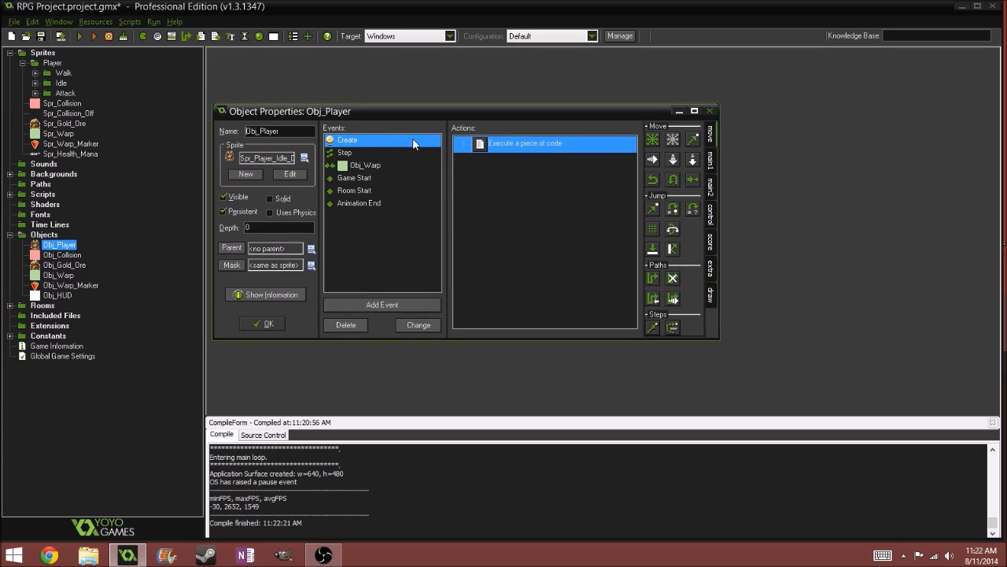
double_click(543, 143)
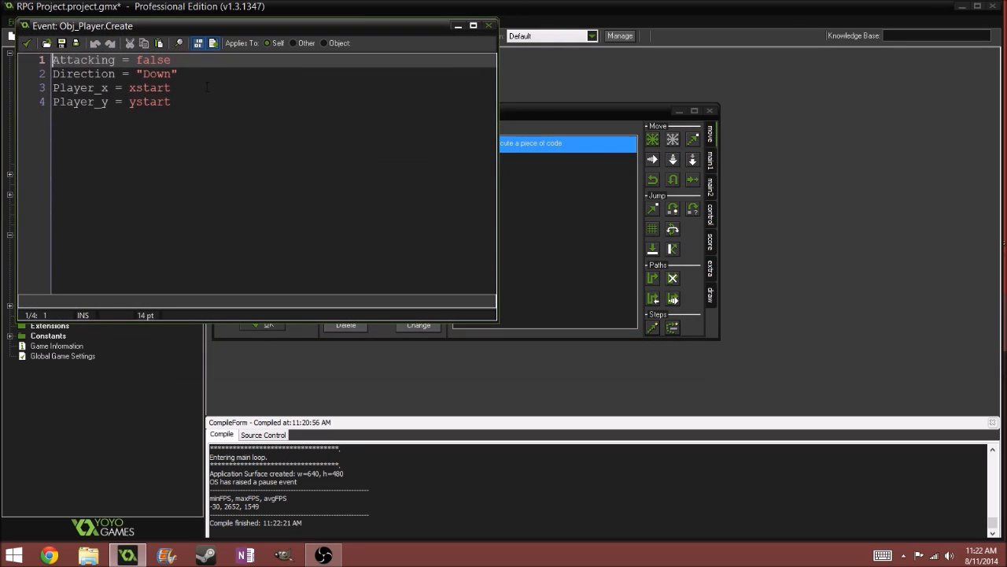